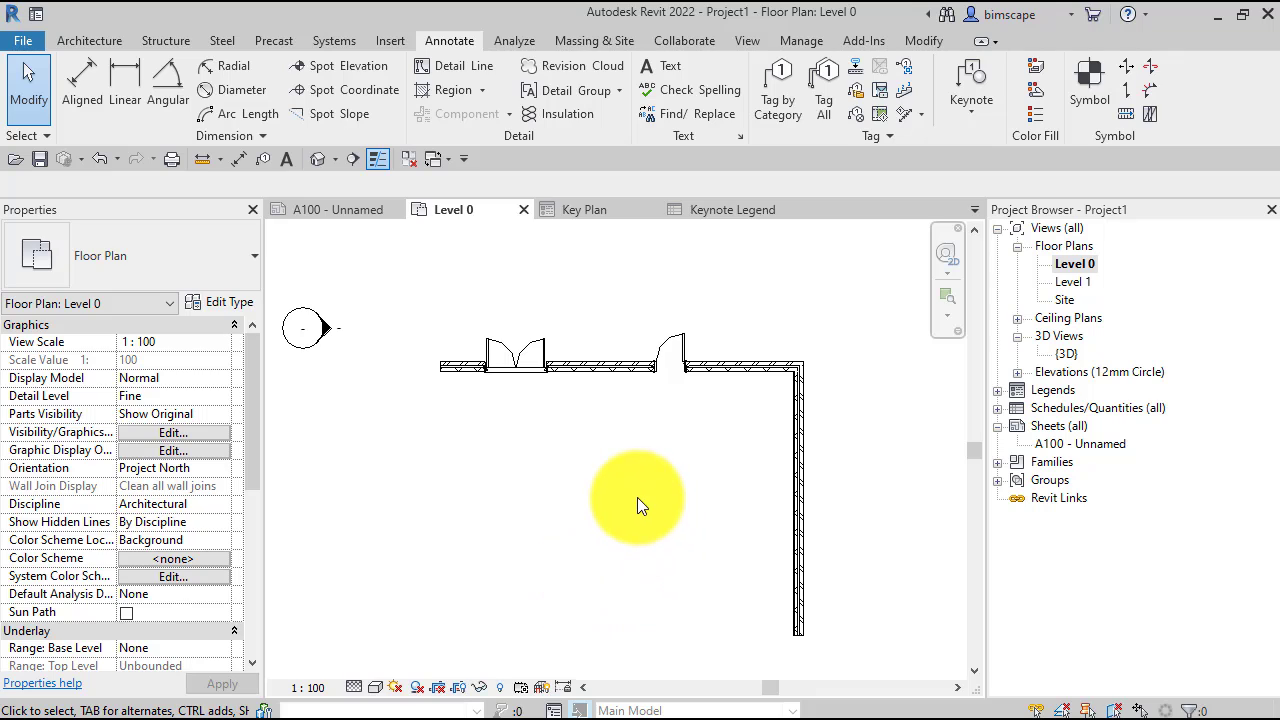
mouse_move(675, 475)
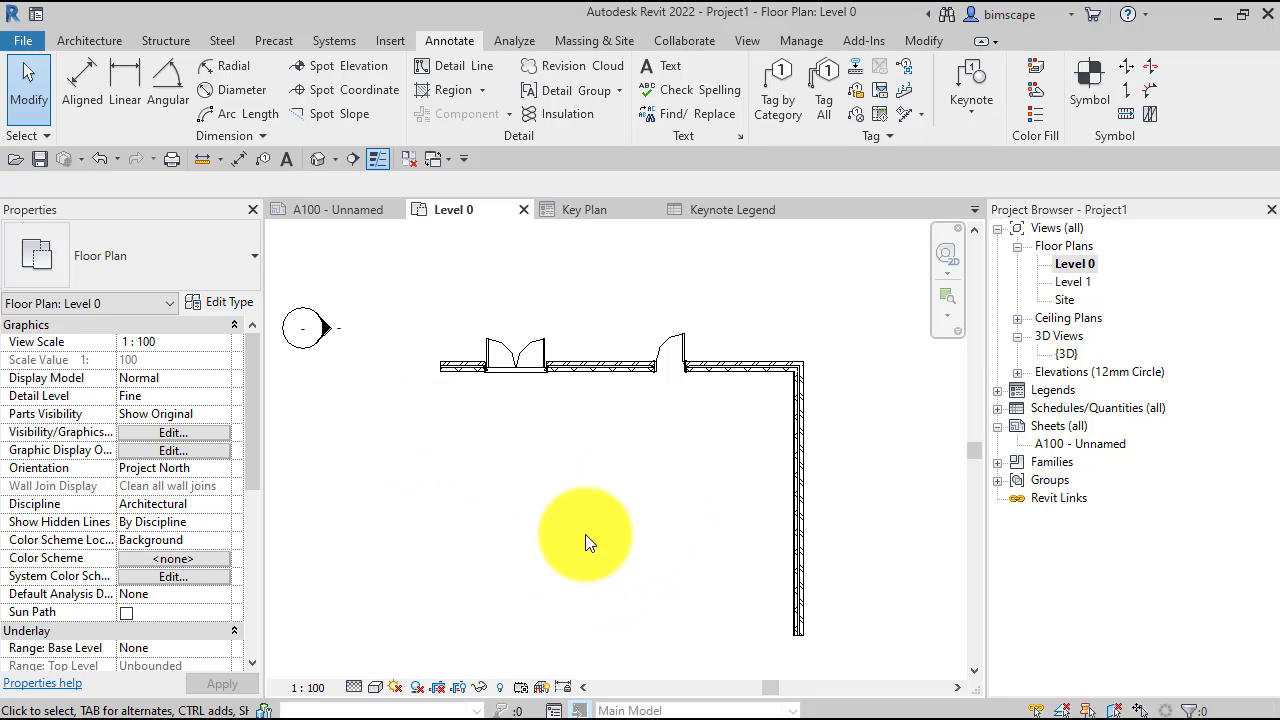
mouse_move(730, 375)
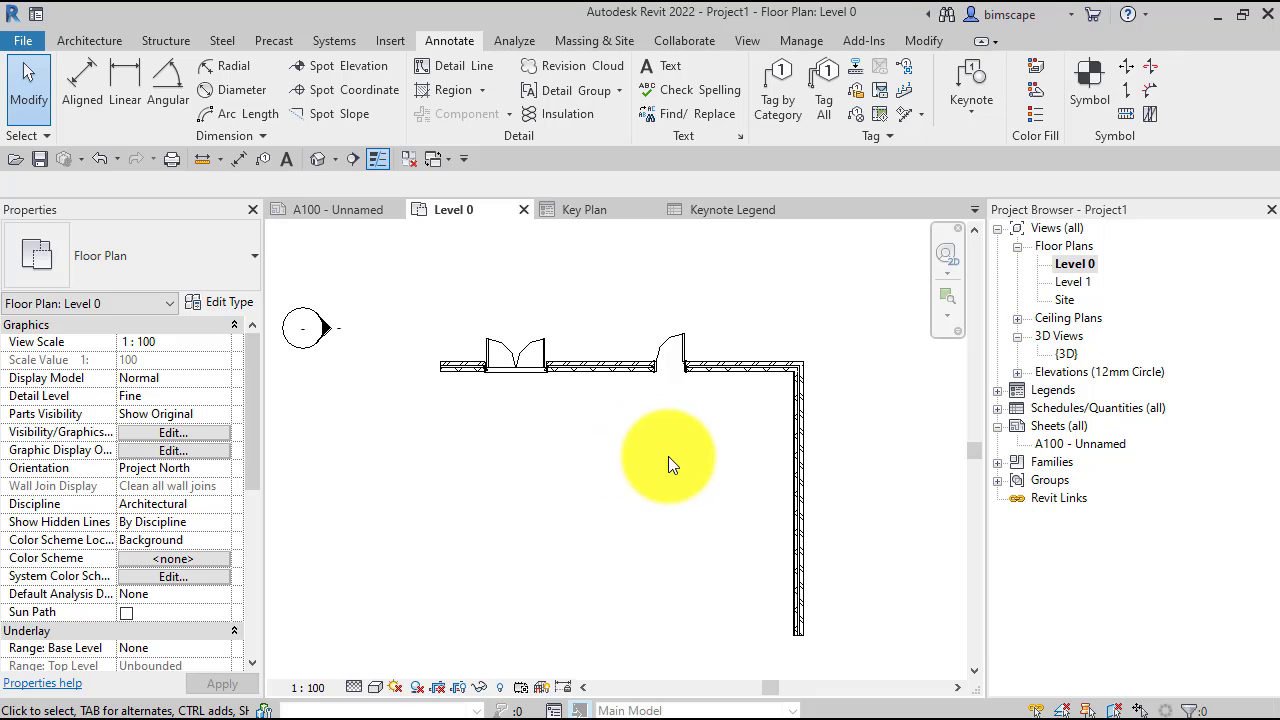
mouse_move(785, 395)
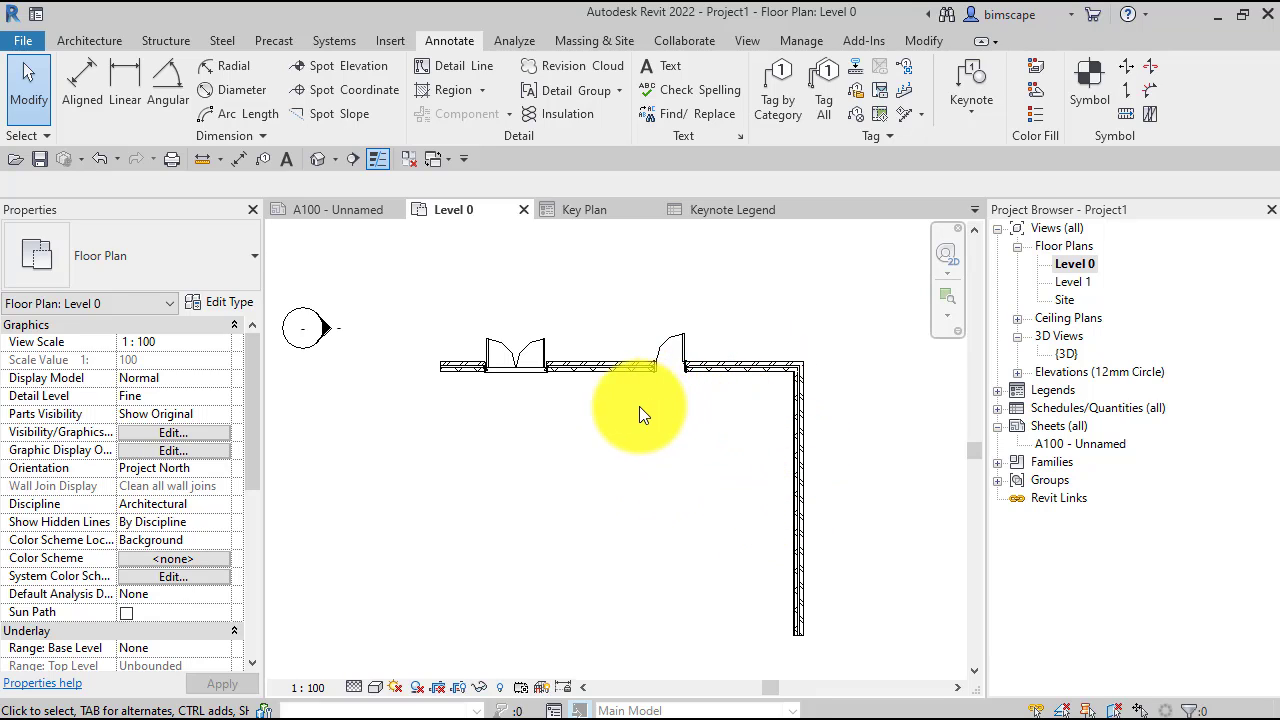
mouse_move(725, 500)
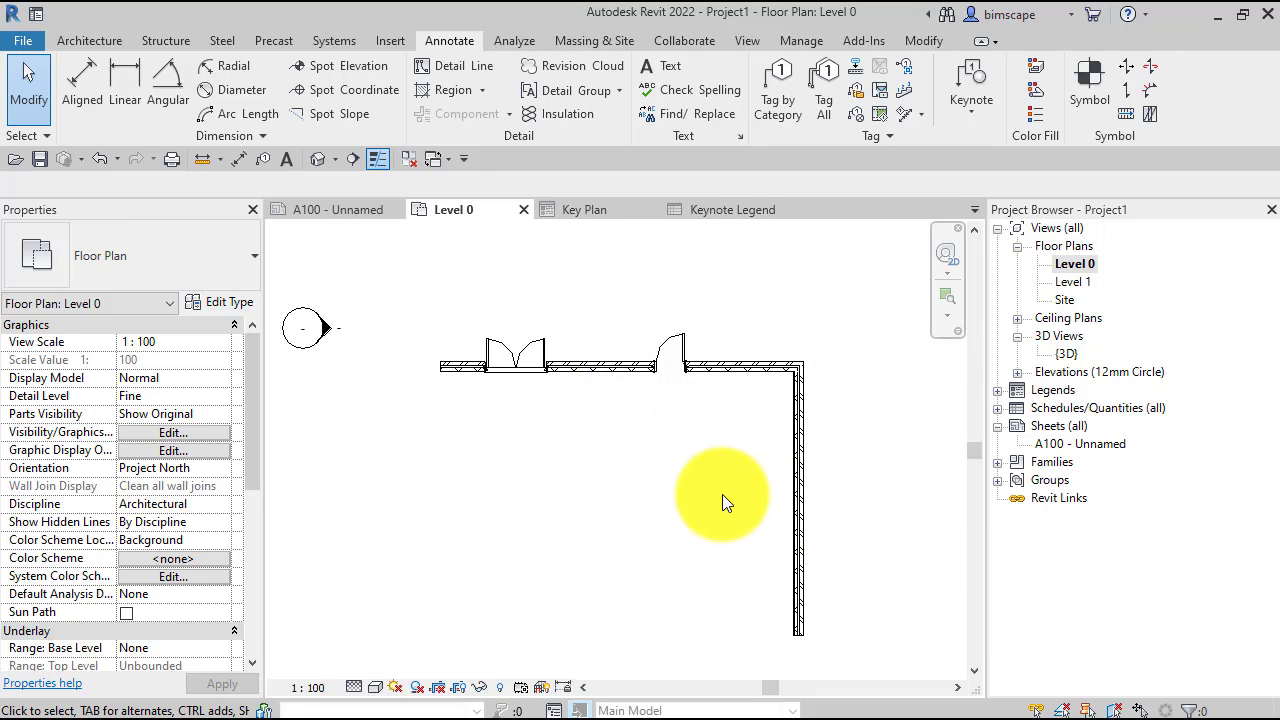
mouse_move(1135, 372)
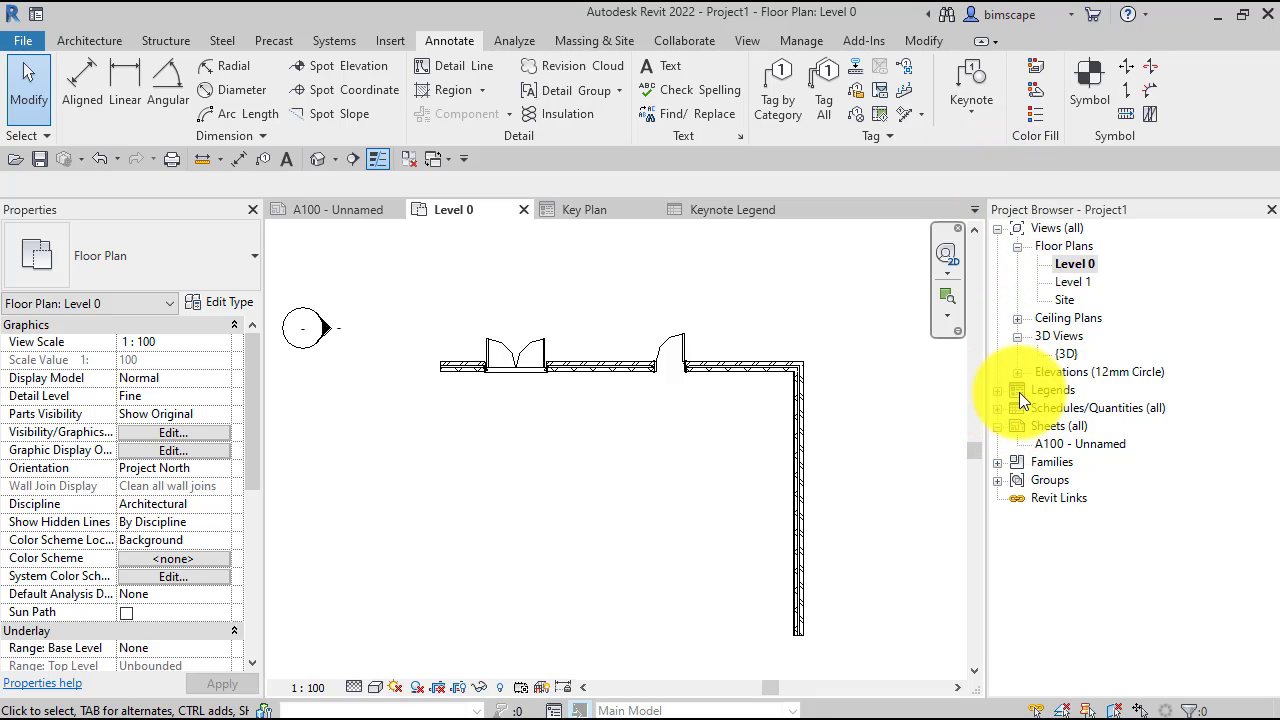
- Expand Legends and create a new 1:50 legend view named 'Wall Types'
click(89, 40)
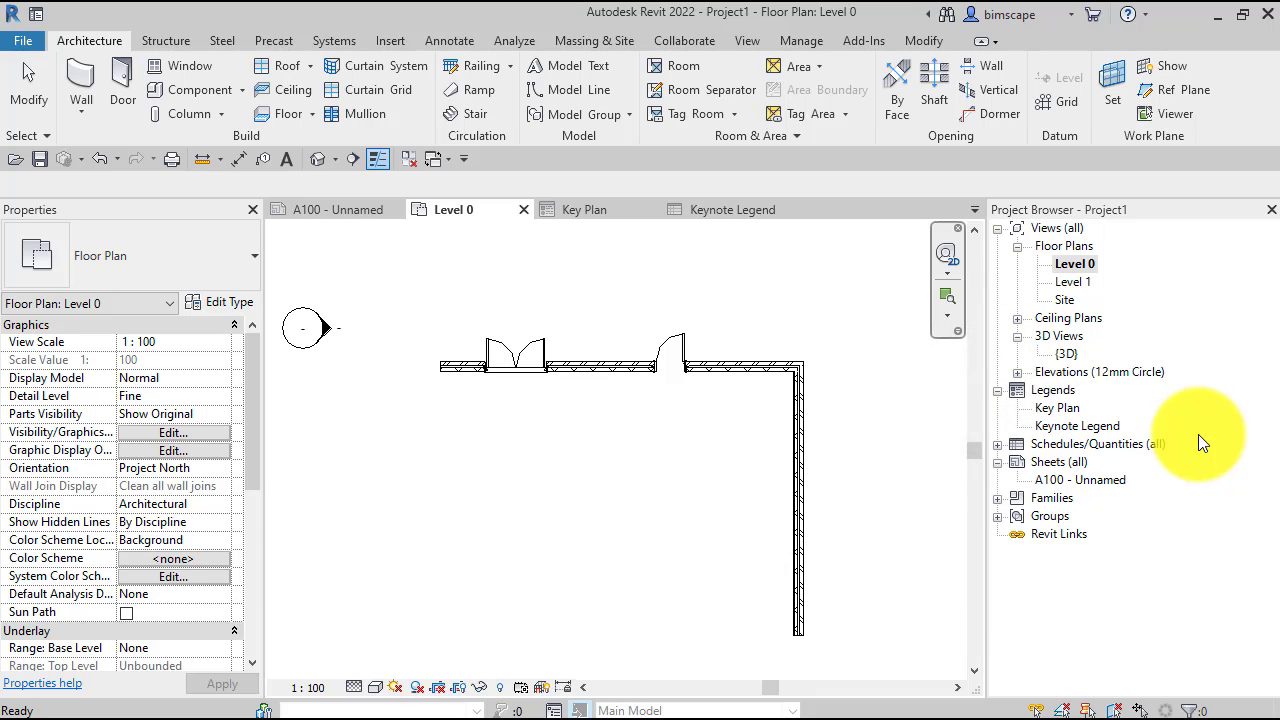
mouse_move(1165, 418)
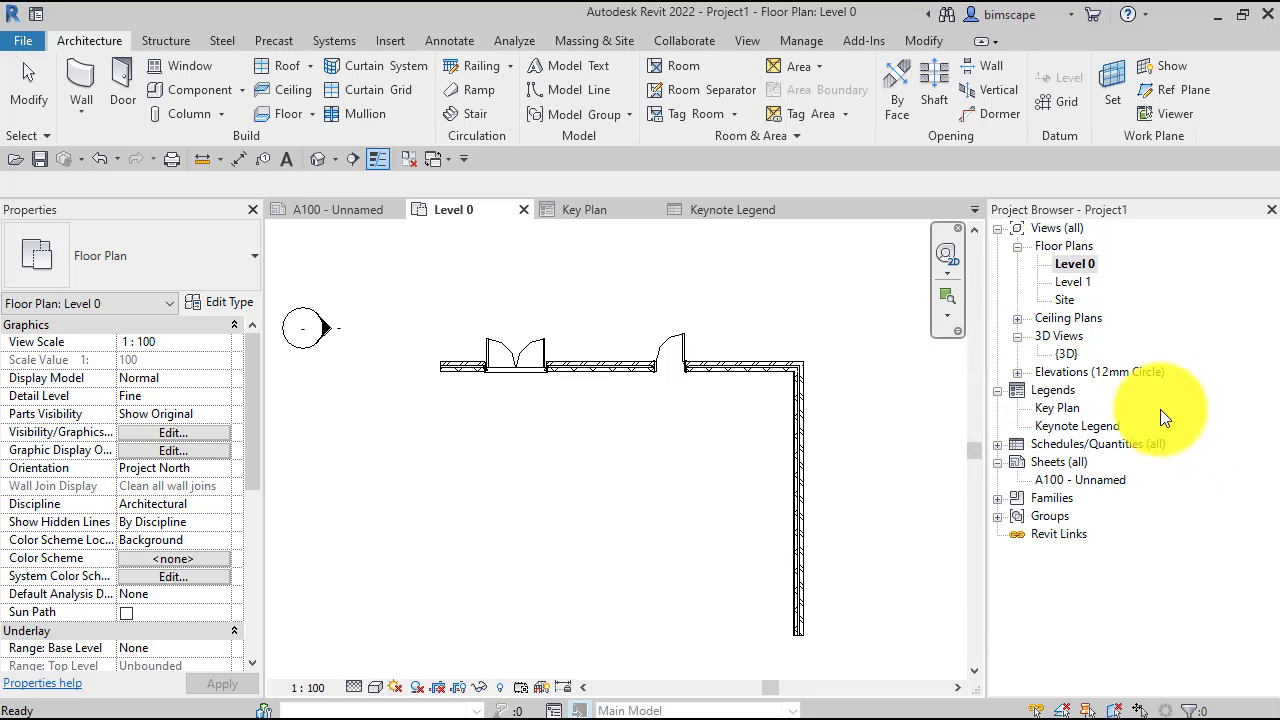
click(747, 41)
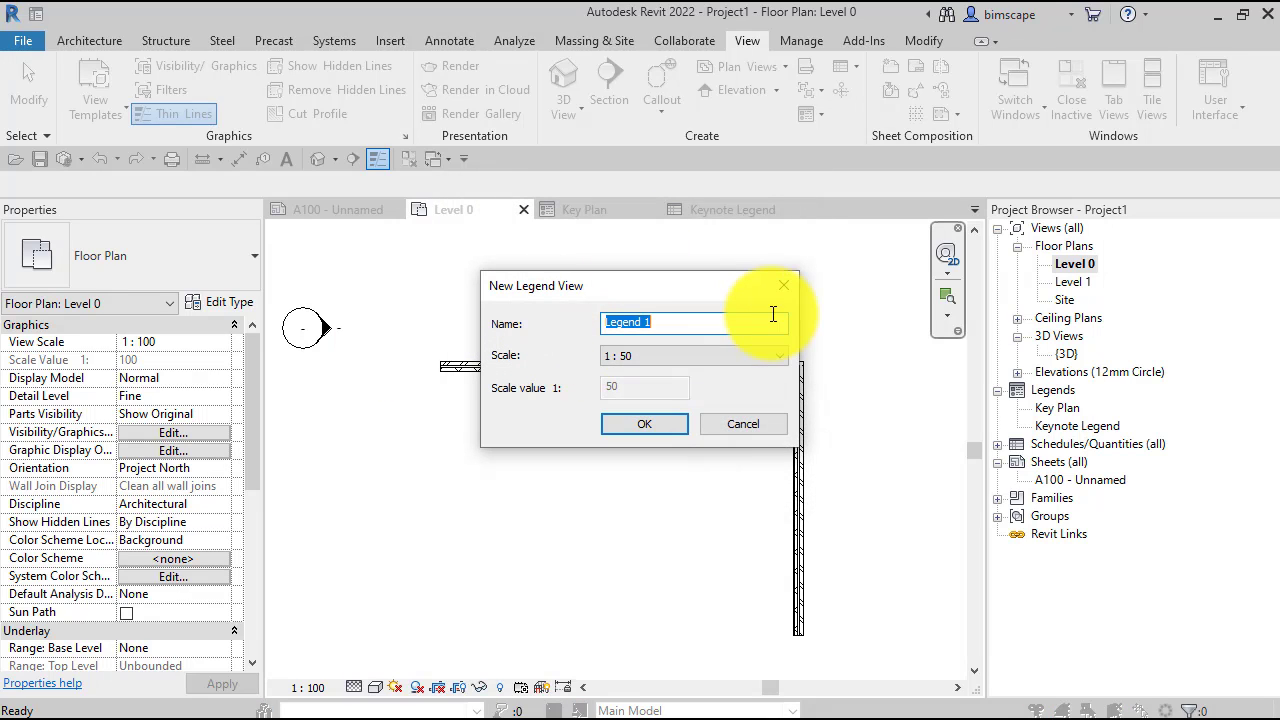
text(W)
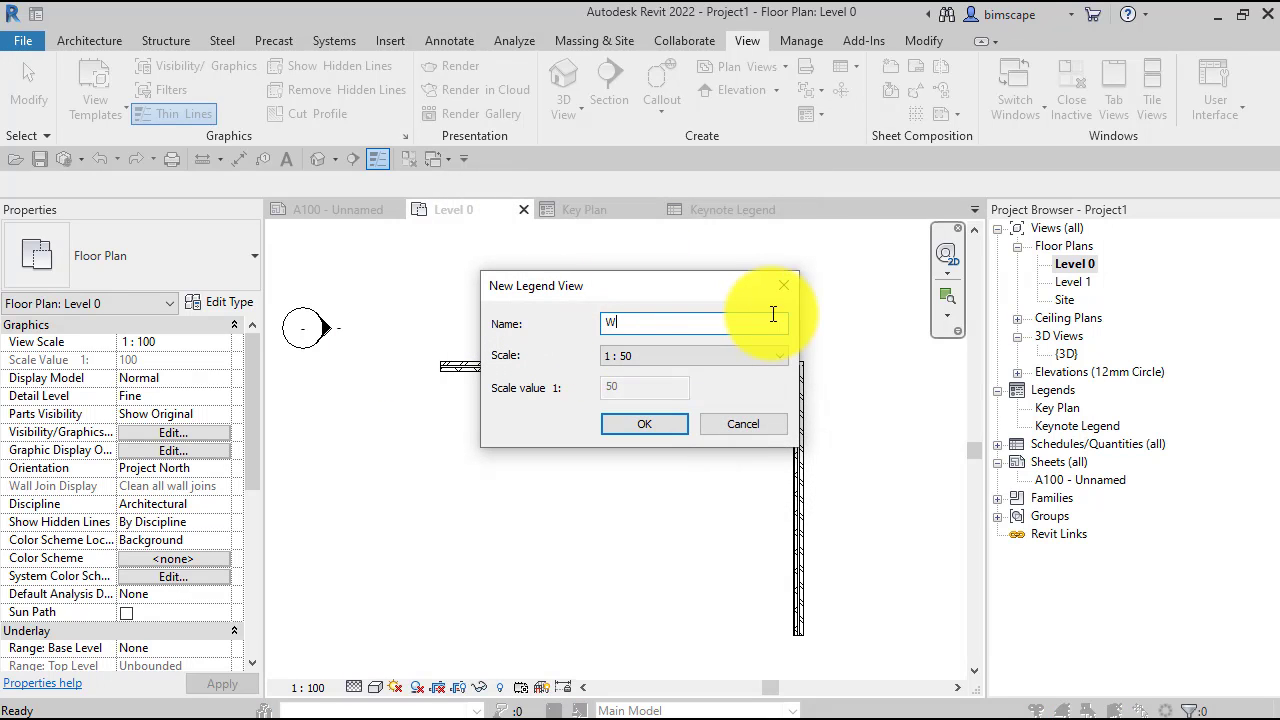
text(all Ty)
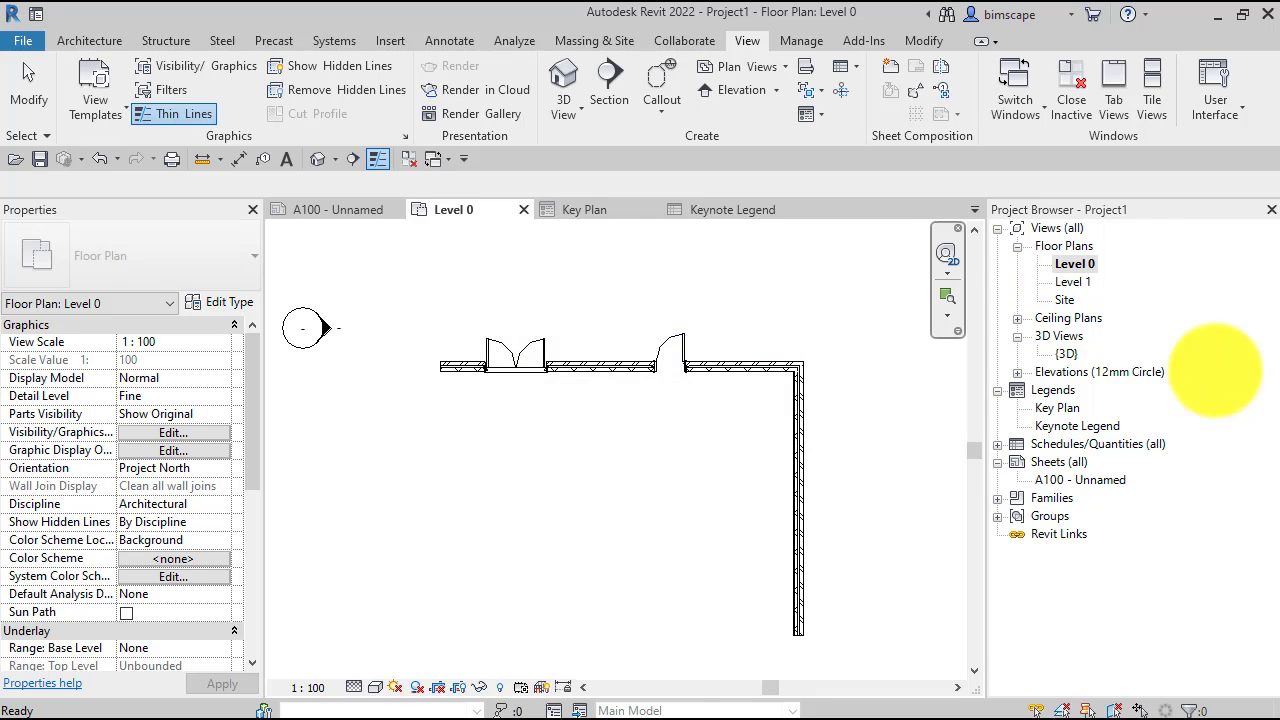
double_click(1064, 443)
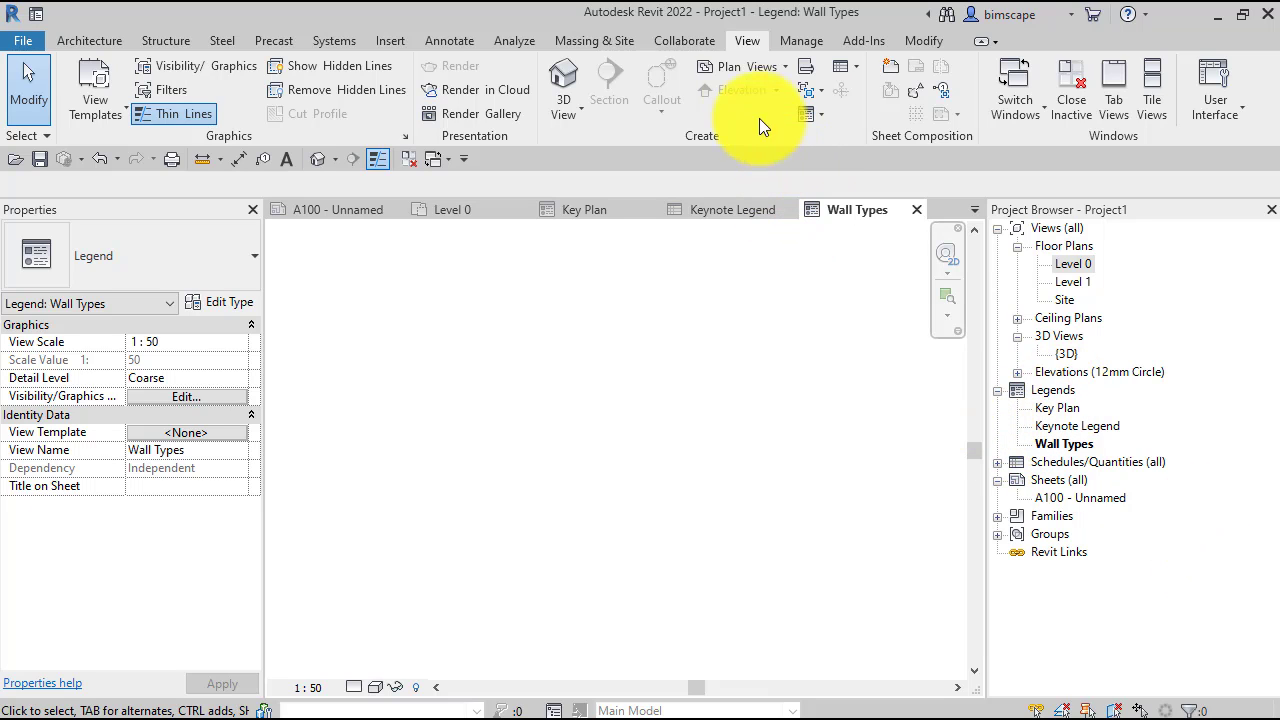
- Create a second 1:50 legend view named 'Door Types' from the Legends dropdown
click(808, 113)
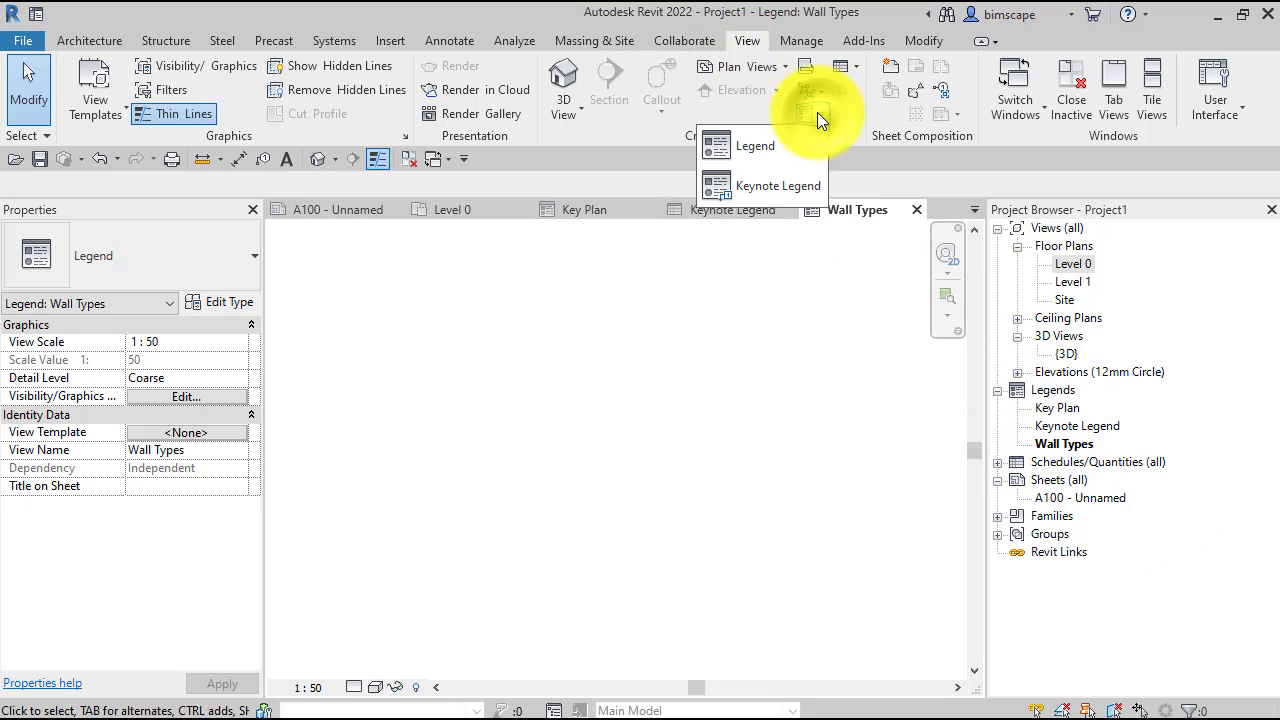
click(755, 146)
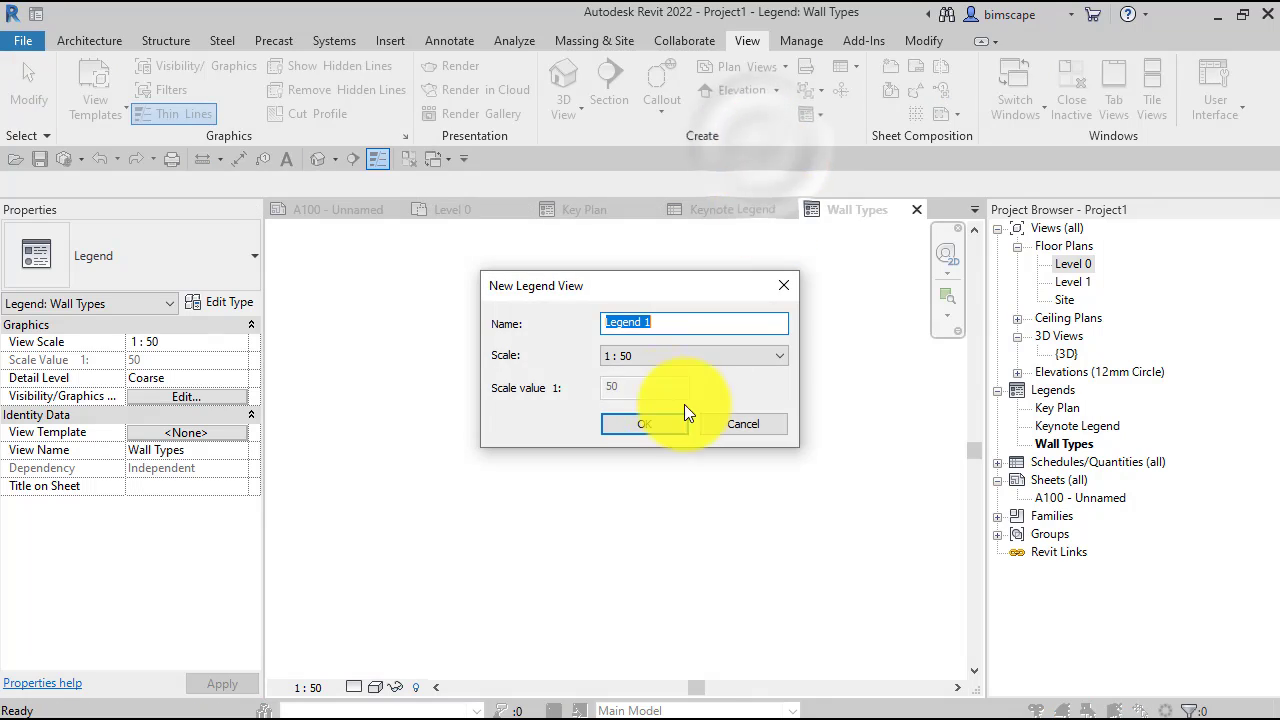
text(Door)
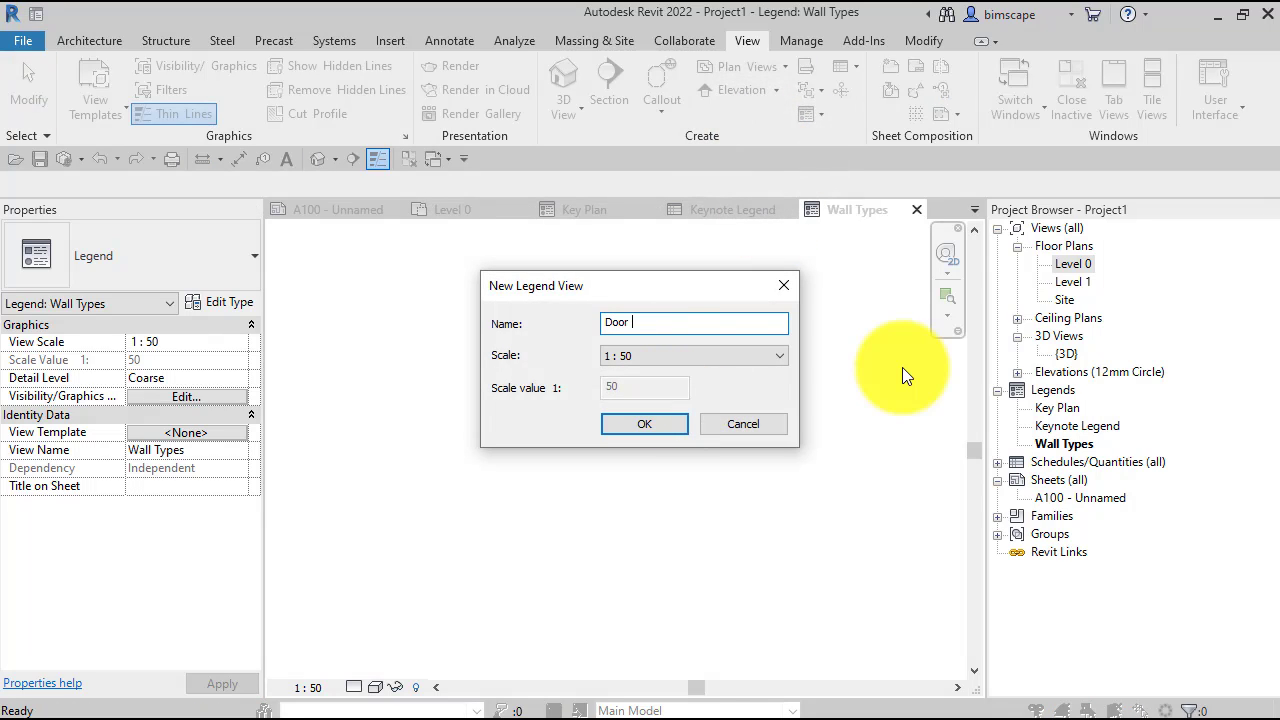
text(Types)
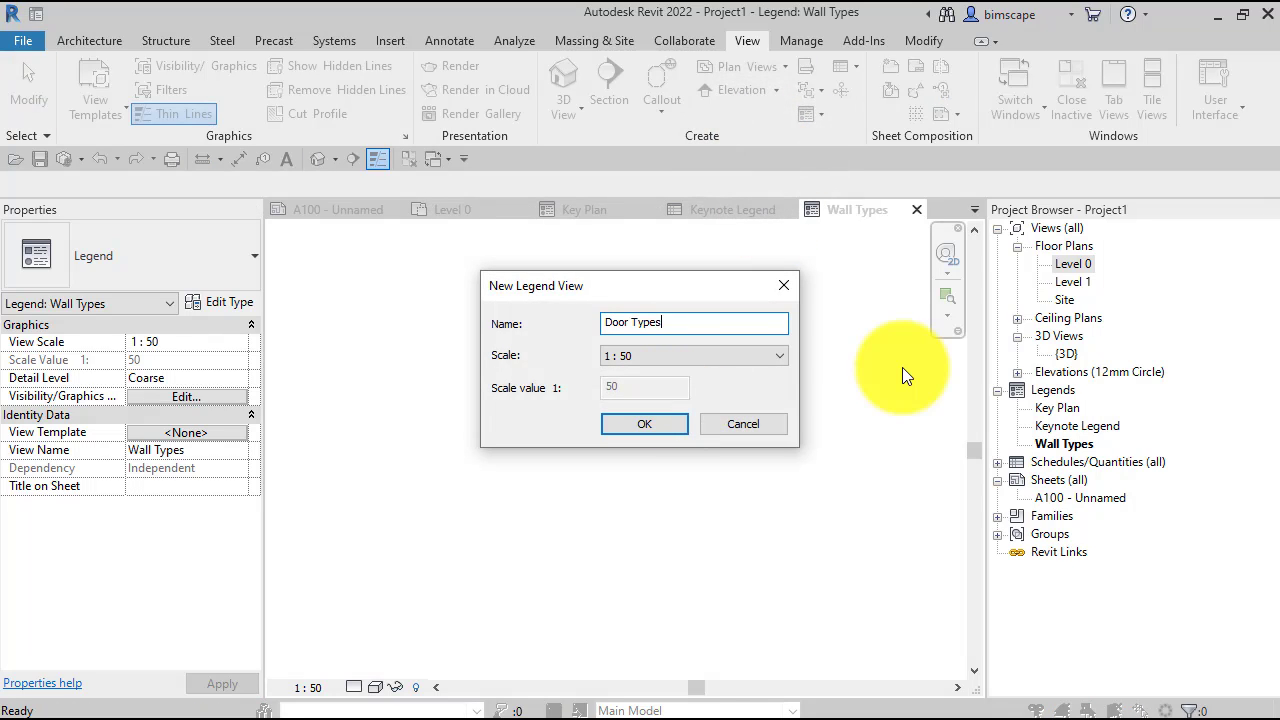
click(644, 423)
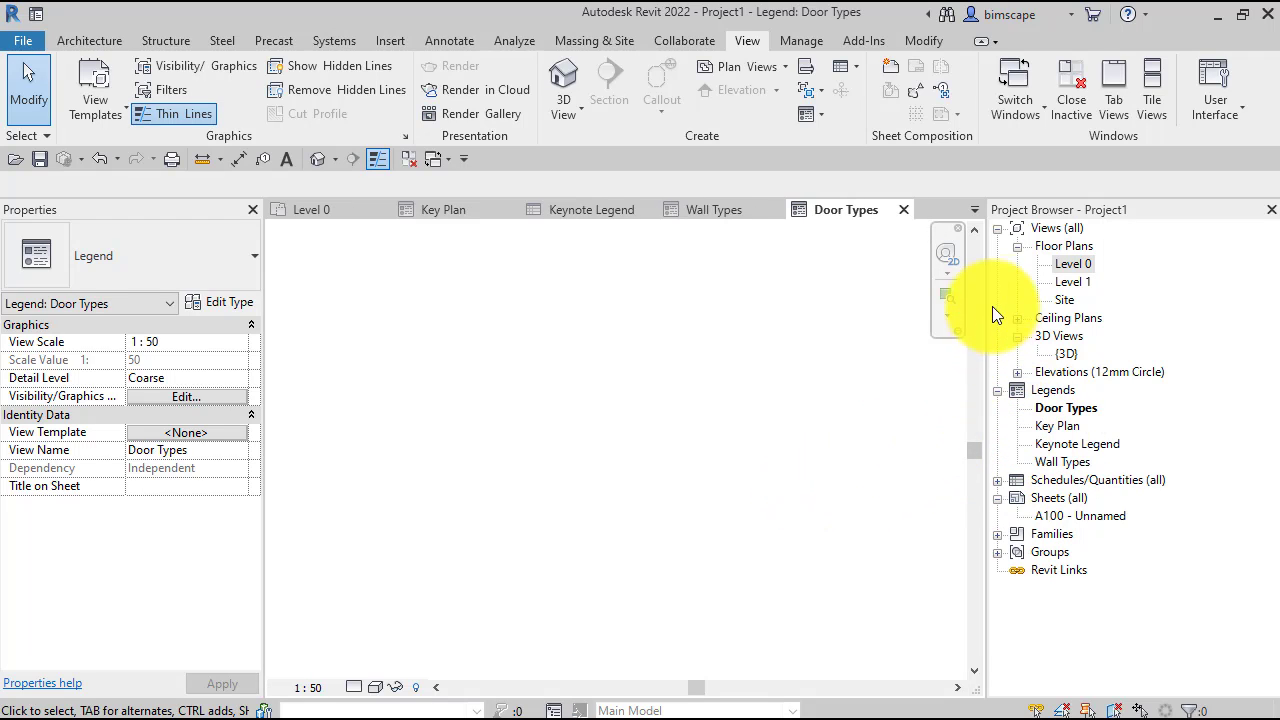
mouse_move(615, 548)
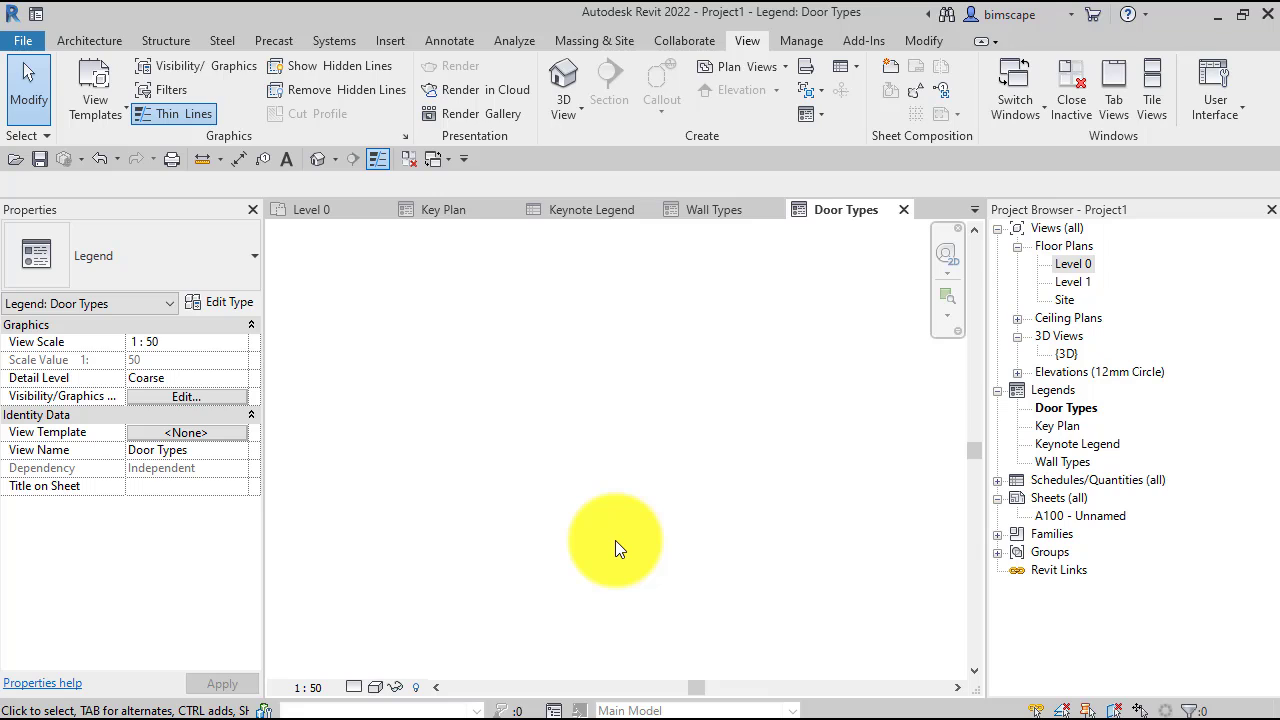
mouse_move(700, 330)
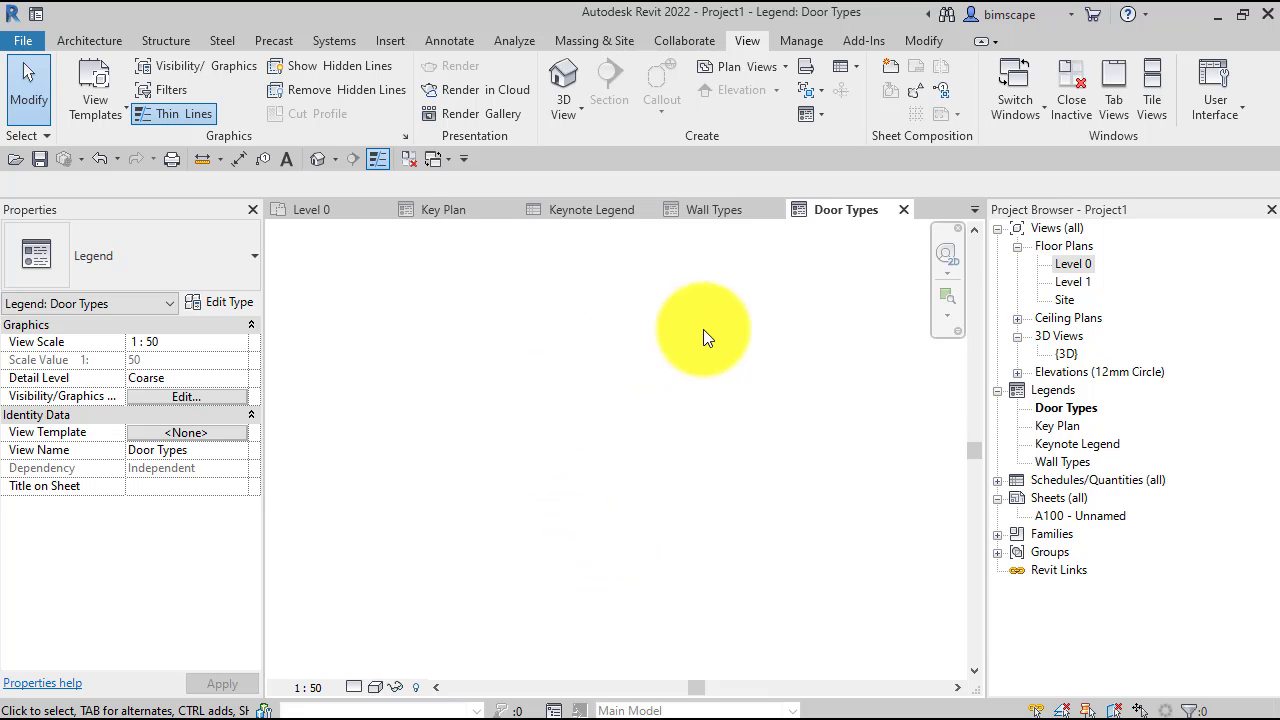
mouse_move(1018, 430)
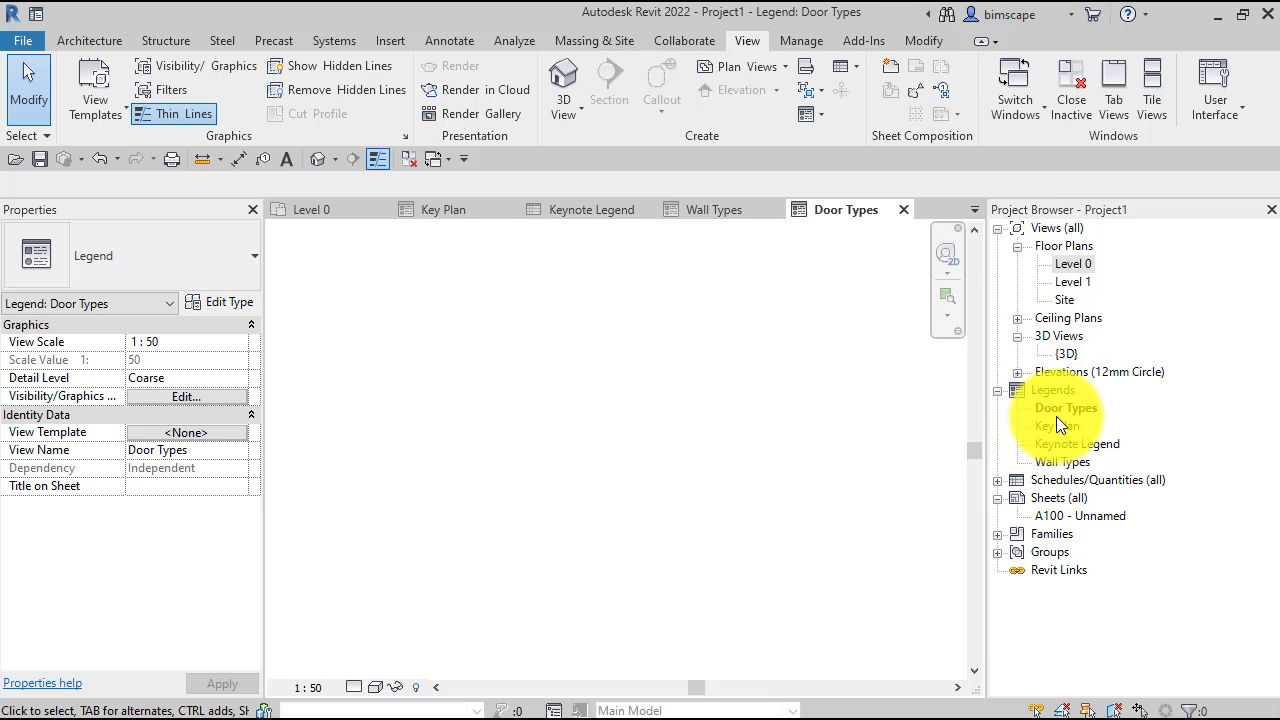
mouse_move(1018, 432)
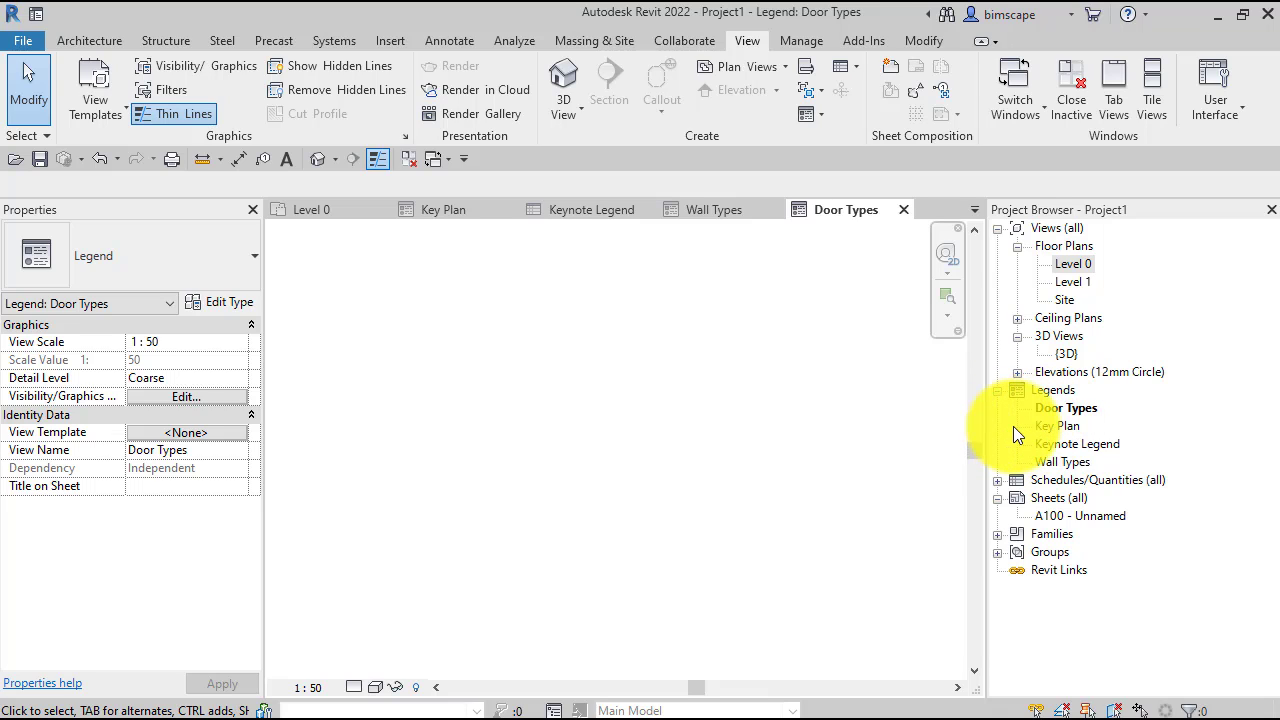
mouse_move(965, 387)
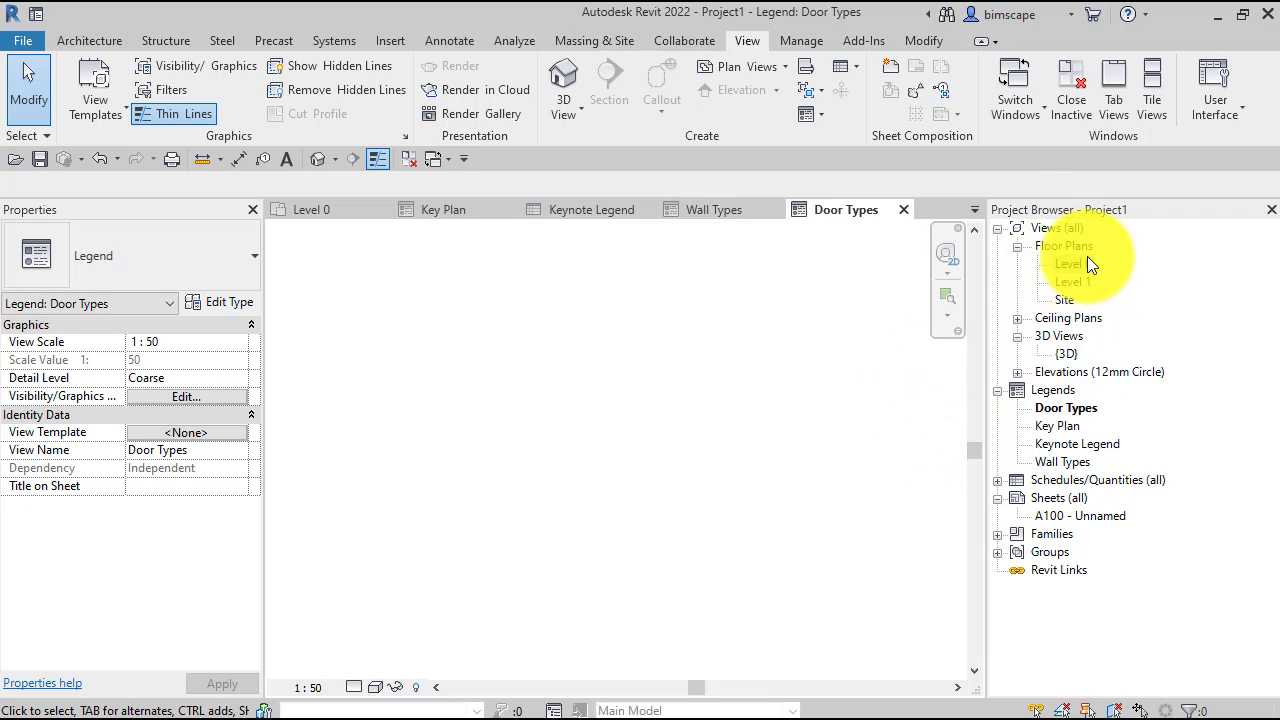
mouse_move(855, 338)
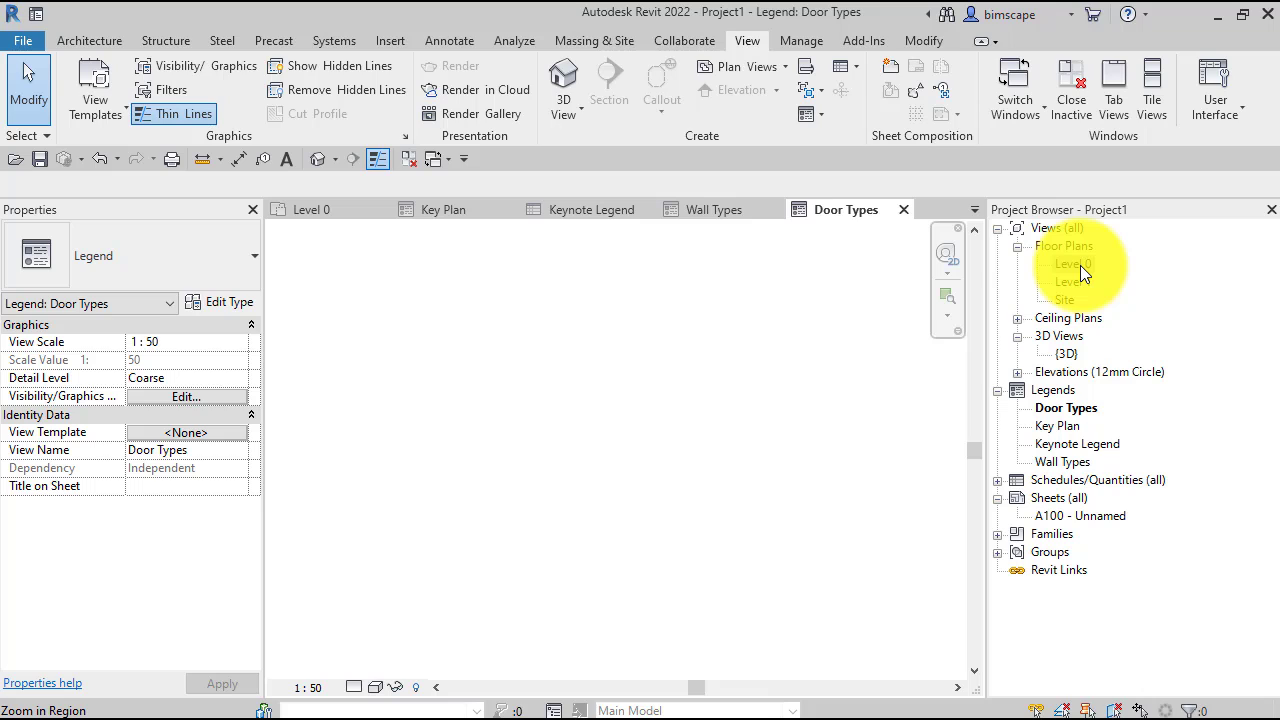
mouse_move(1095, 288)
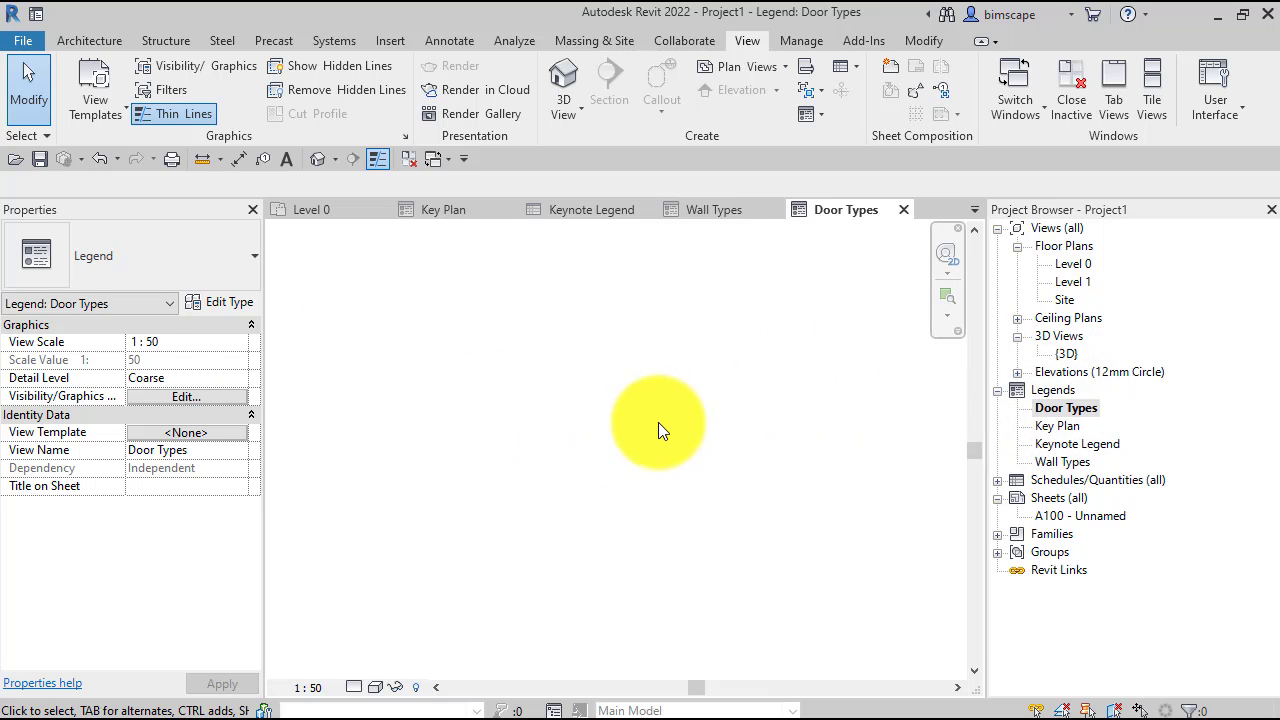
mouse_move(698, 377)
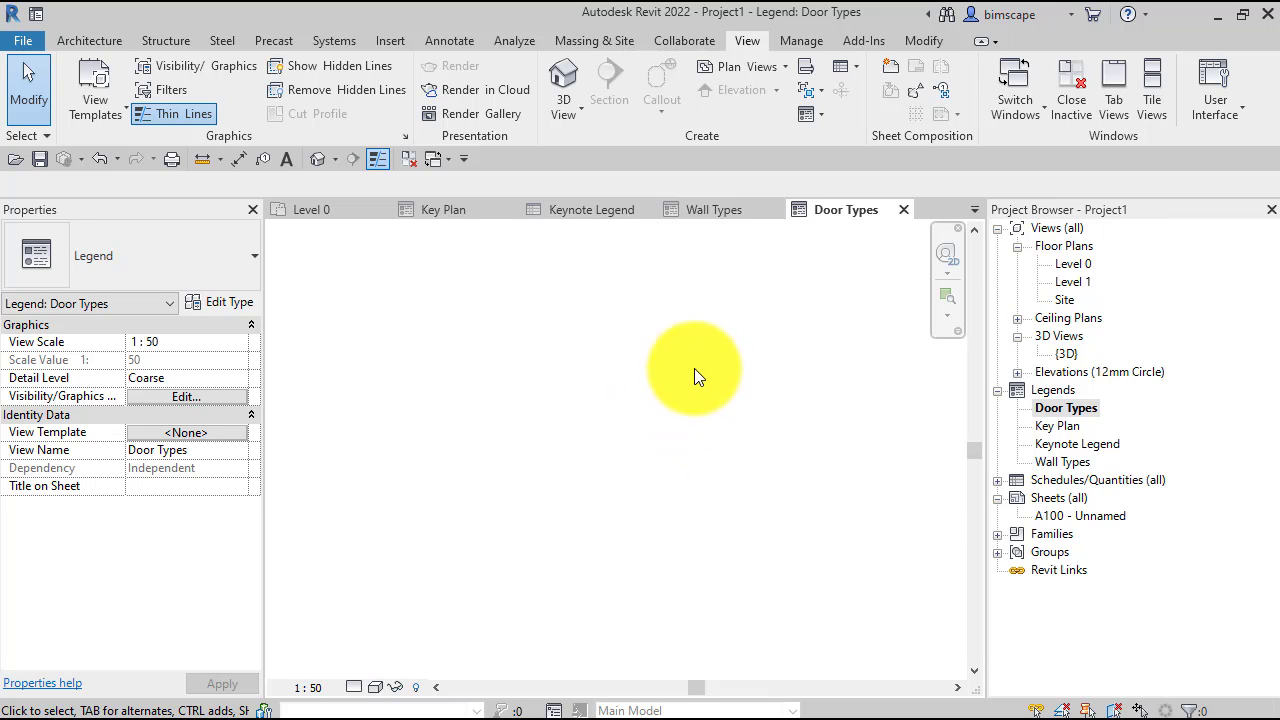
mouse_move(1015, 490)
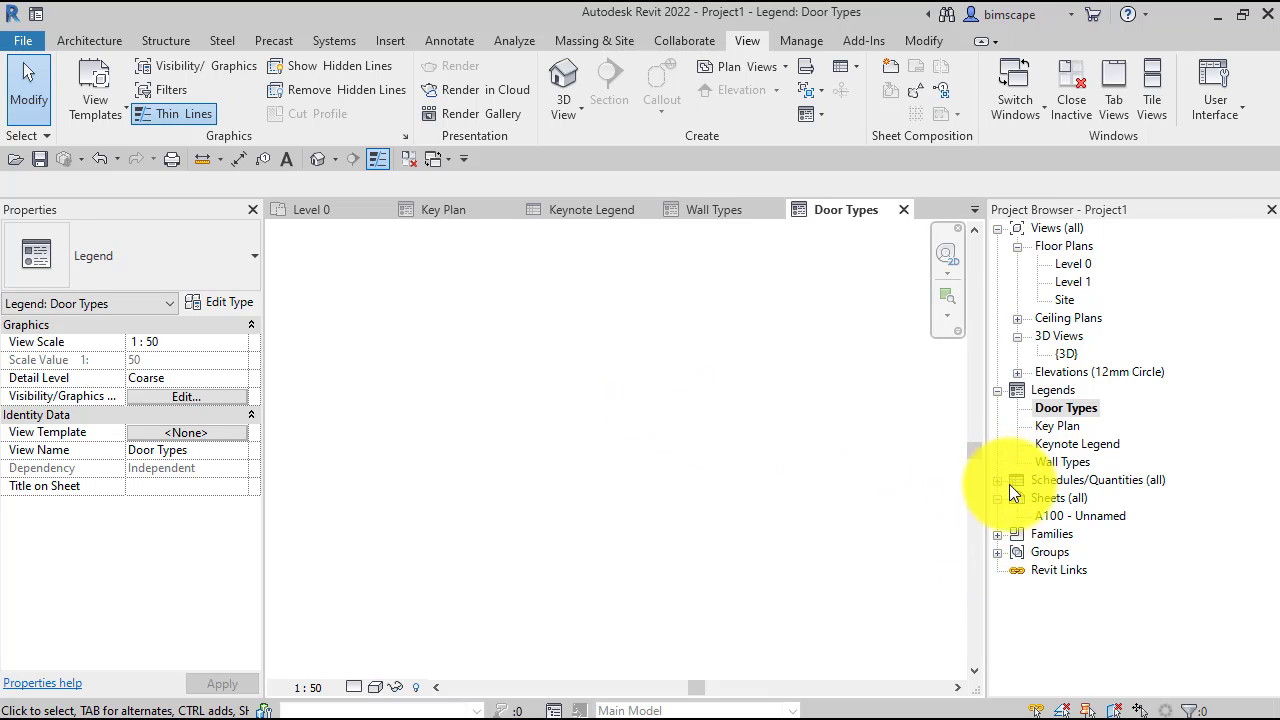
mouse_move(920, 525)
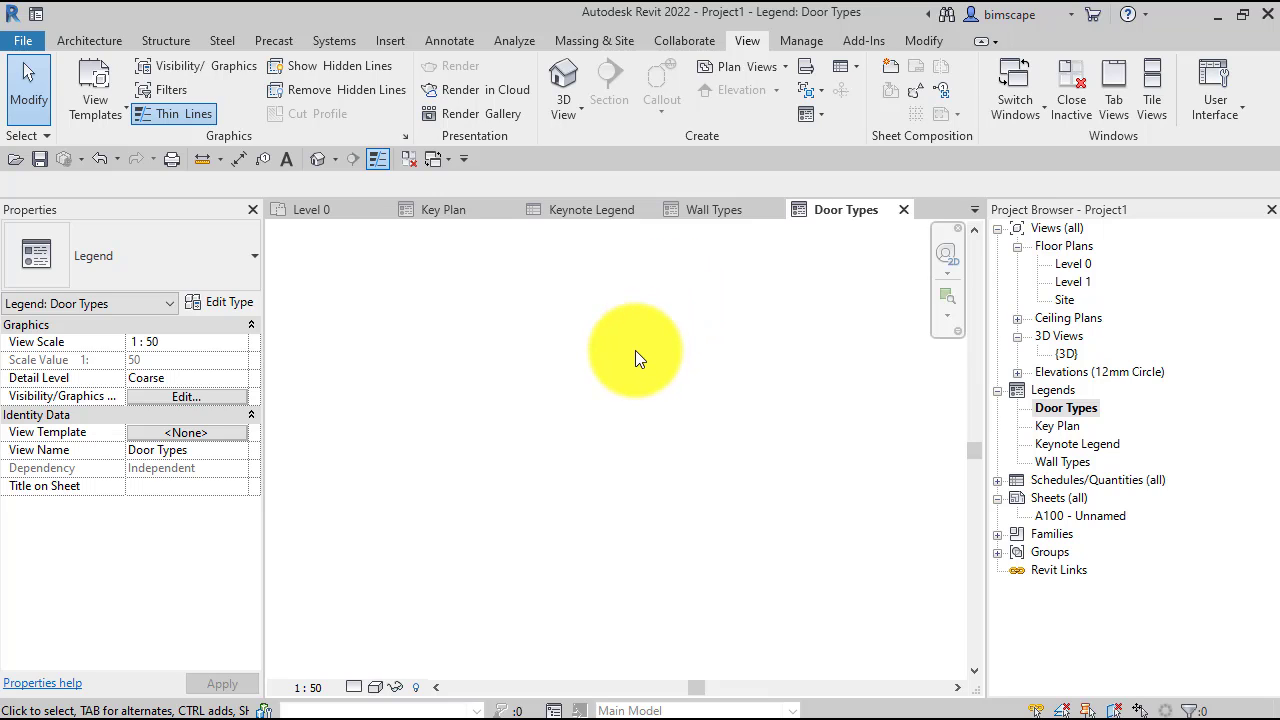
mouse_move(575, 175)
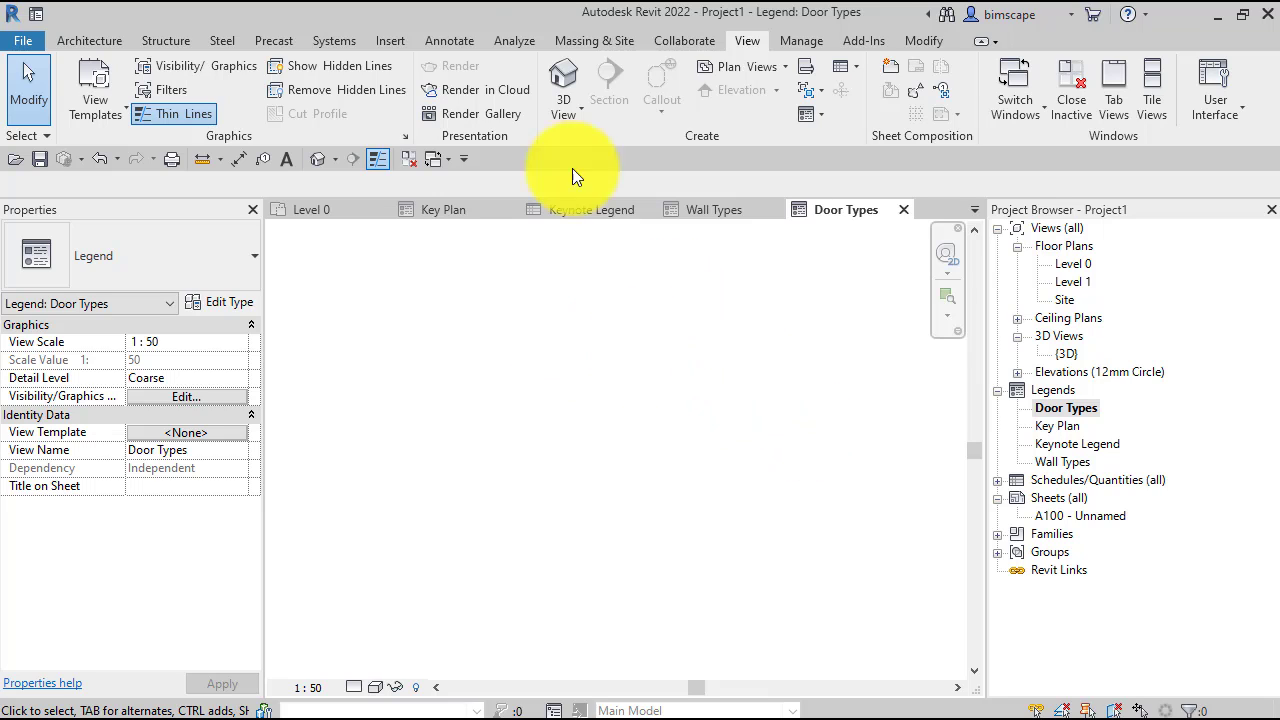
- Switch to the Annotate tab to reach the Detail panel's Component tools
click(449, 40)
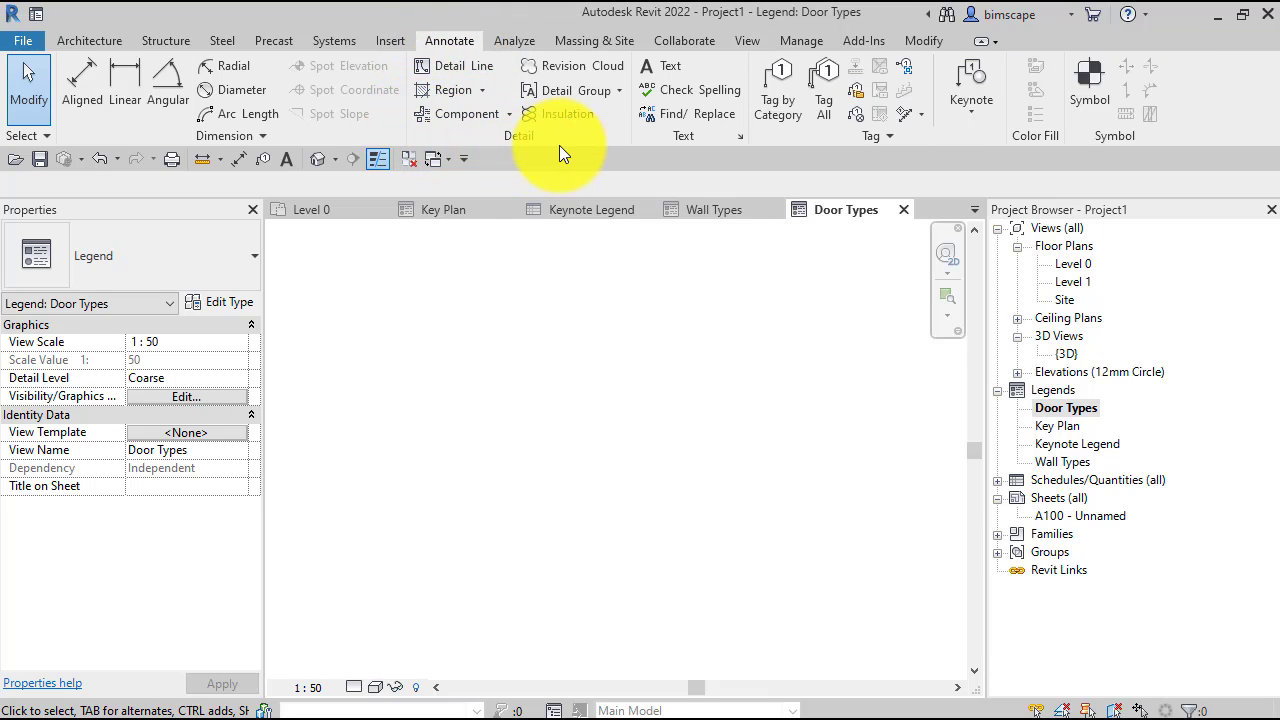
mouse_move(465, 113)
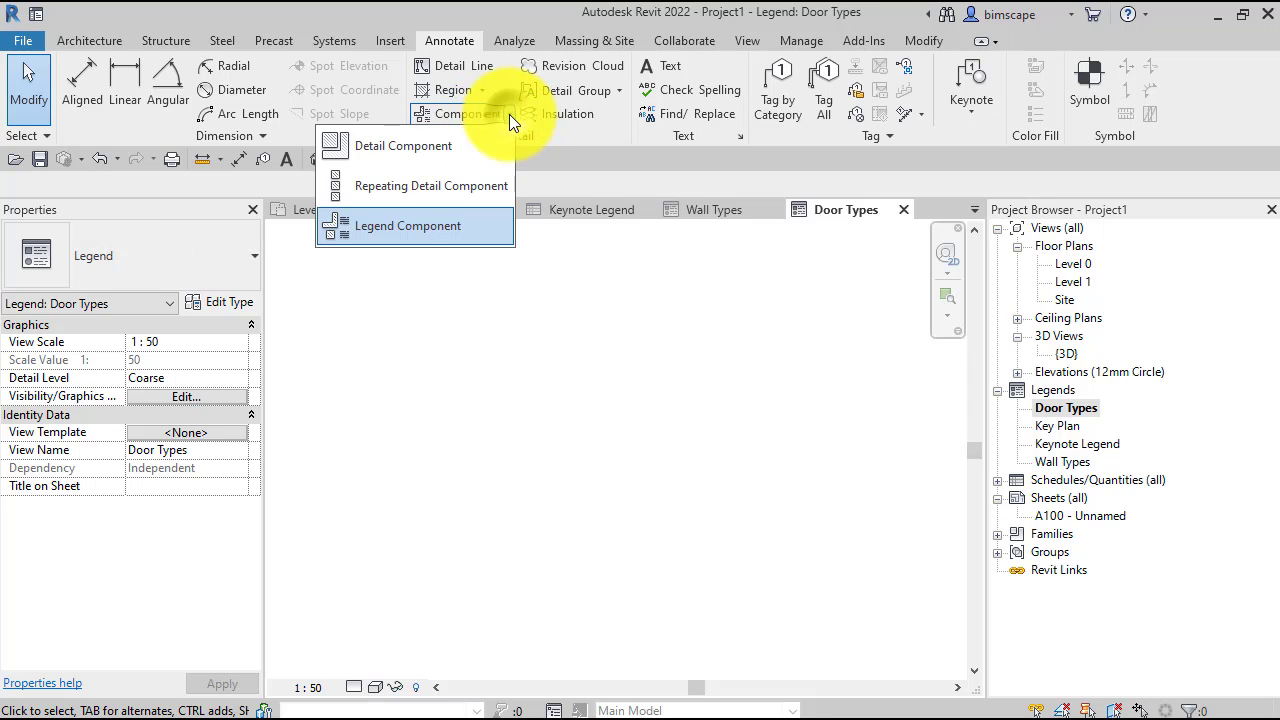
mouse_move(387, 225)
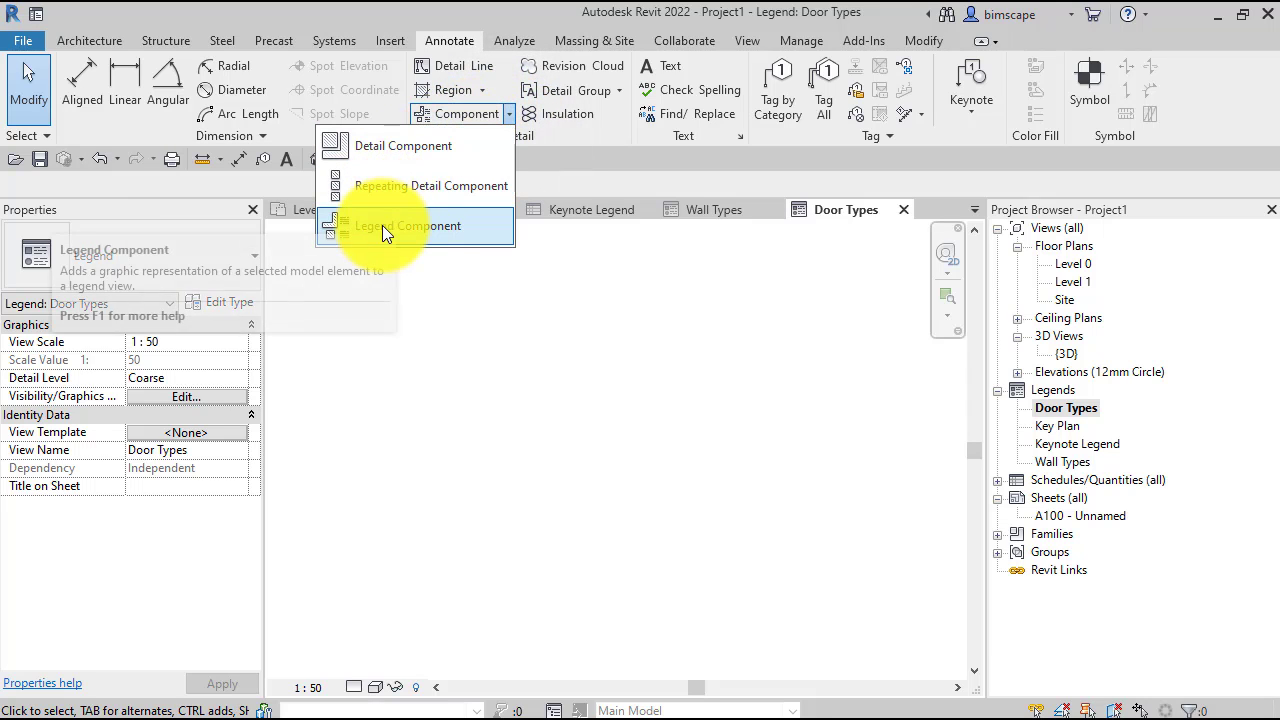
mouse_move(447, 237)
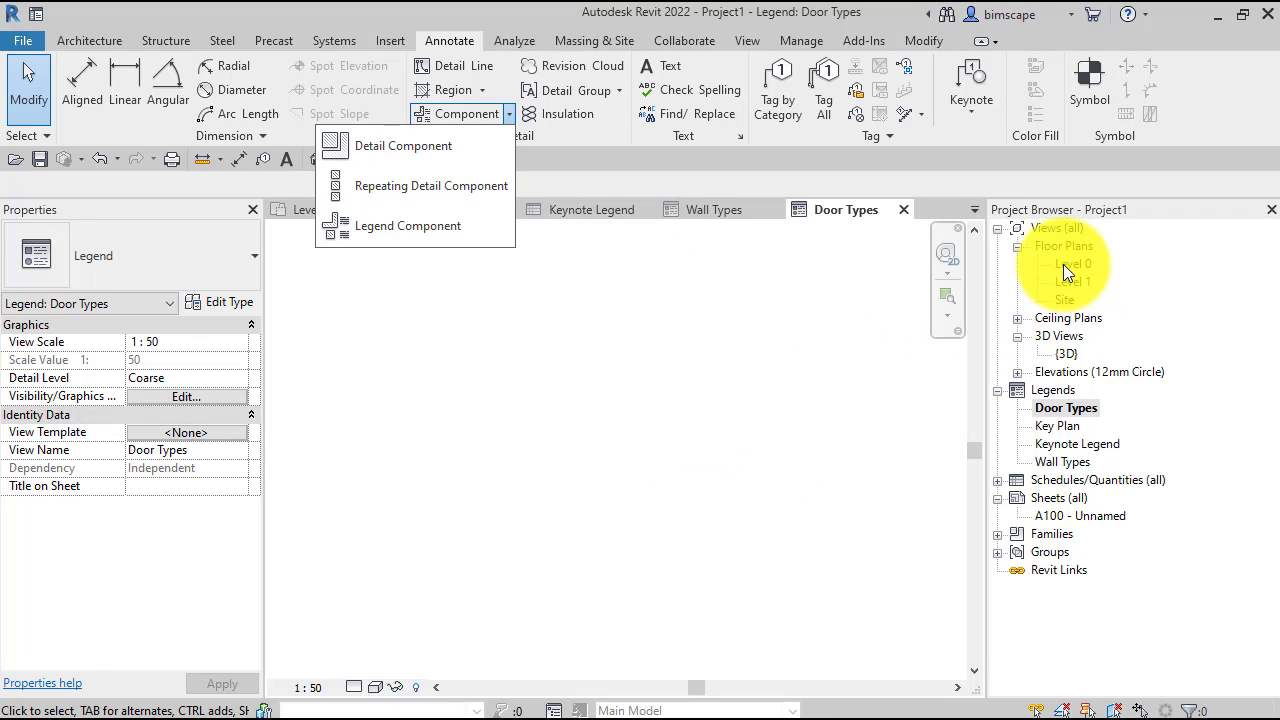
- Open the Level 0 floor plan from the Project Browser
double_click(1074, 263)
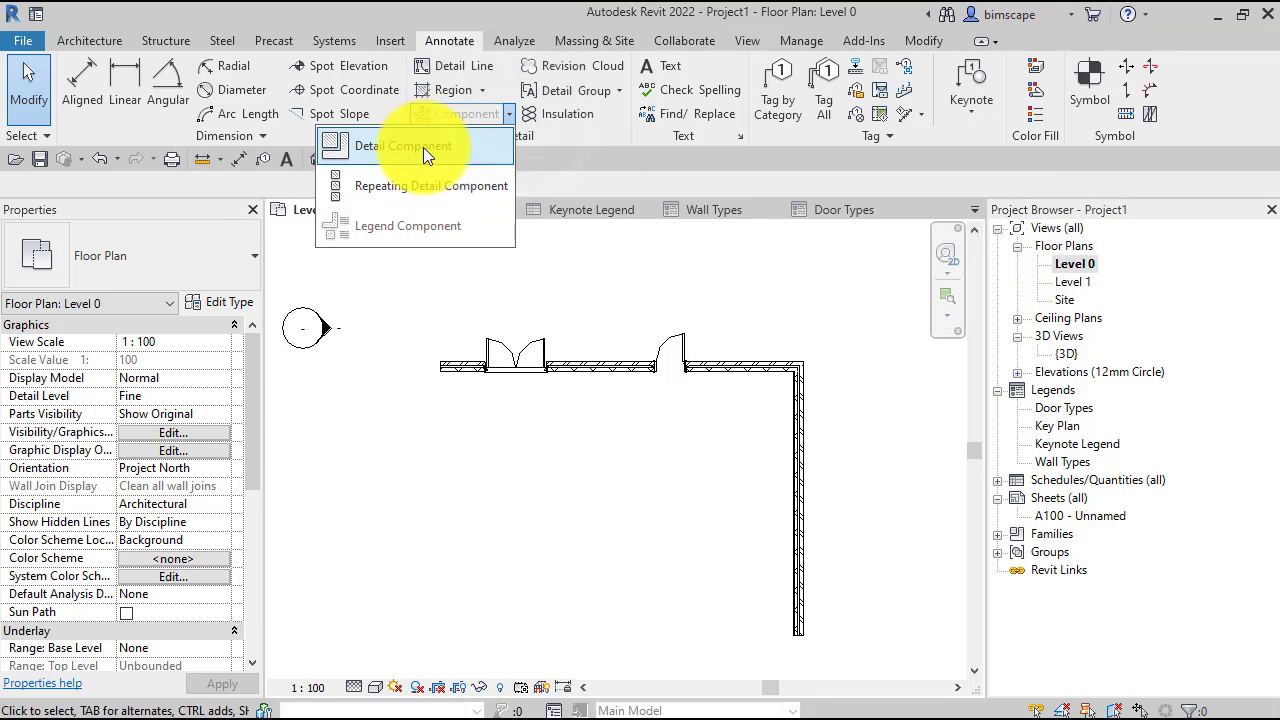
mouse_move(510, 120)
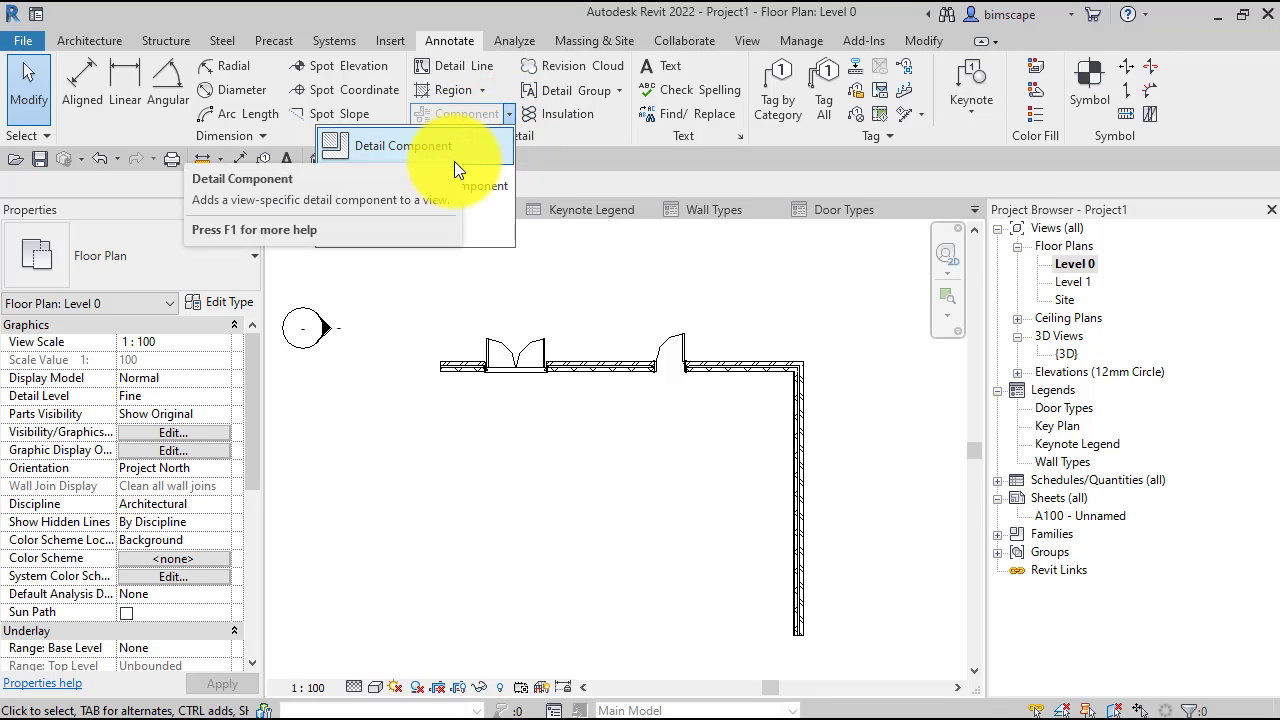
mouse_move(404, 146)
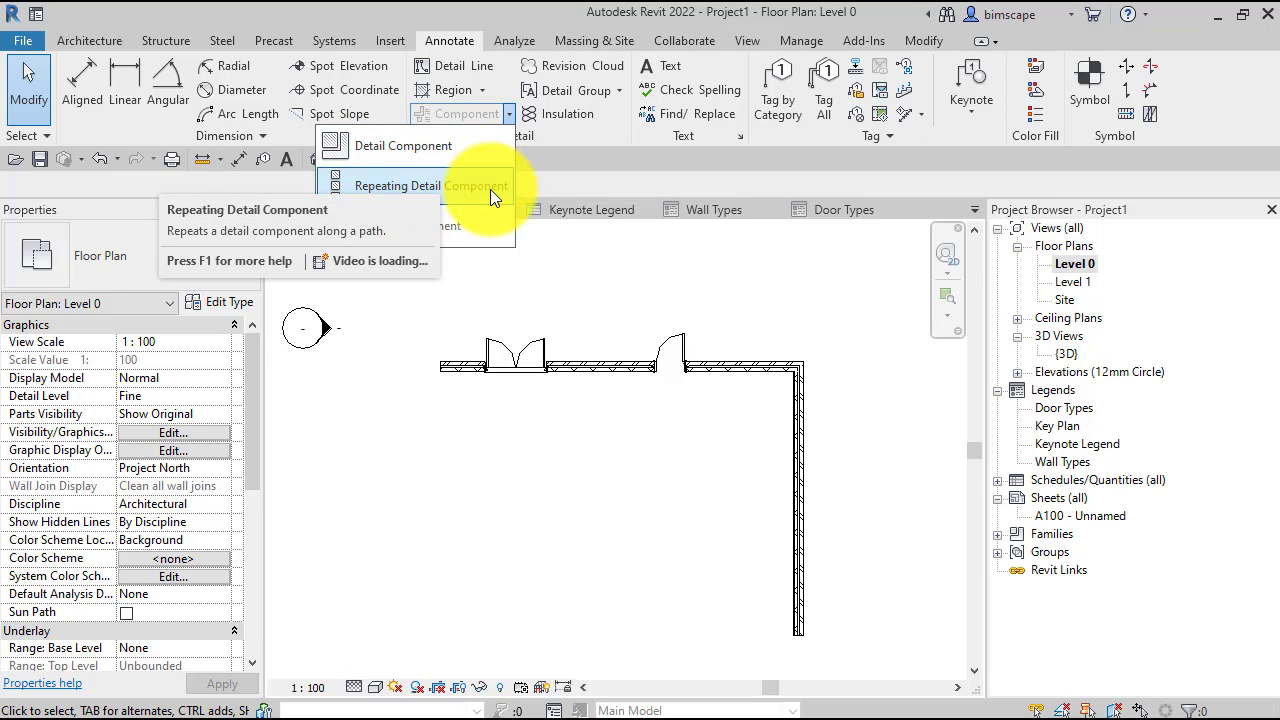
mouse_move(510, 236)
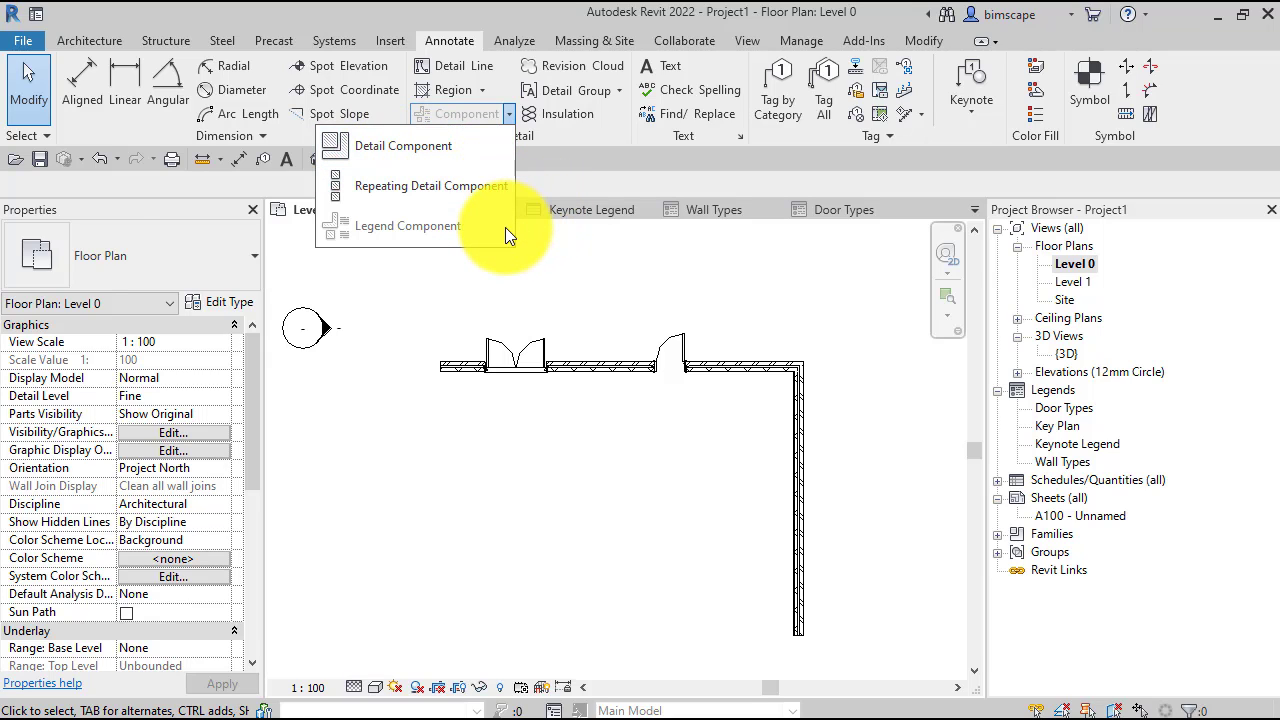
mouse_move(418, 236)
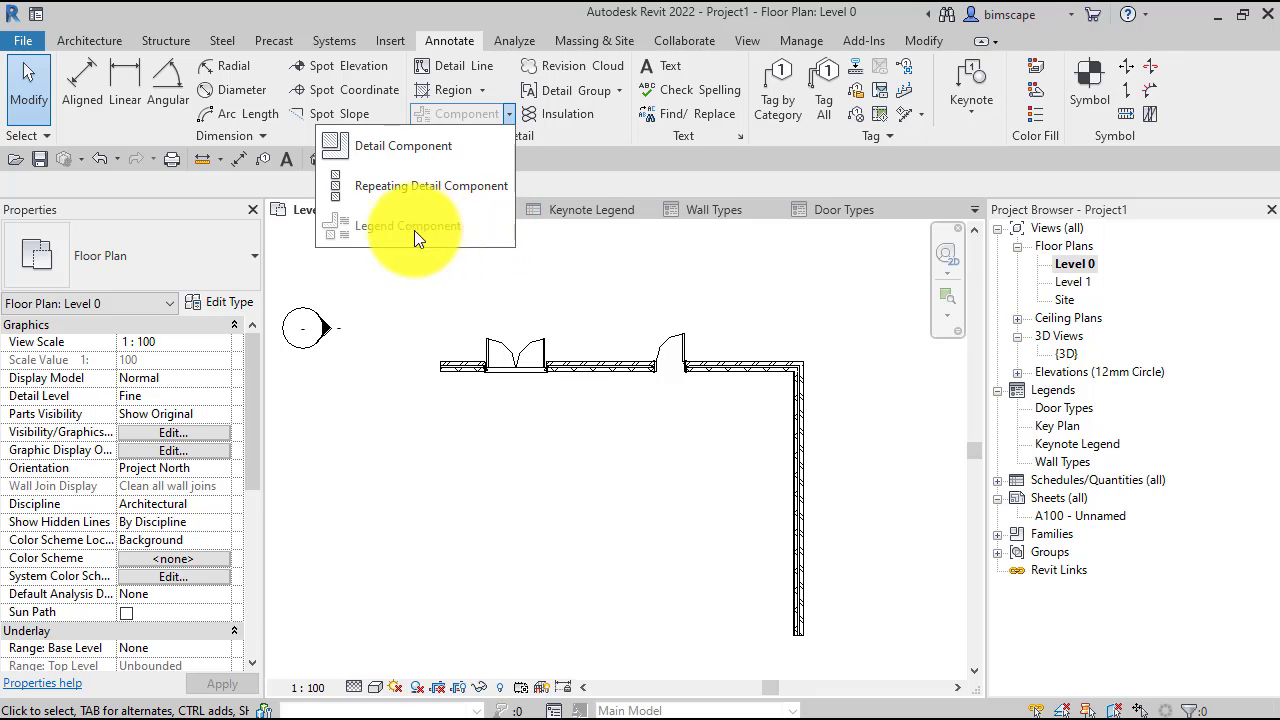
mouse_move(430, 233)
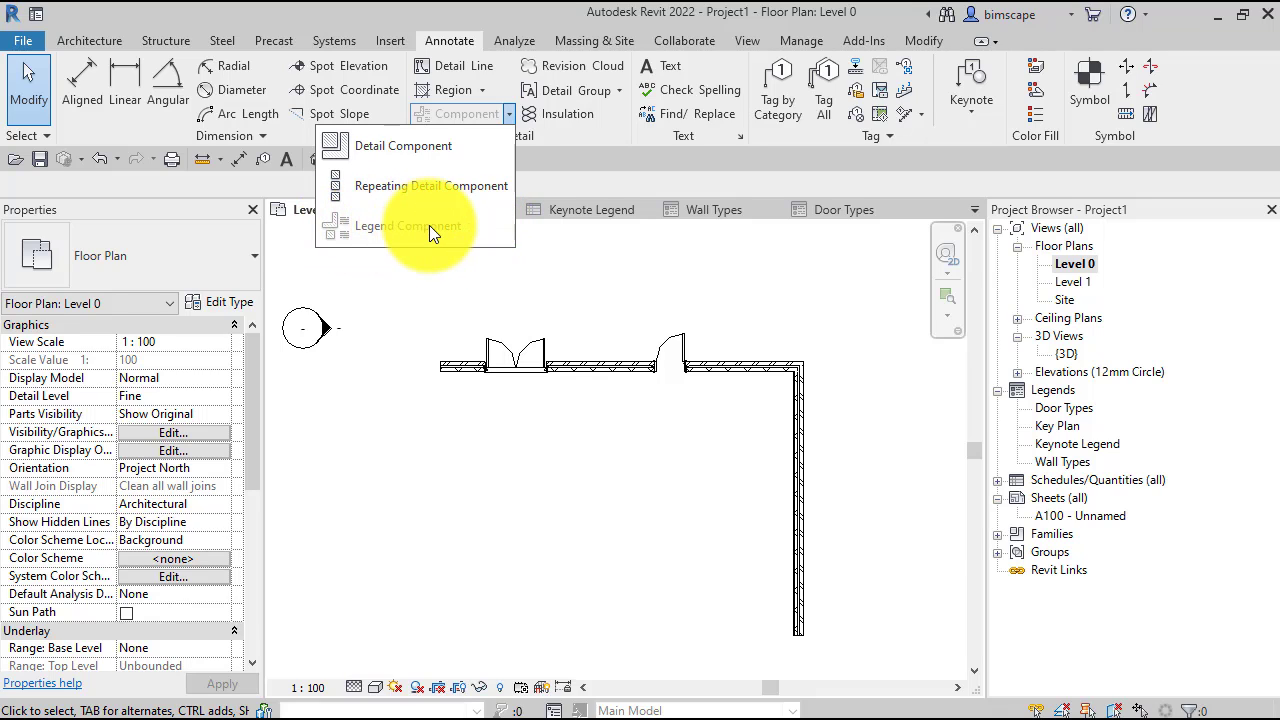
mouse_move(890, 388)
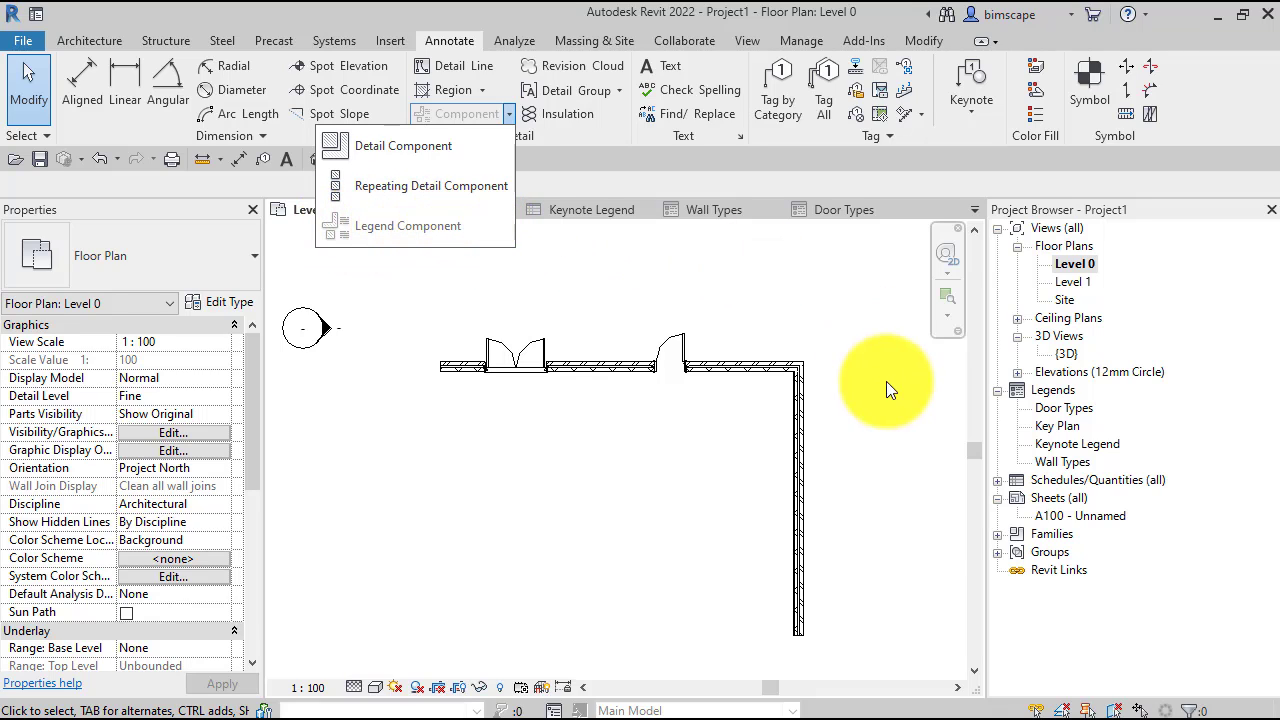
mouse_move(1015, 415)
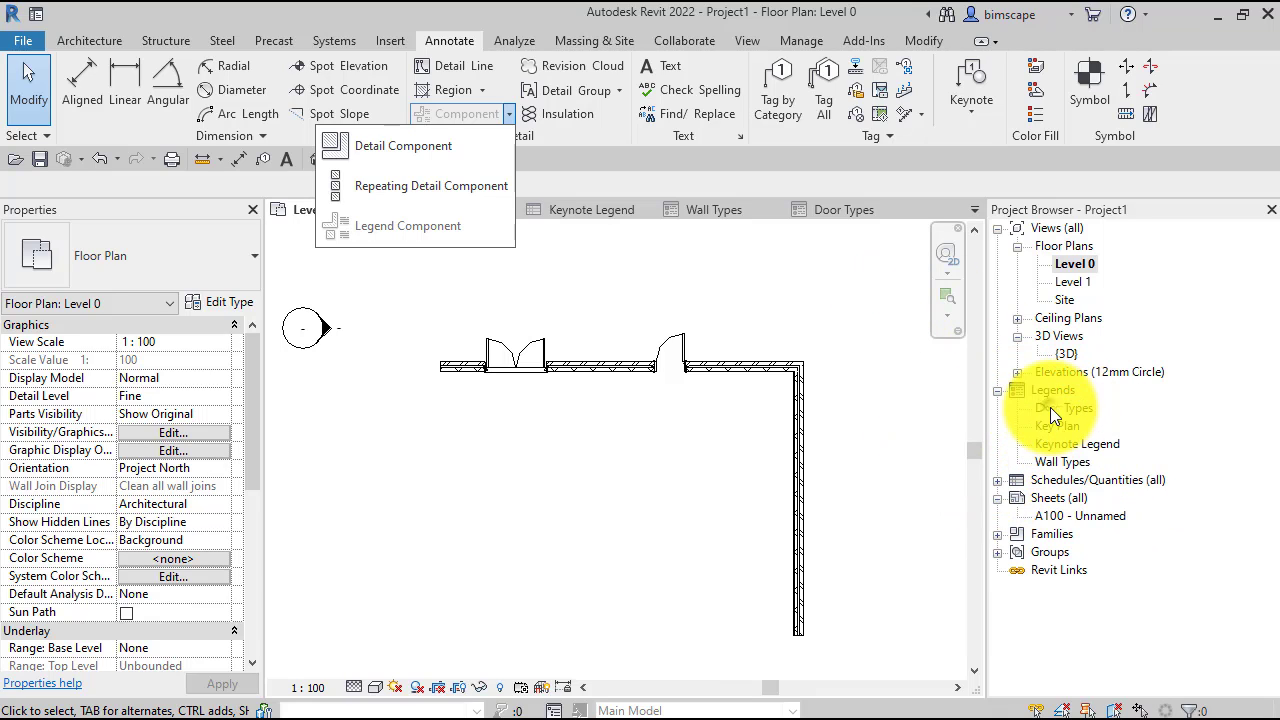
- Return to Door Types, start Legend Component, and browse the door families
double_click(1067, 407)
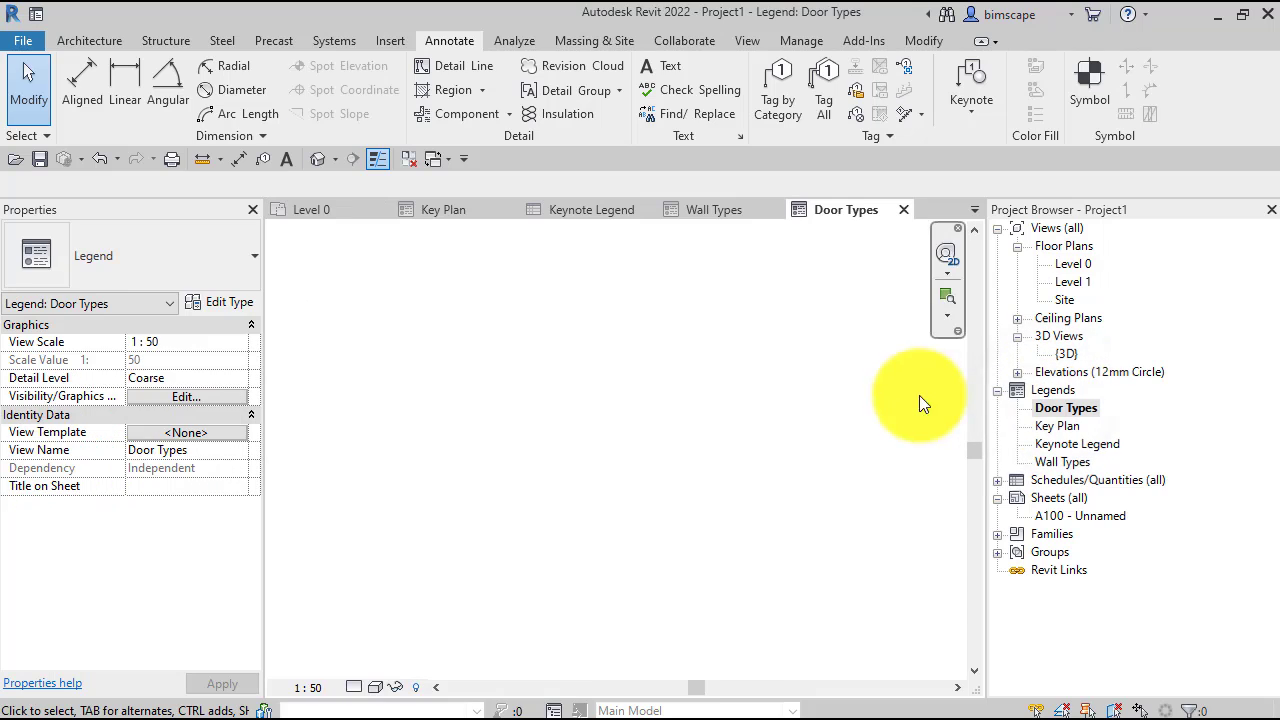
click(509, 113)
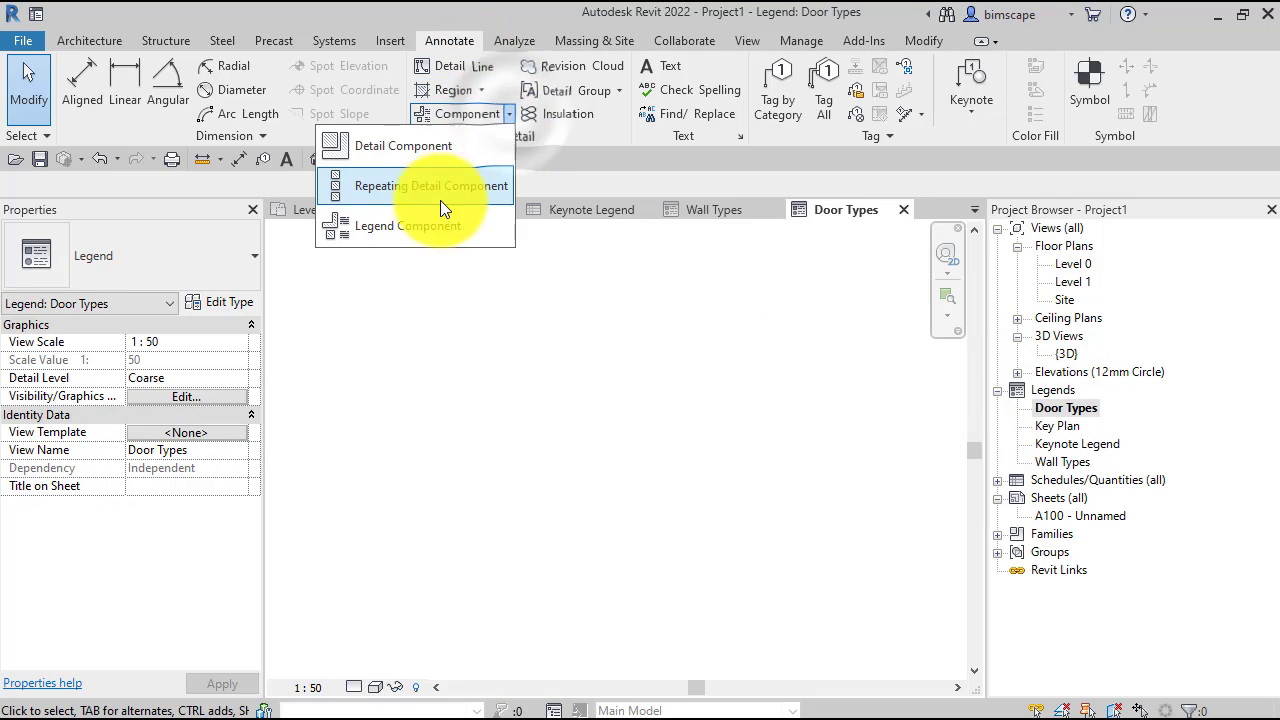
mouse_move(407, 225)
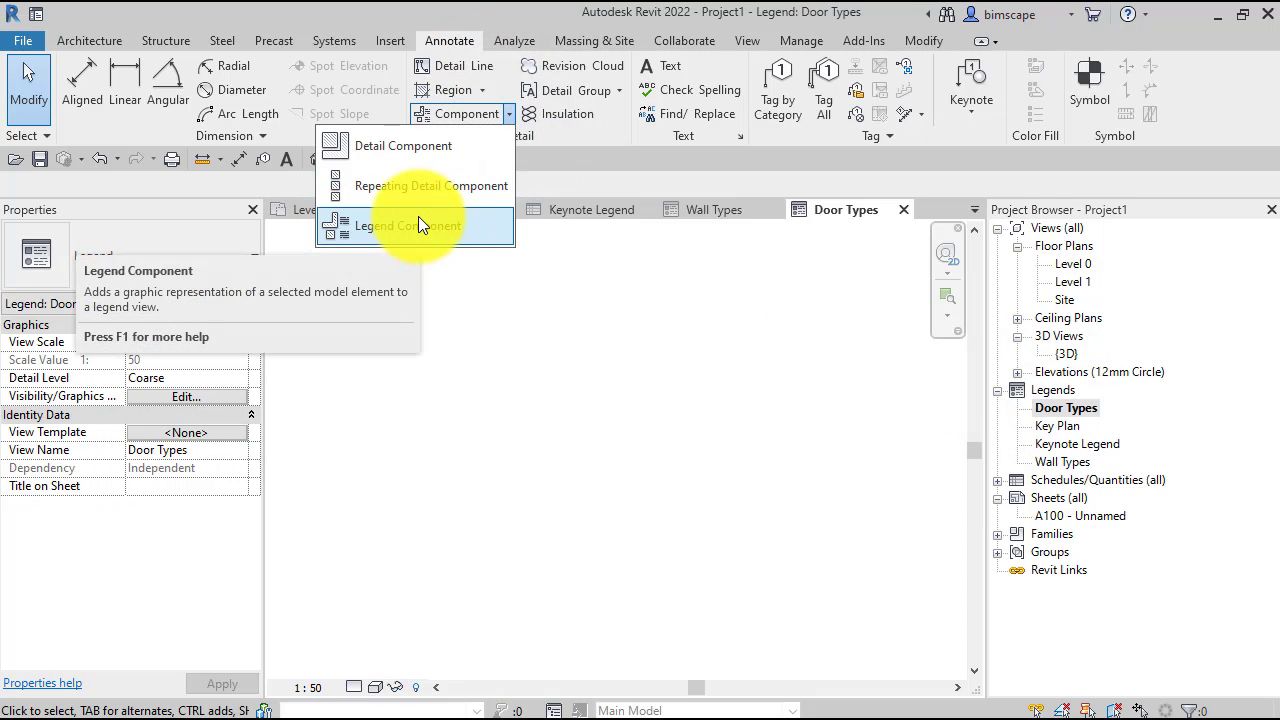
click(407, 225)
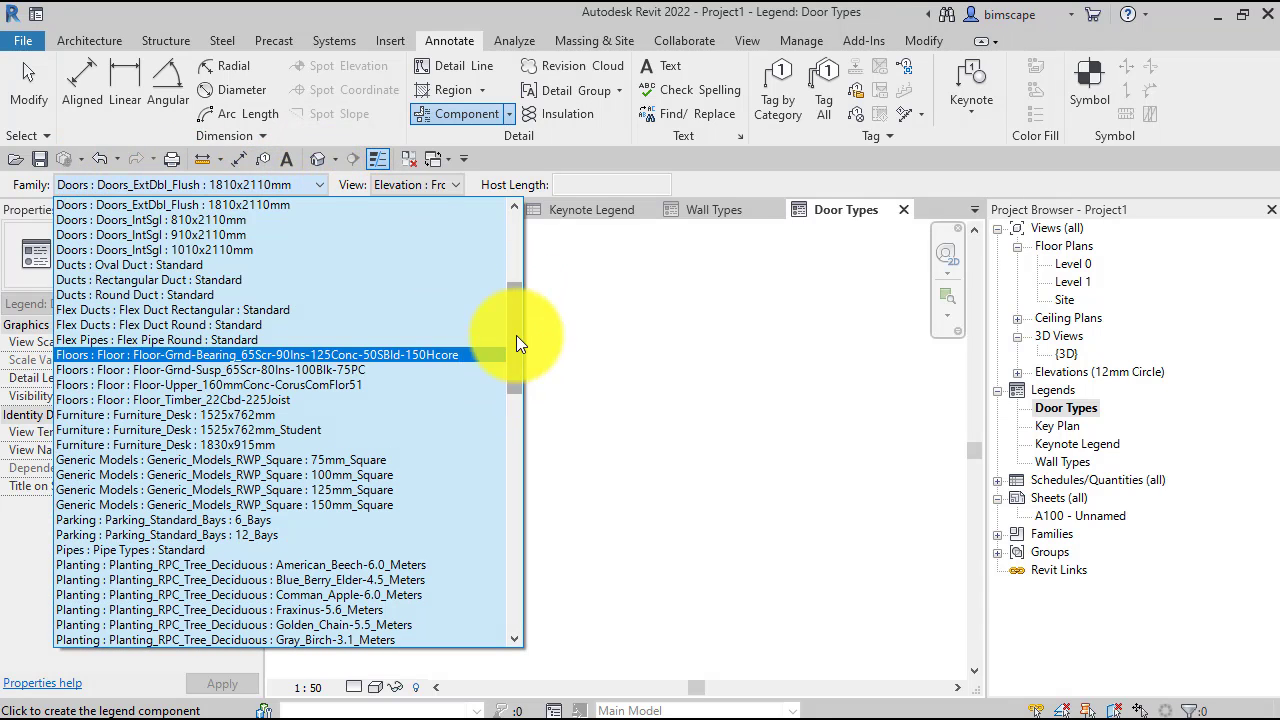
scroll(up, 3)
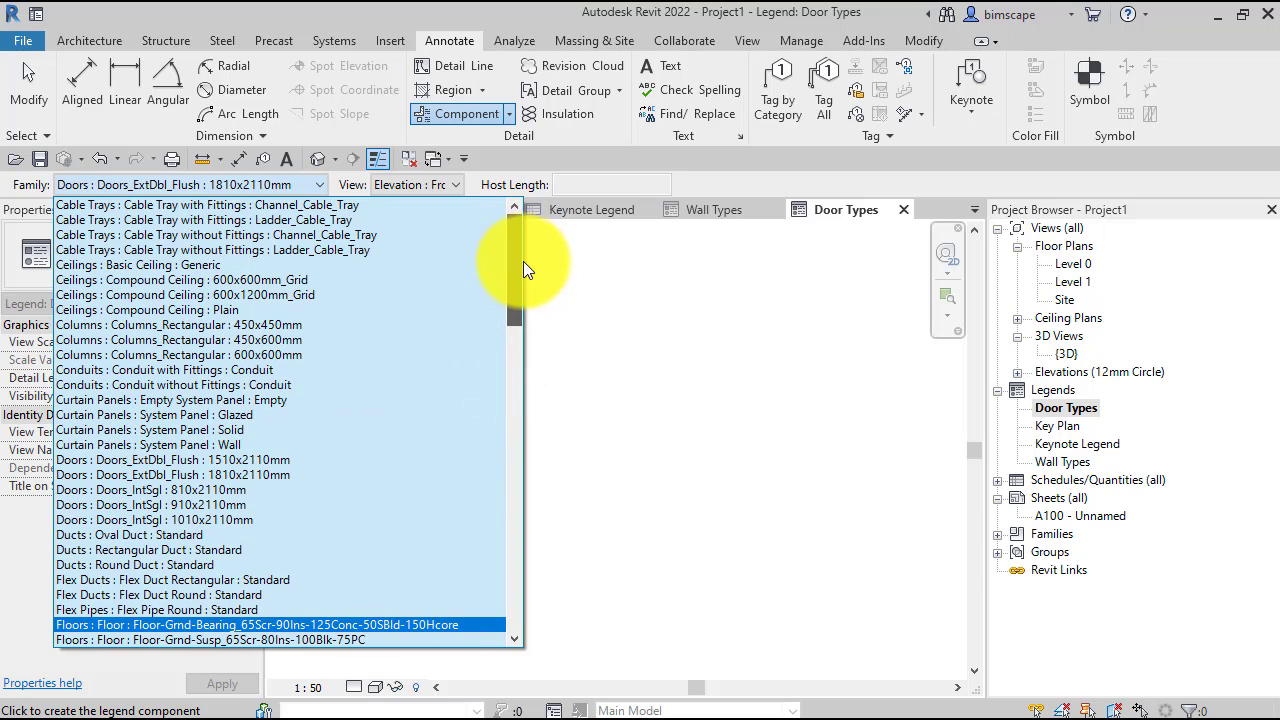
scroll(down, 3)
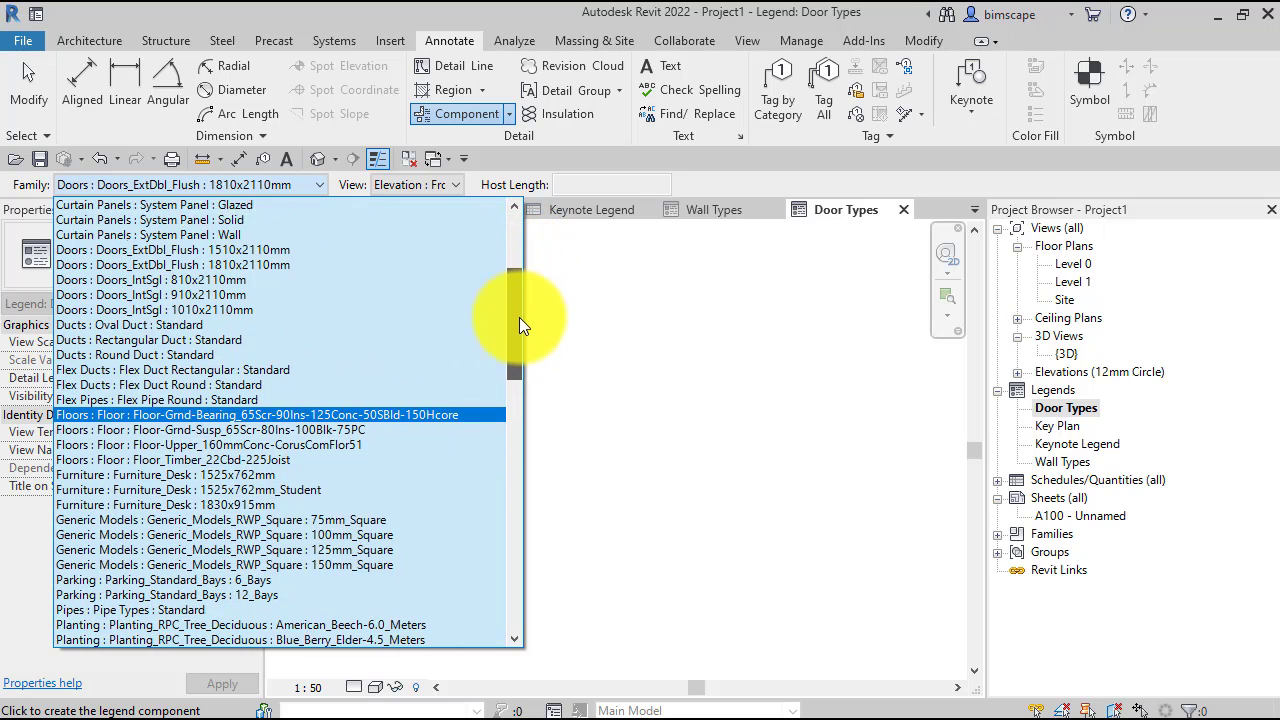
scroll(down, 3)
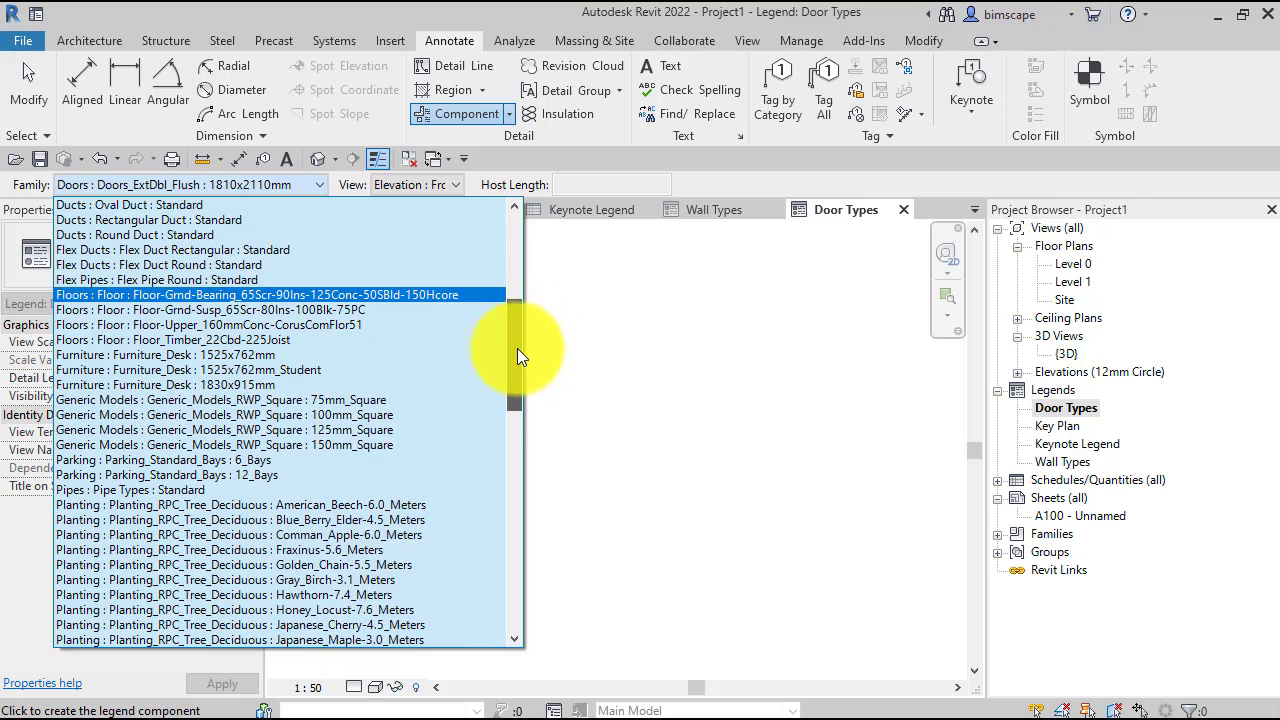
scroll(down, 3)
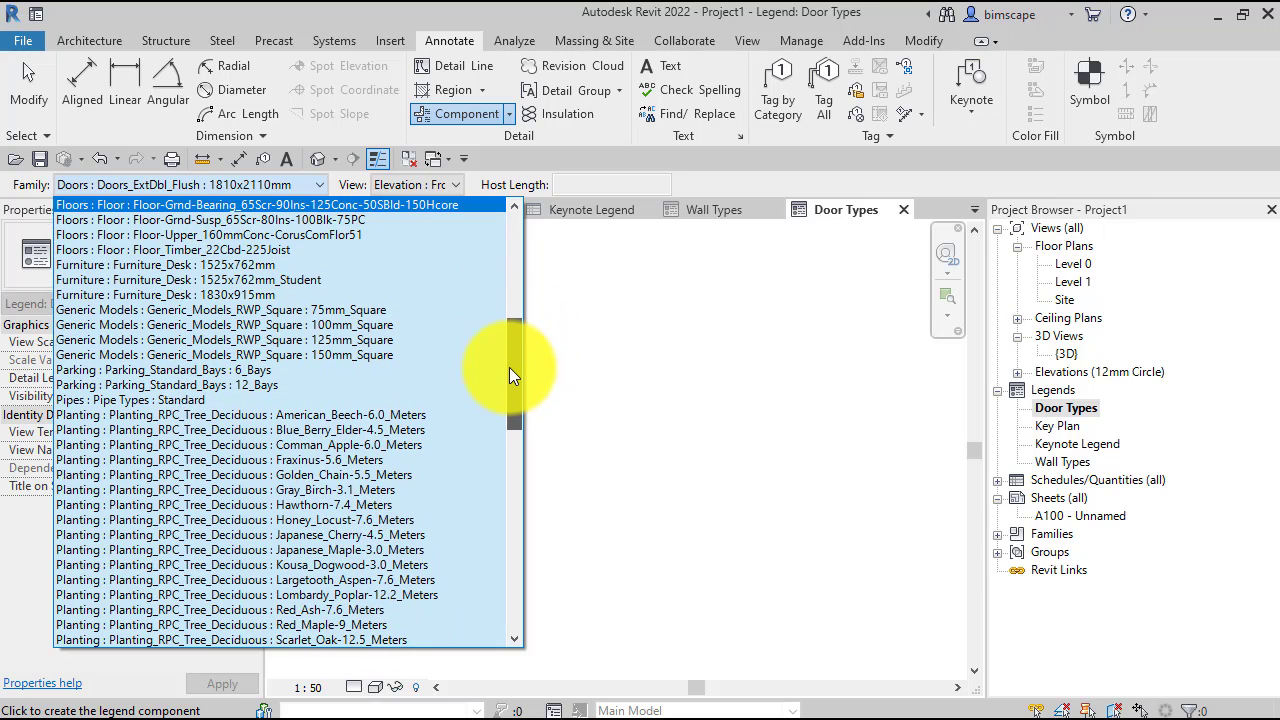
scroll(up, 3)
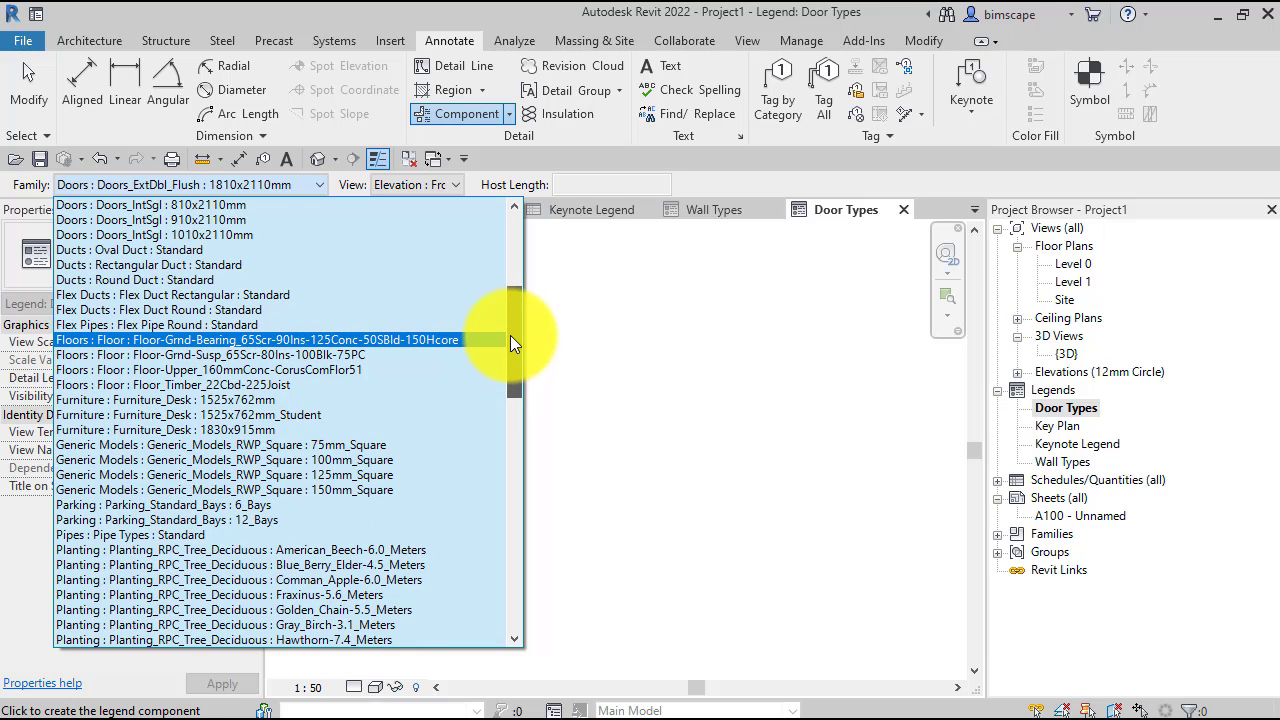
scroll(up, 3)
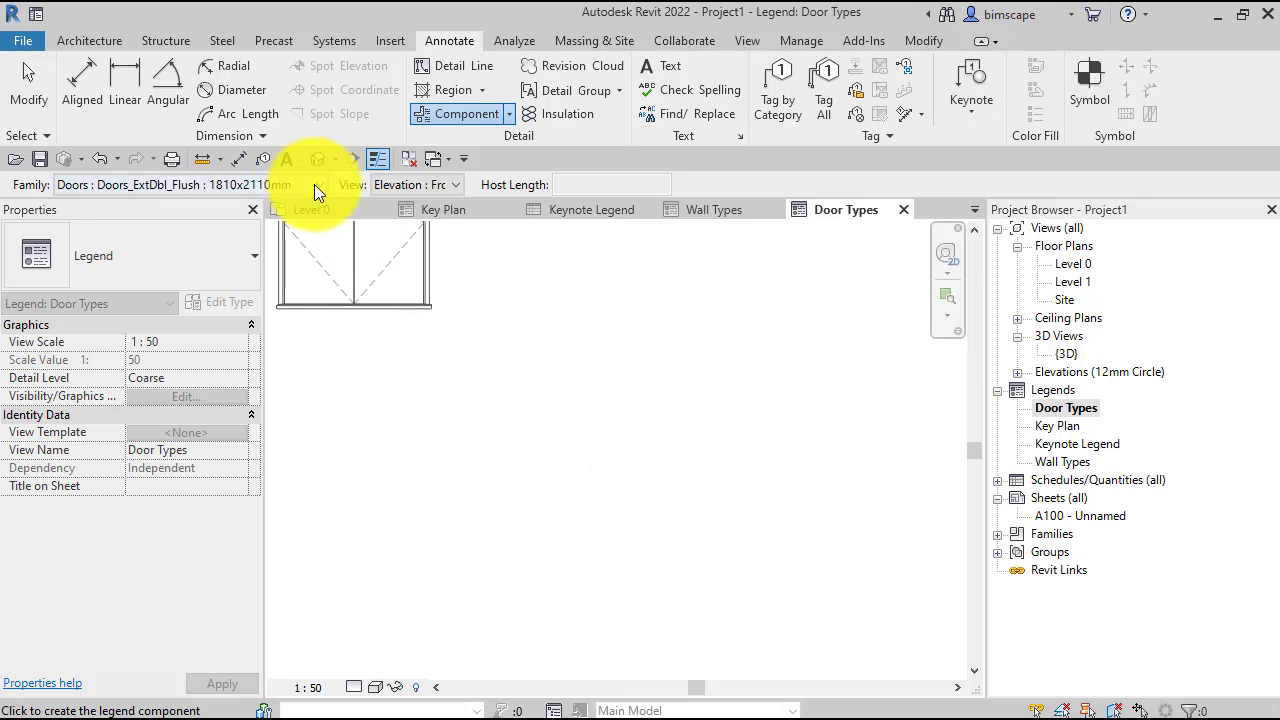
- Pick Doors_ExtDbl_Flush : 1810x2110mm and position its front elevation in the legend
click(324, 184)
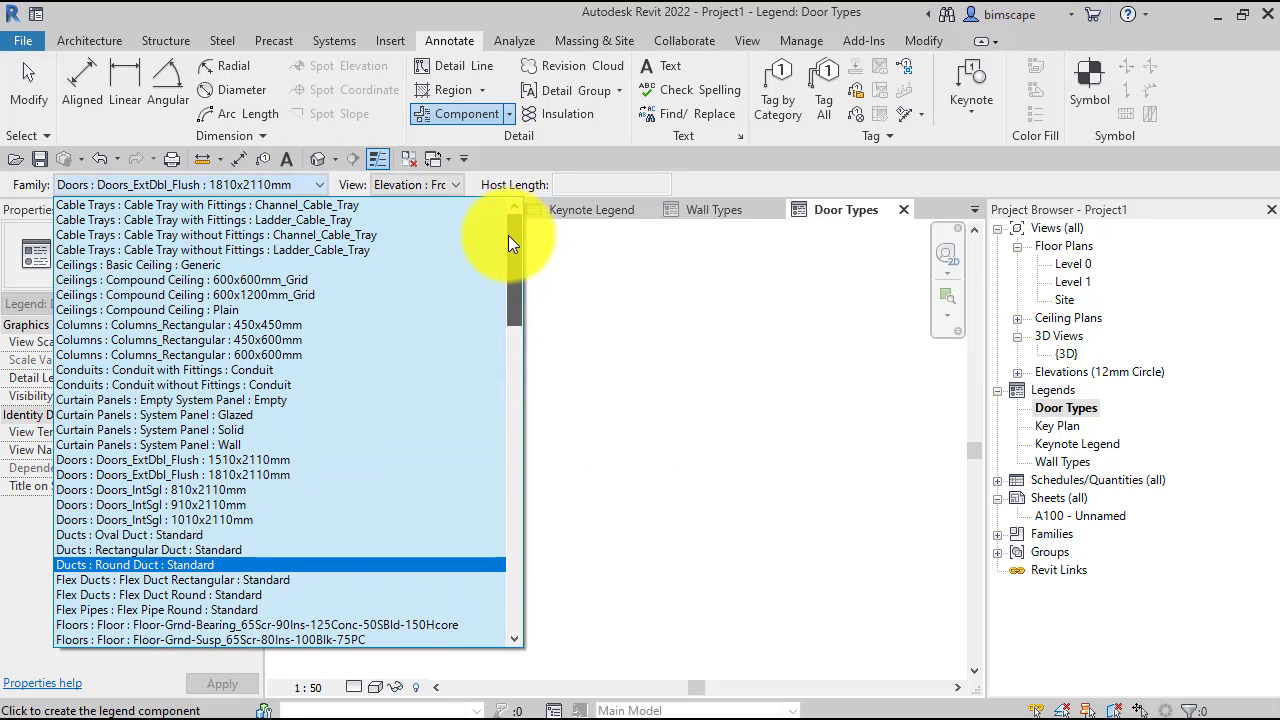
scroll(down, 3)
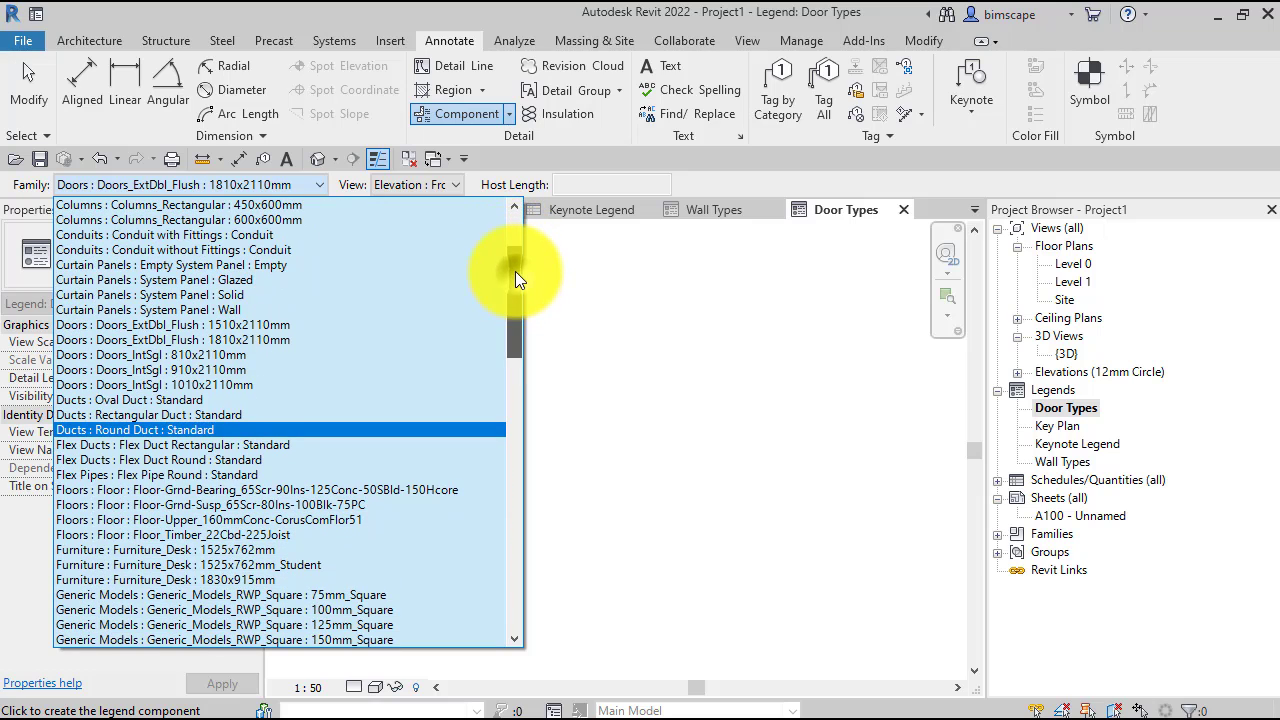
scroll(up, 3)
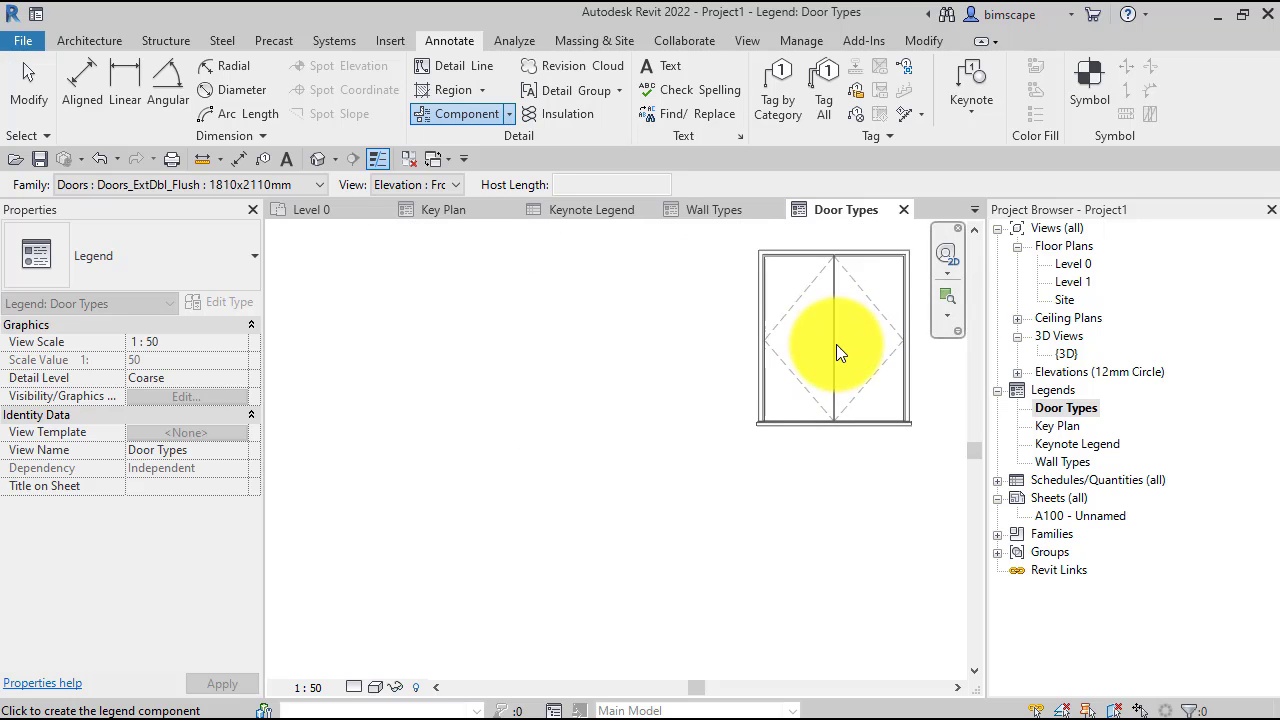
drag(835, 340, 730, 570)
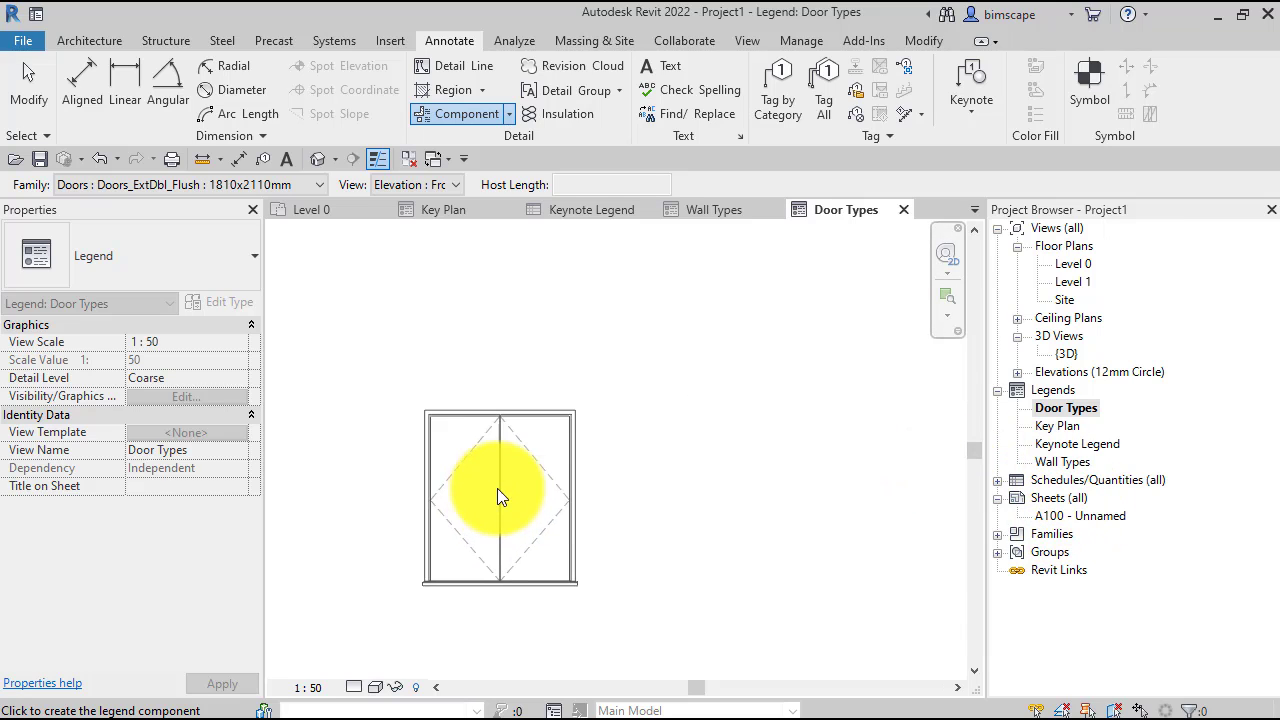
drag(500, 498, 611, 354)
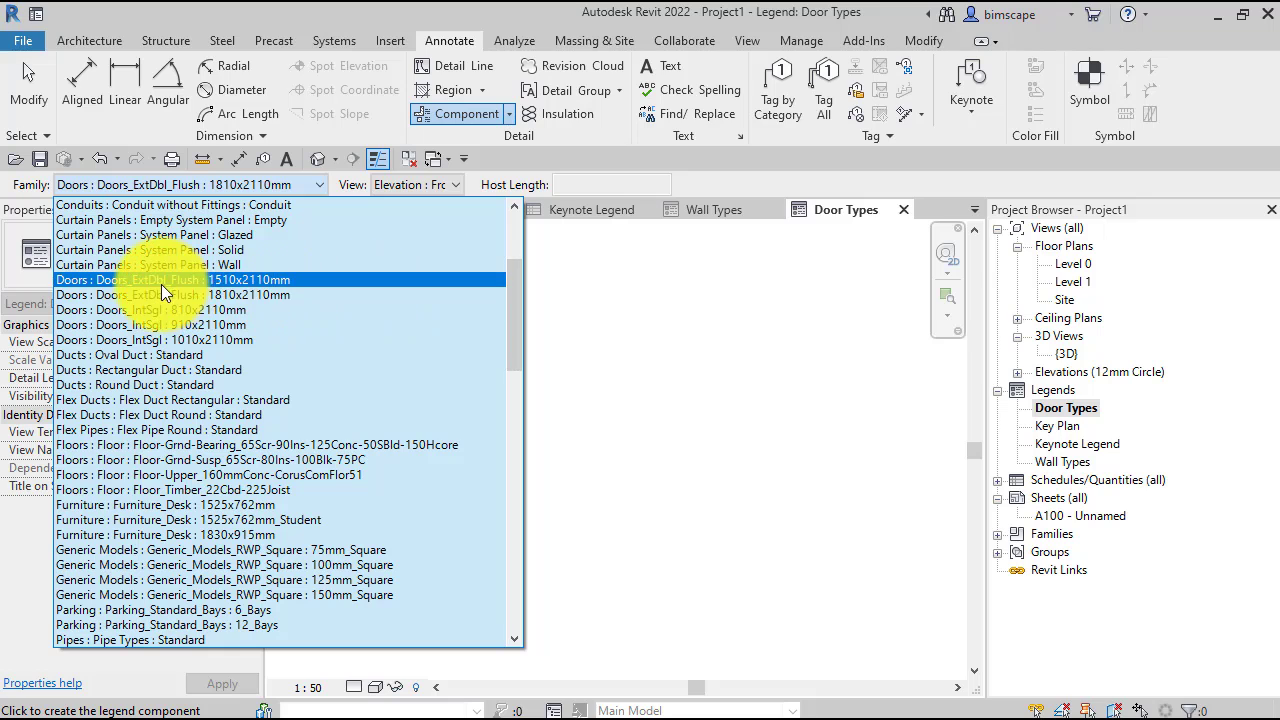
click(160, 310)
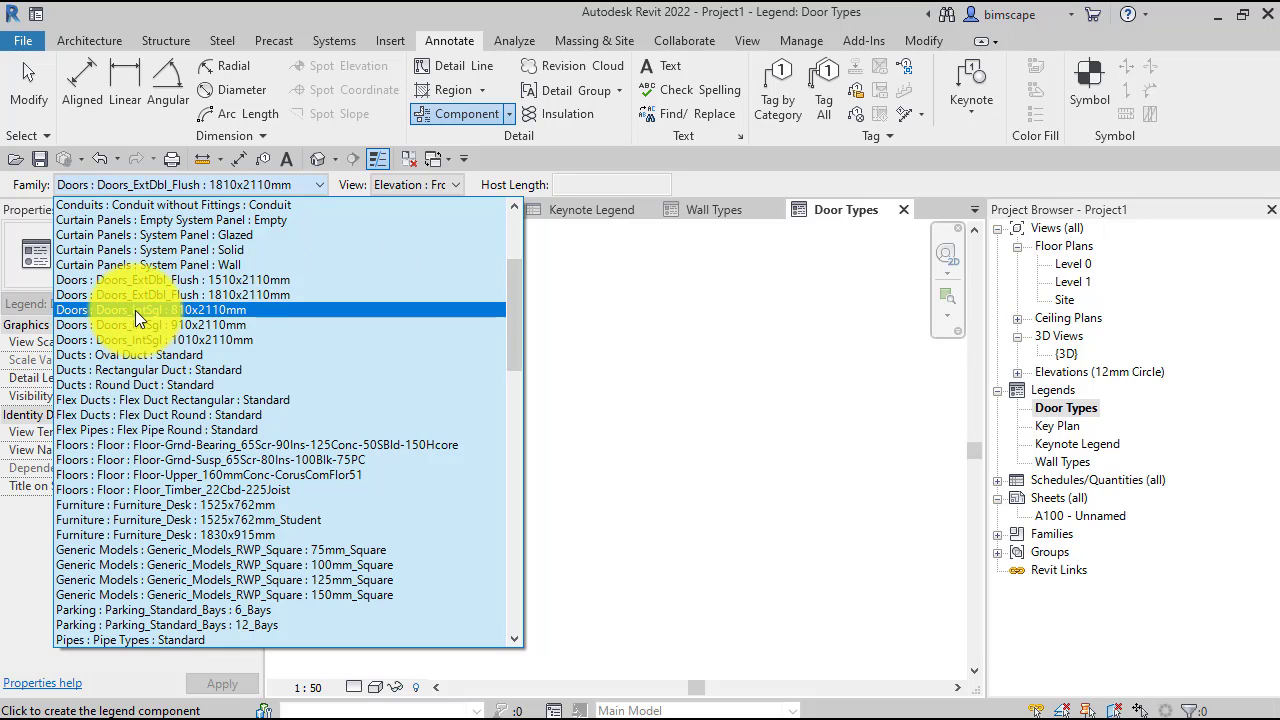
click(200, 294)
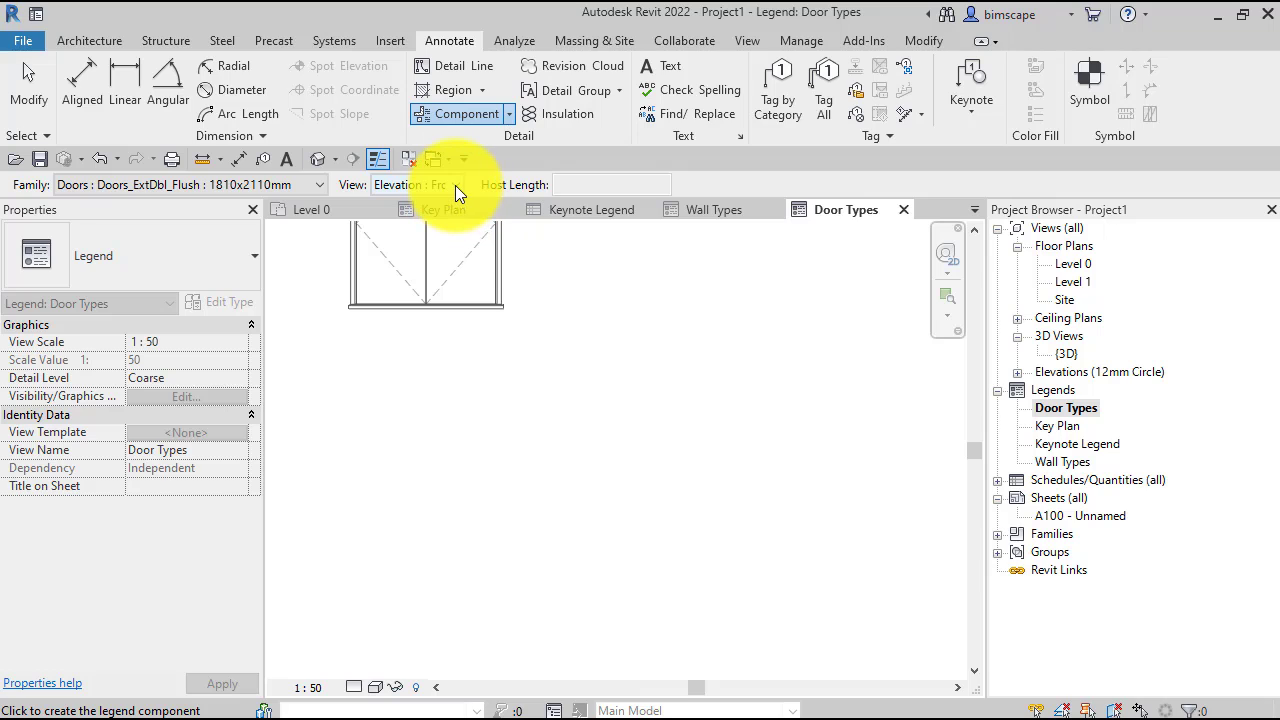
- Keep View as Elevation: Front and pick a Doors_IntSgl type for below
click(454, 184)
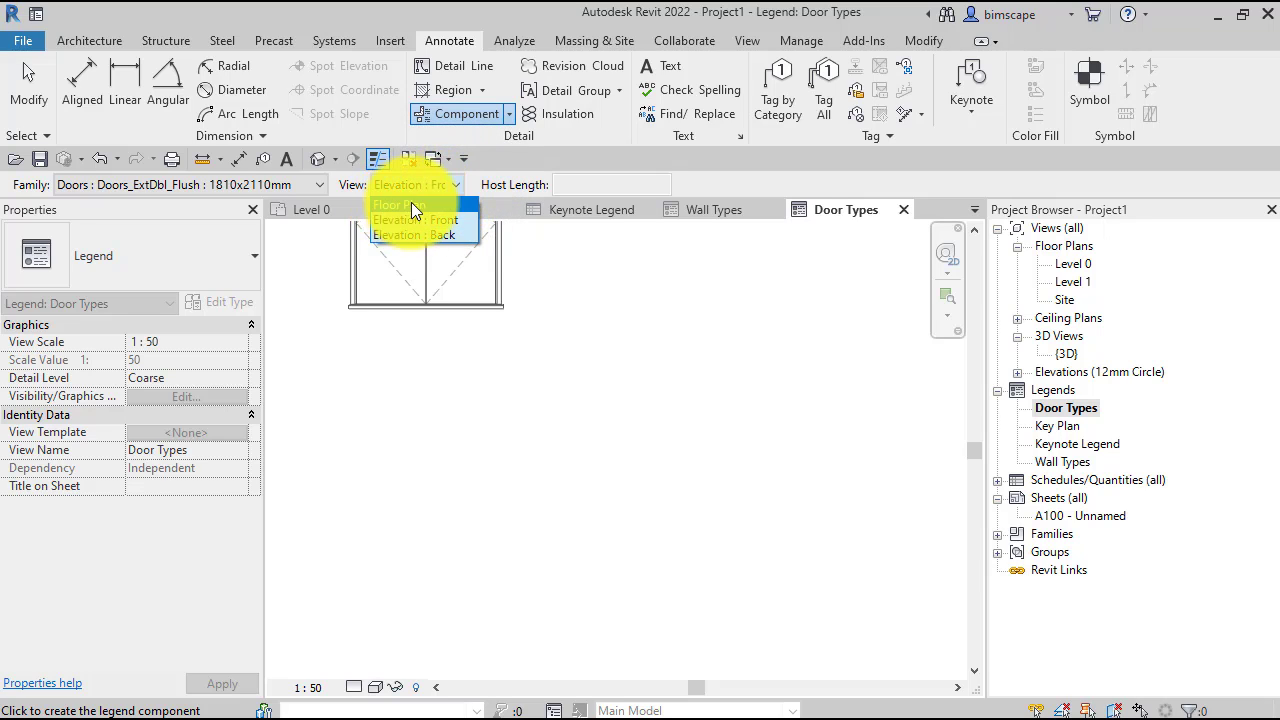
mouse_move(435, 220)
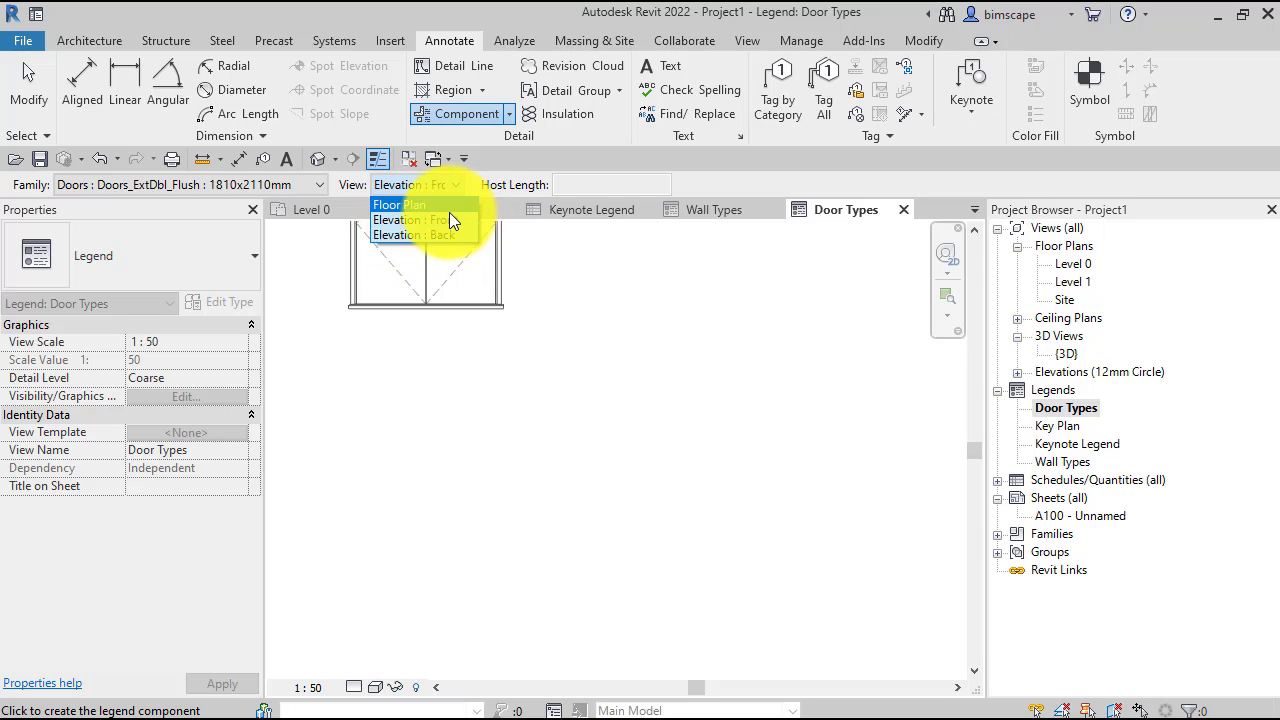
click(410, 219)
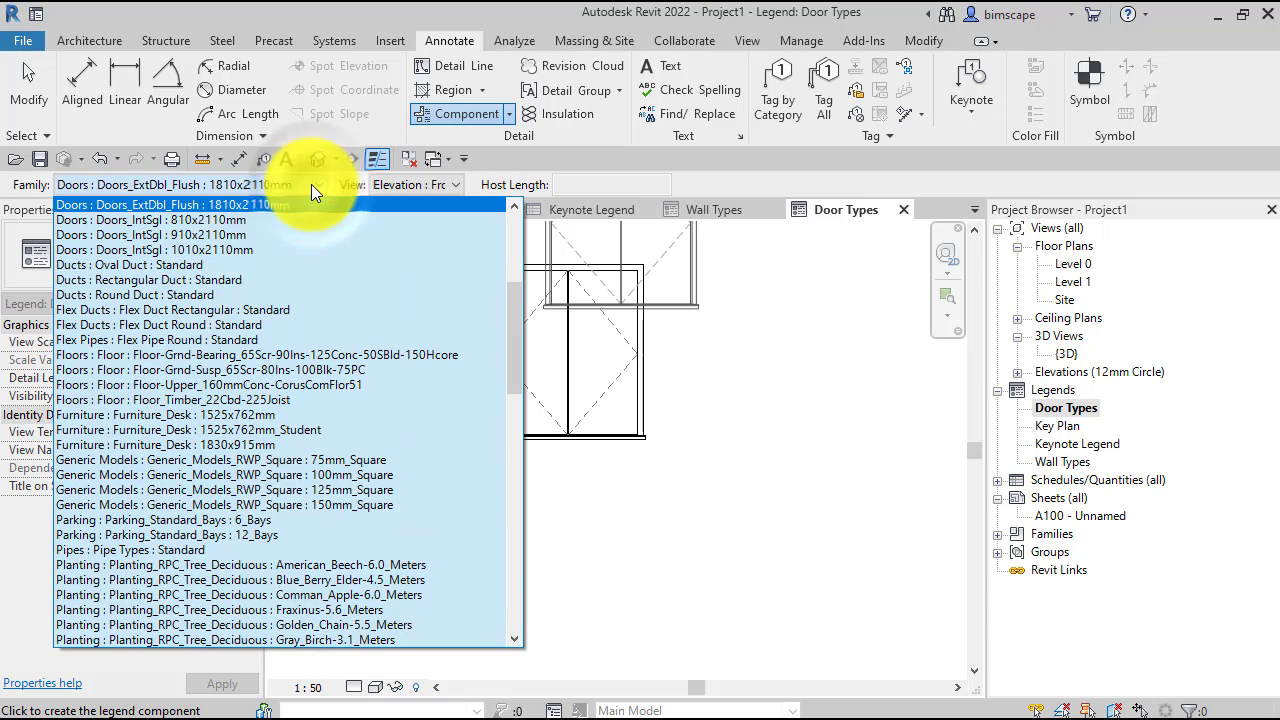
click(152, 250)
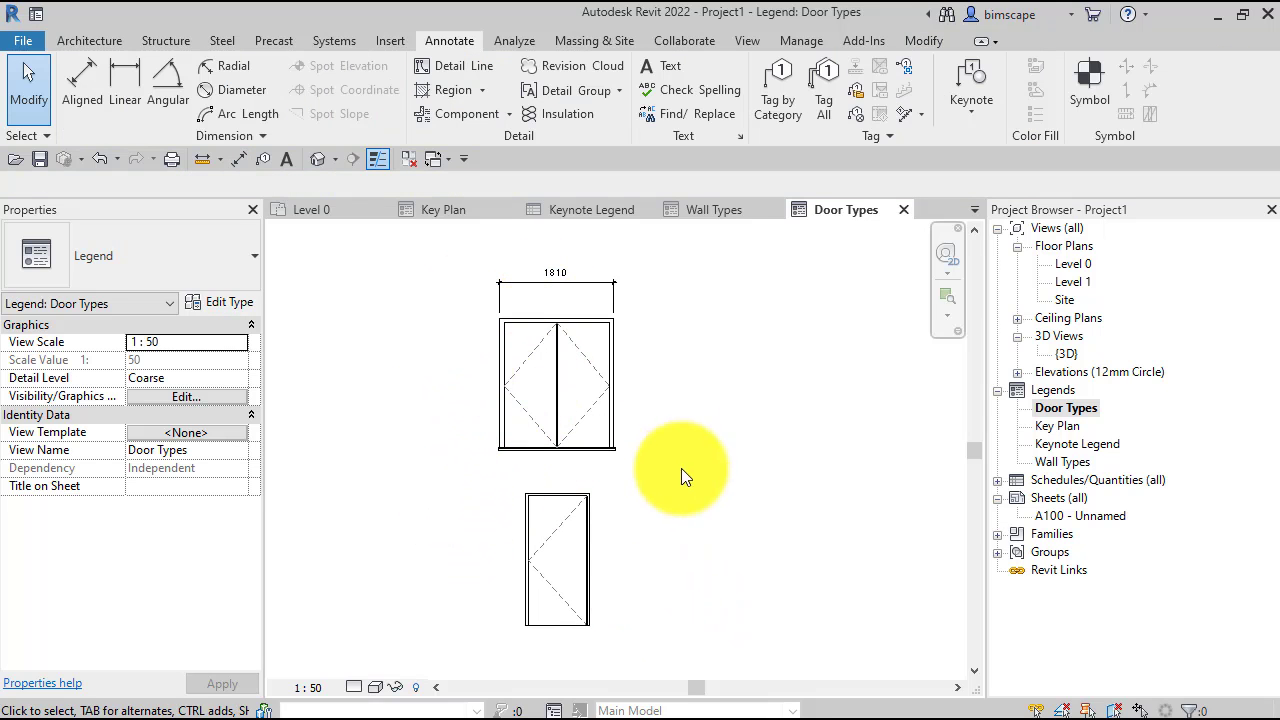
mouse_move(628, 597)
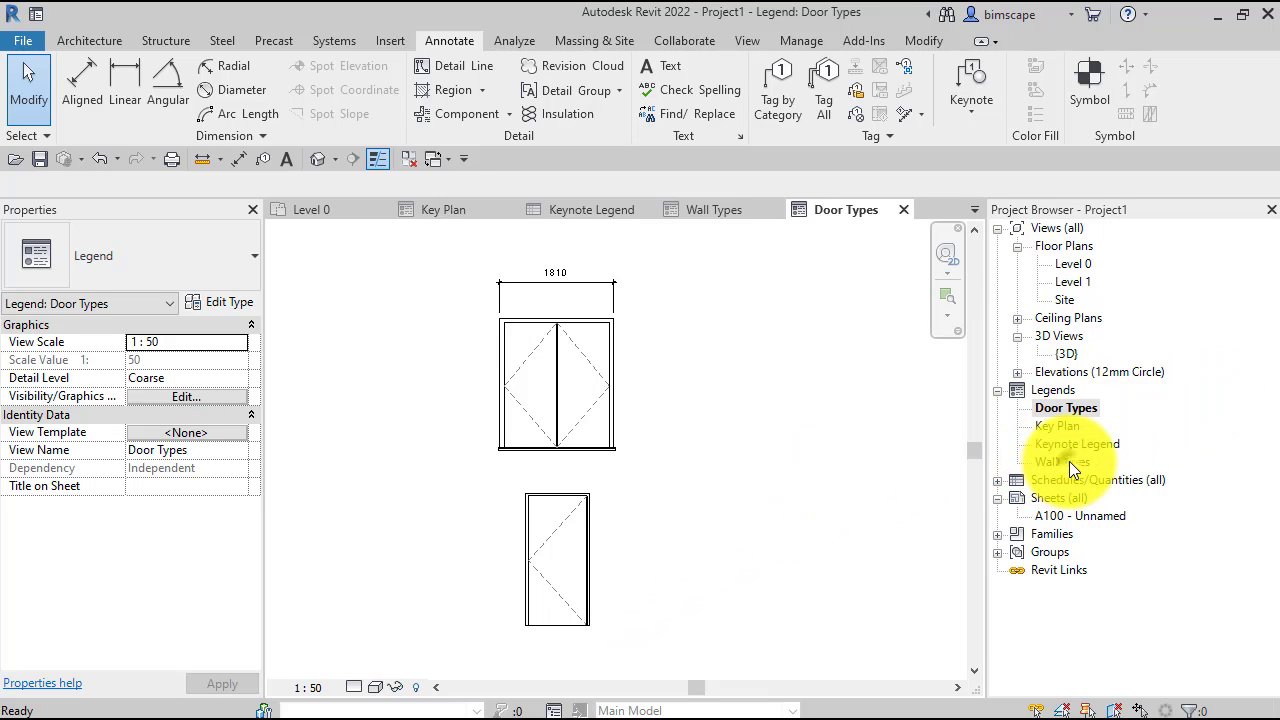
- Open the Wall Types legend and start a Legend Component placement
double_click(1063, 461)
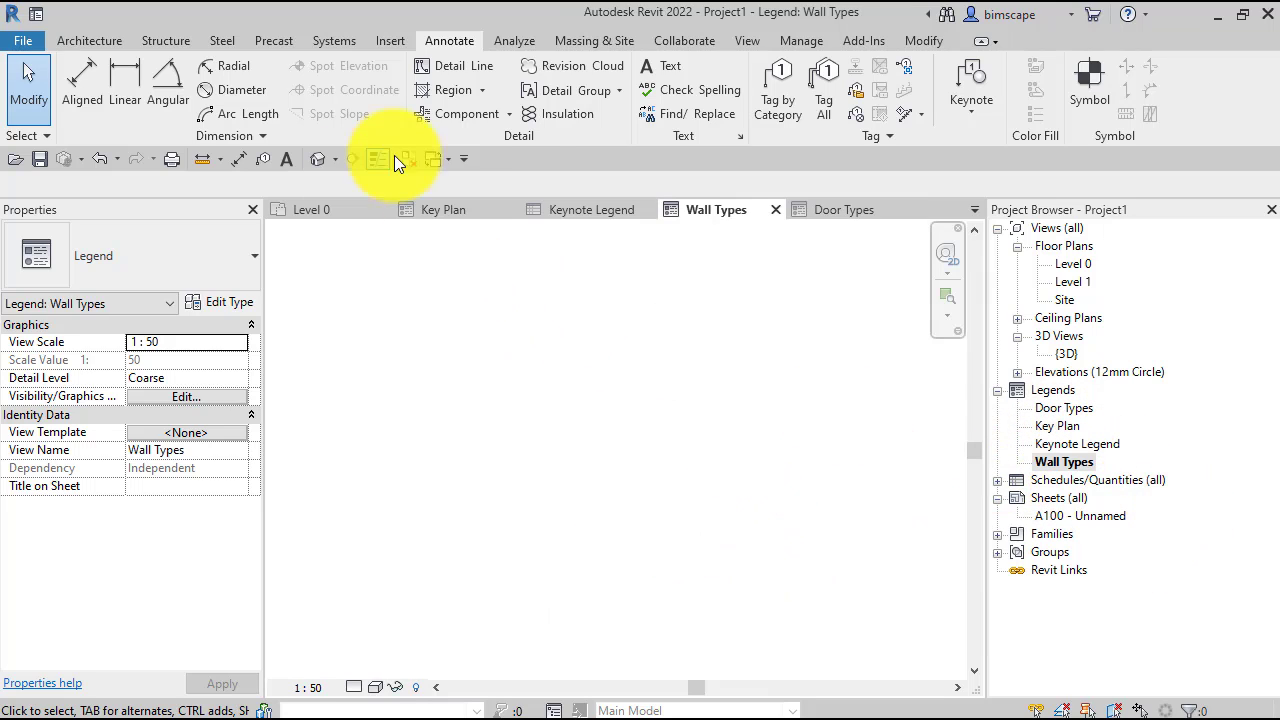
click(508, 113)
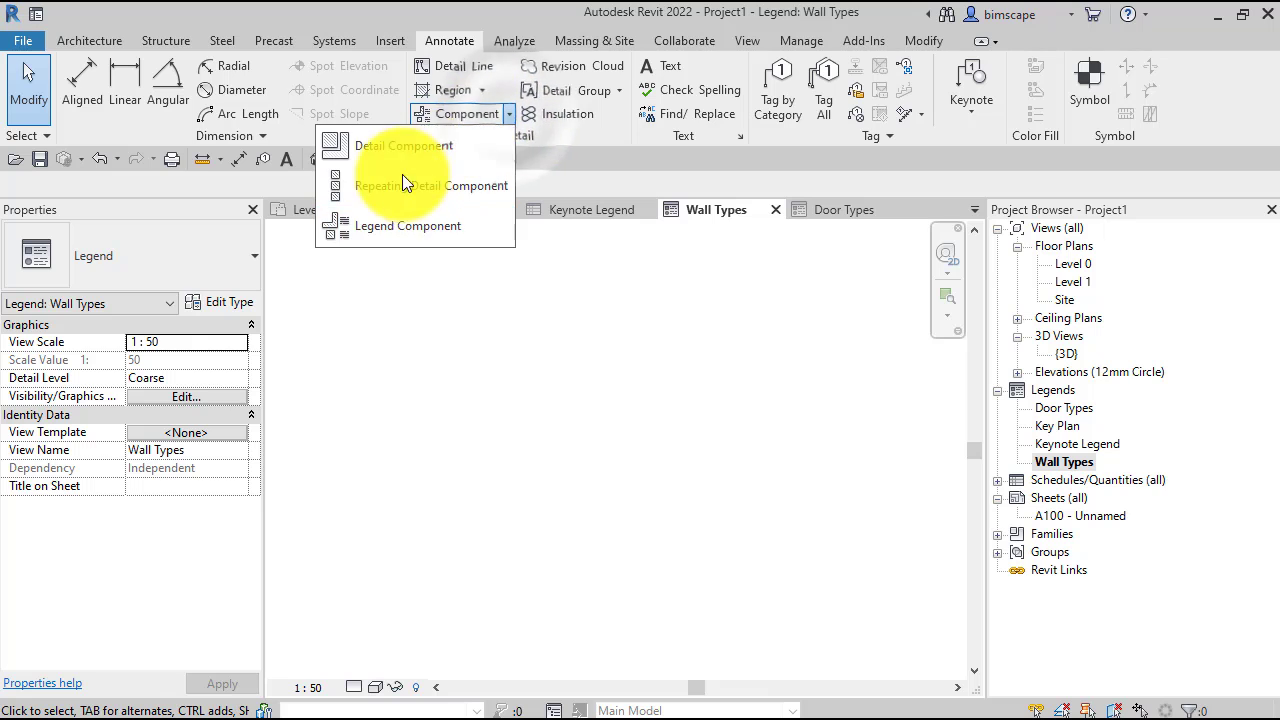
click(407, 225)
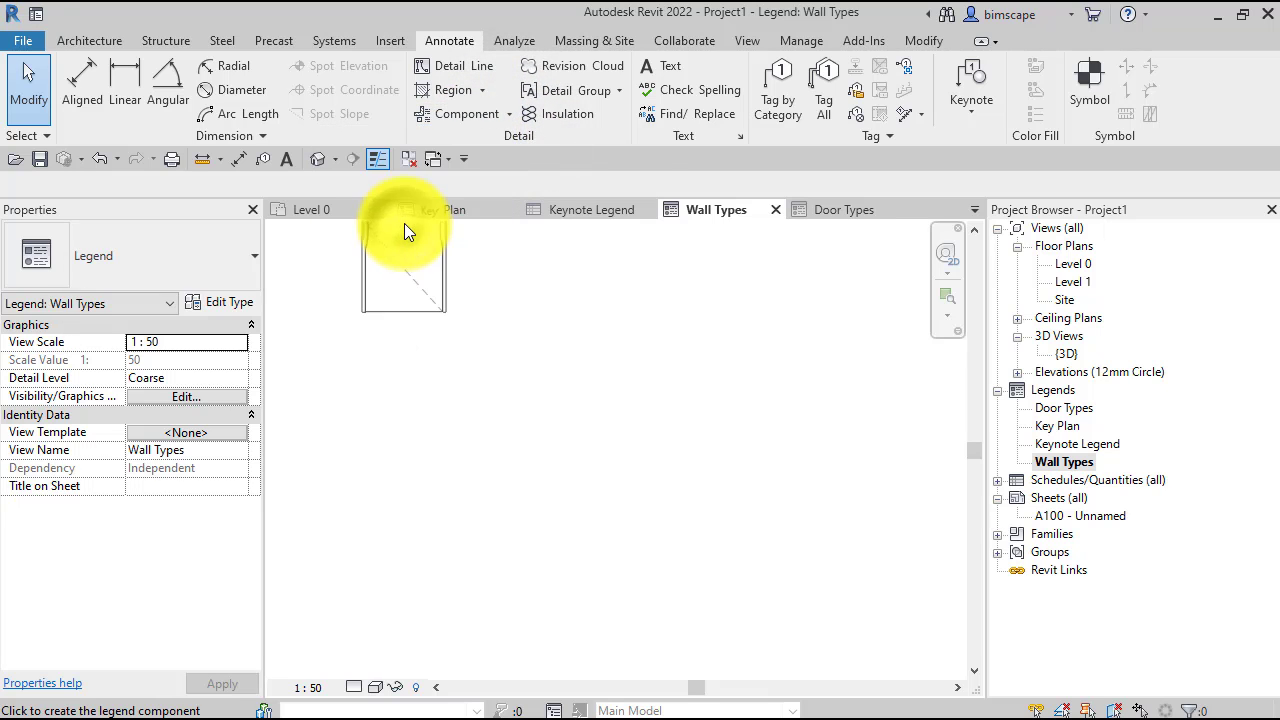
- Choose a Wall-Ext_102Bwk basic wall type and set its view to Section
click(461, 113)
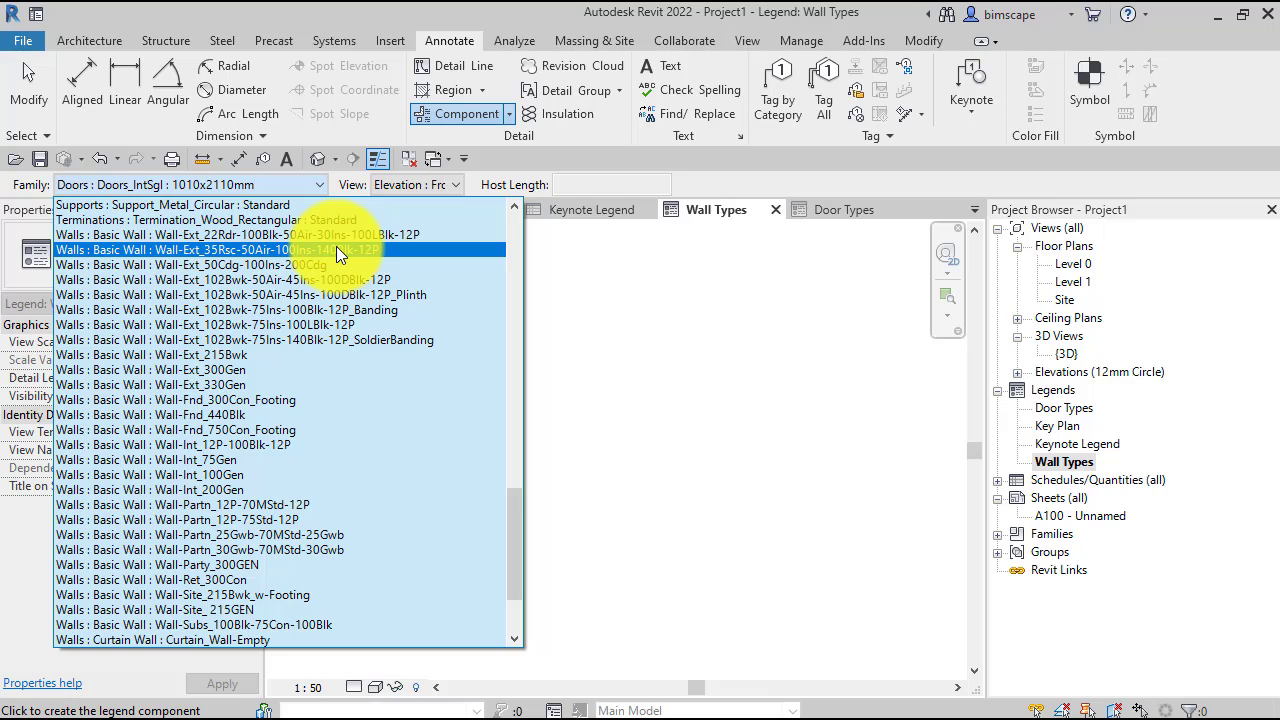
mouse_move(330, 256)
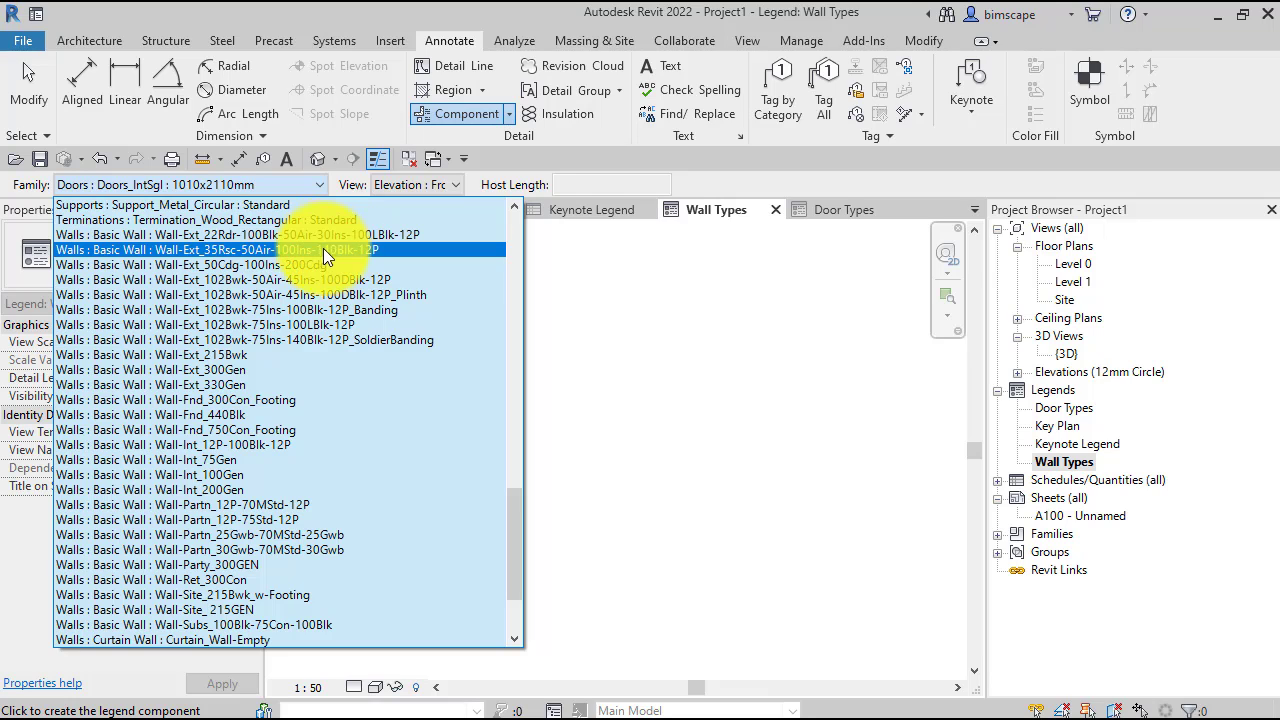
click(265, 339)
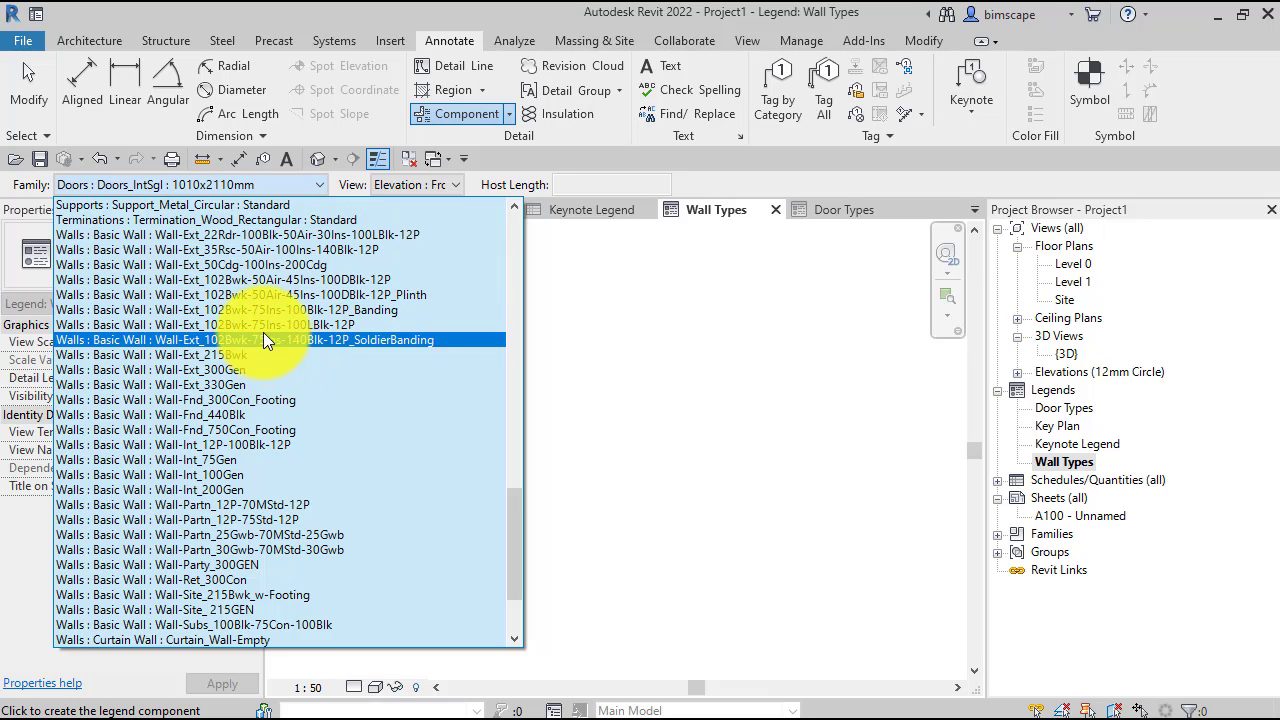
click(250, 339)
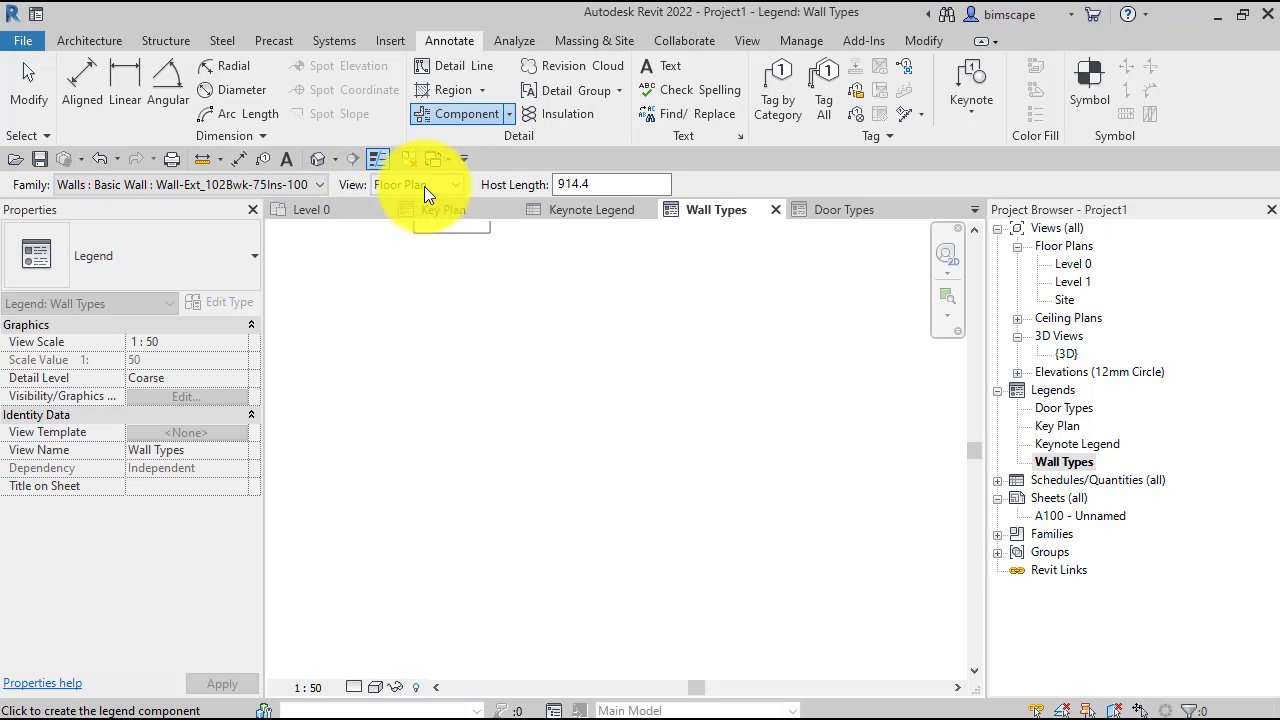
click(455, 184)
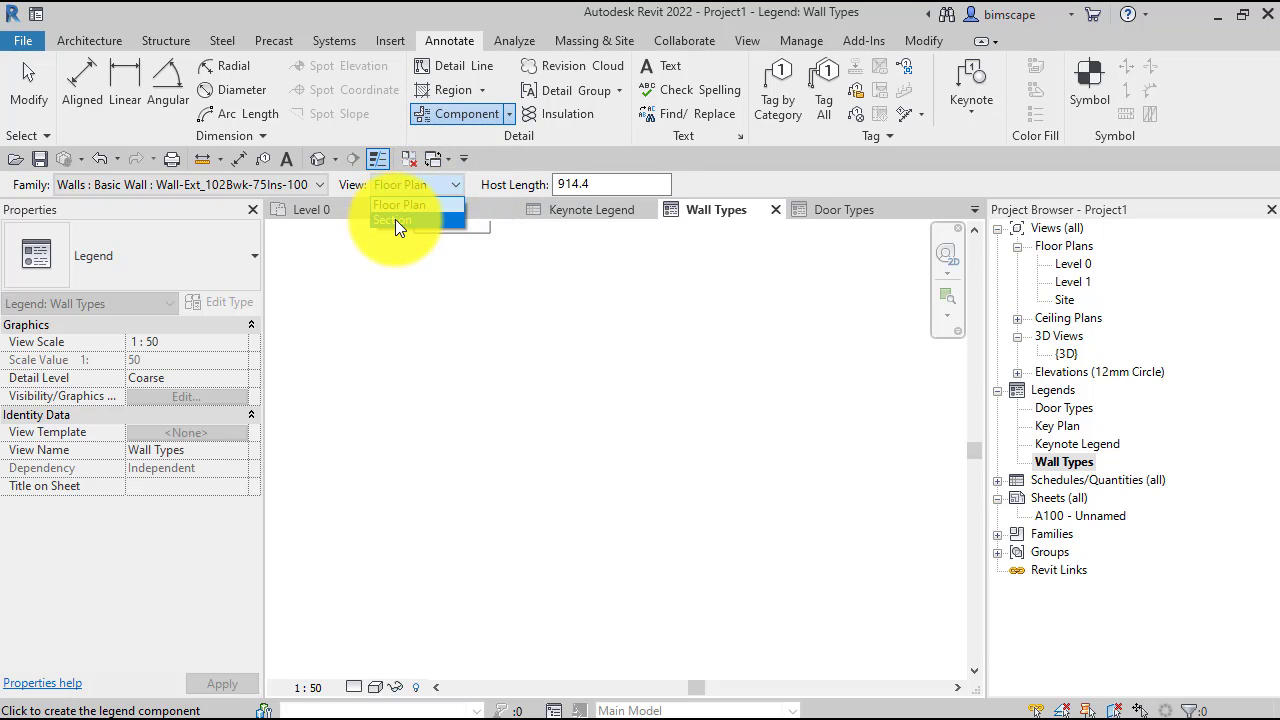
click(399, 219)
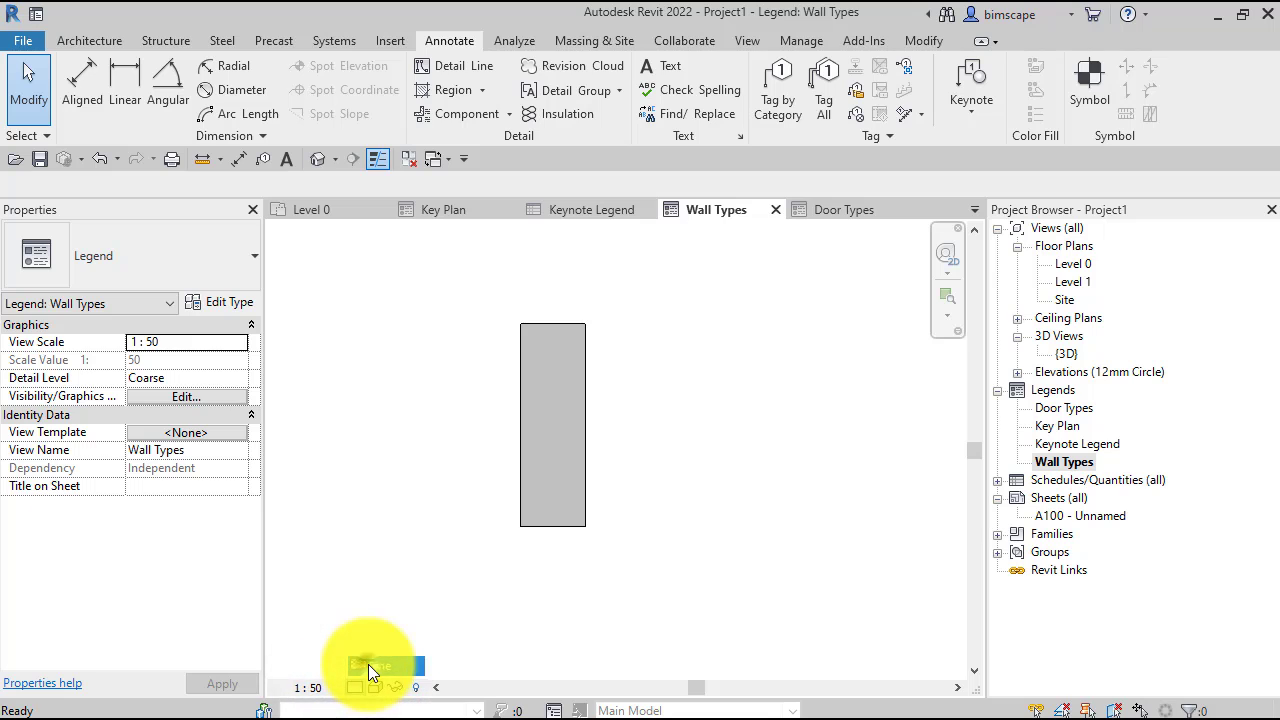
- Set the Wall Types legend's Detail Level to Fine from the view bar
click(356, 665)
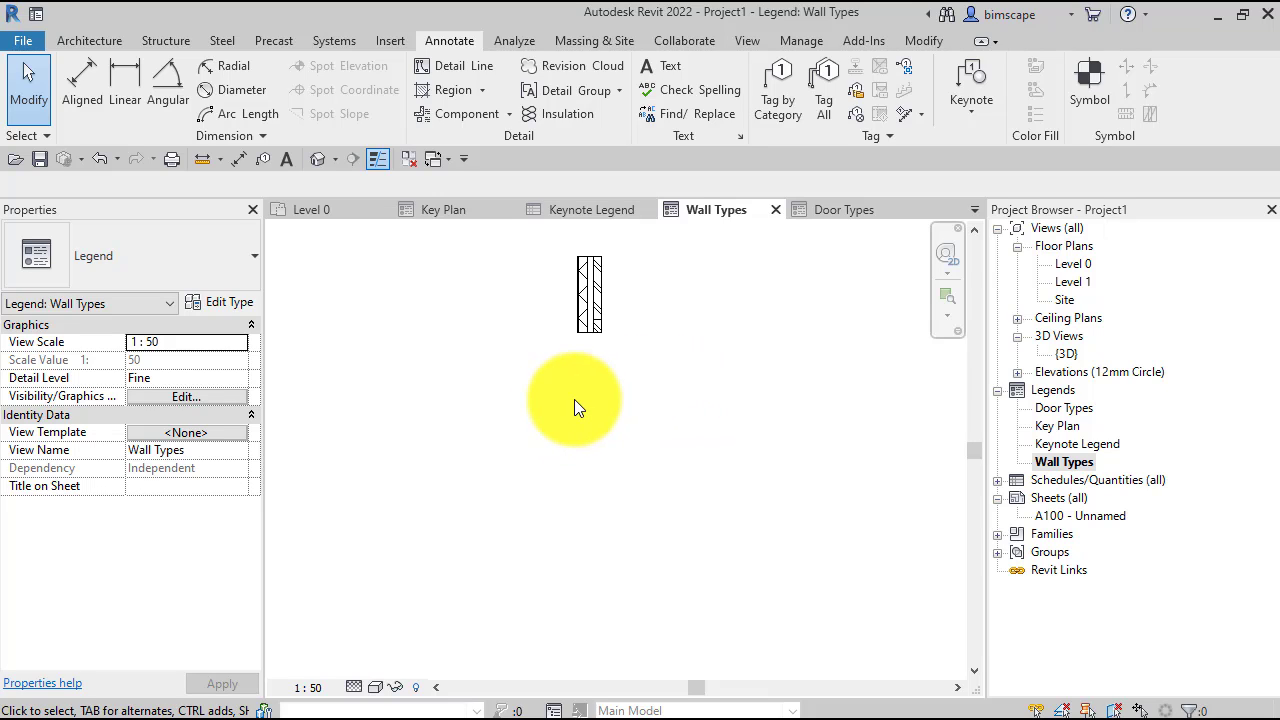
mouse_move(575, 270)
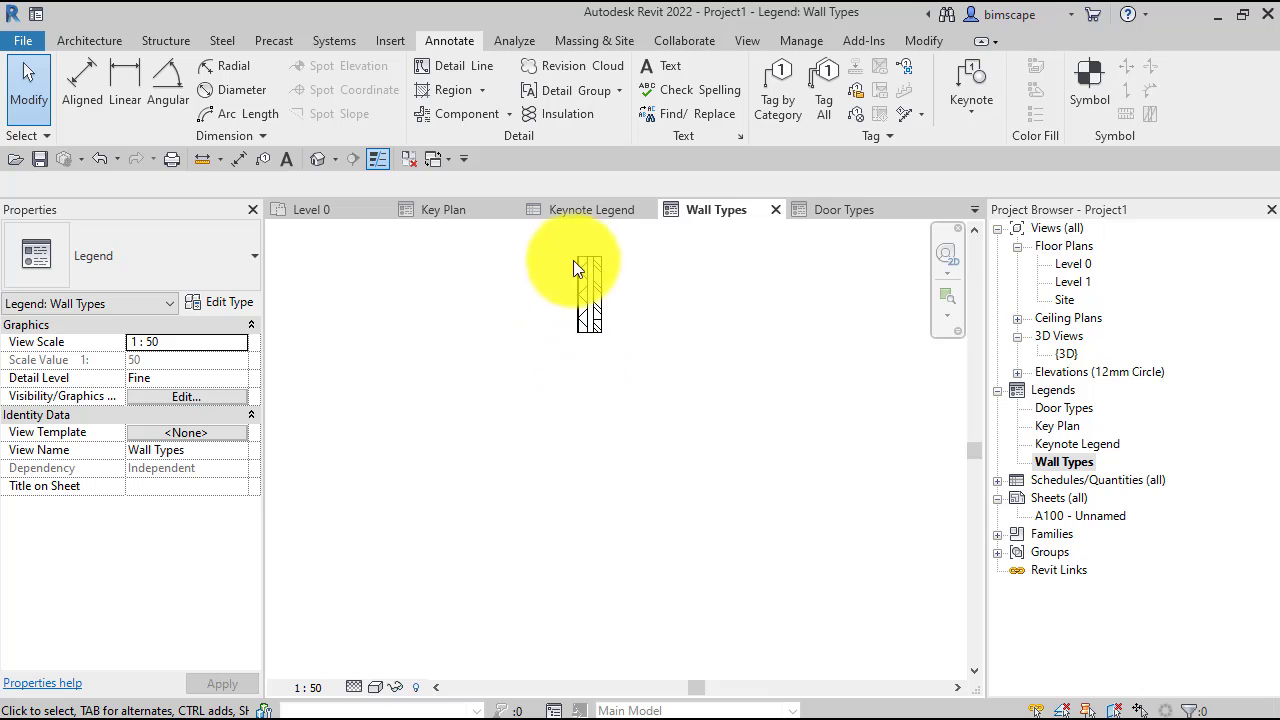
mouse_move(665, 500)
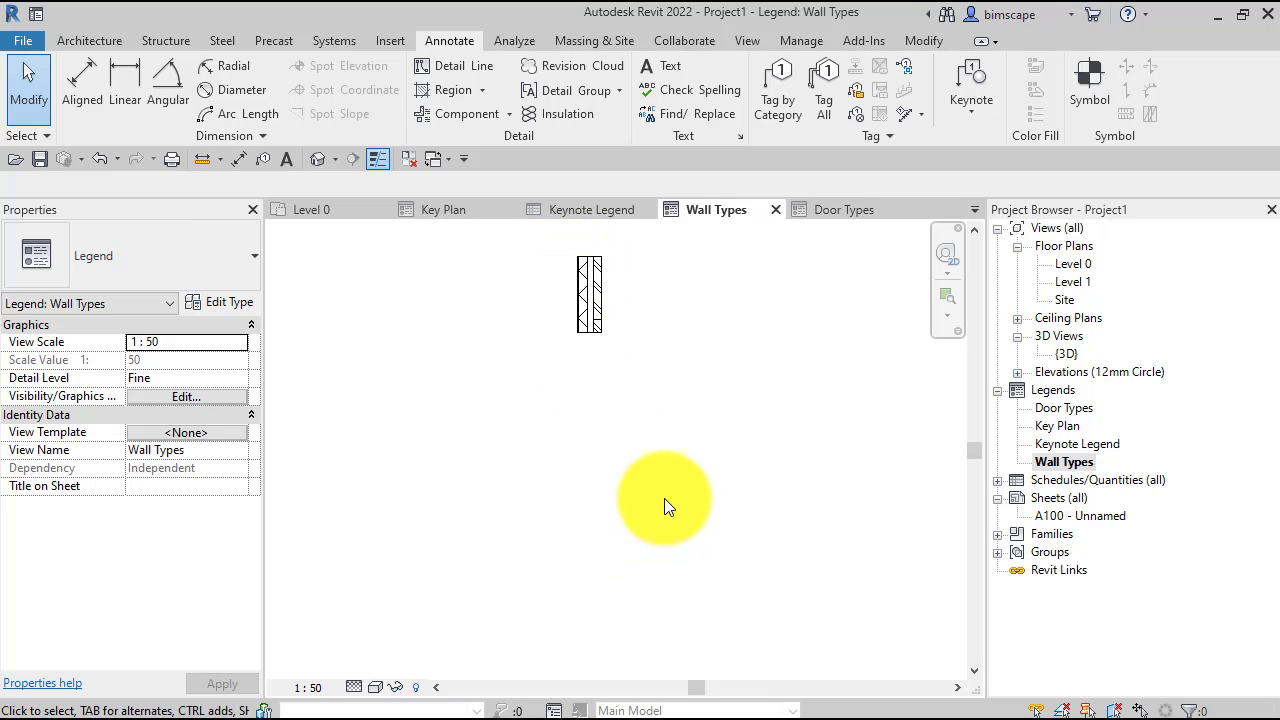
mouse_move(807, 546)
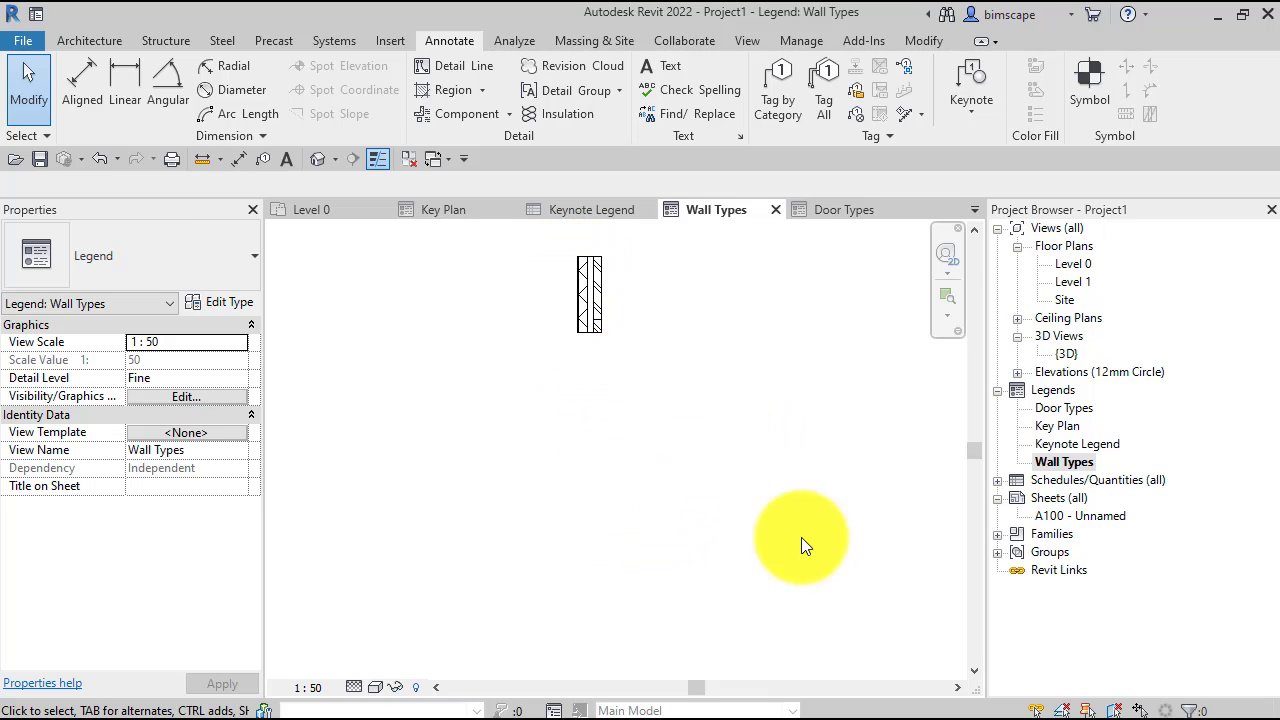
mouse_move(943, 508)
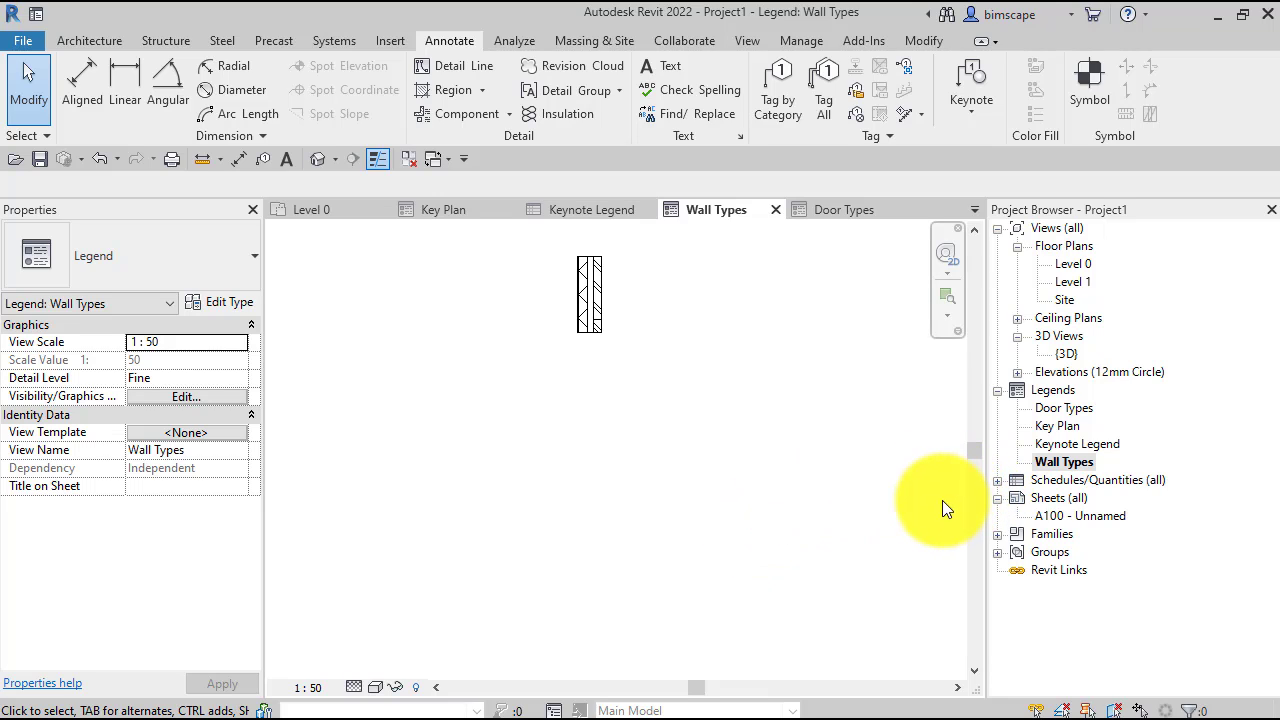
mouse_move(948, 498)
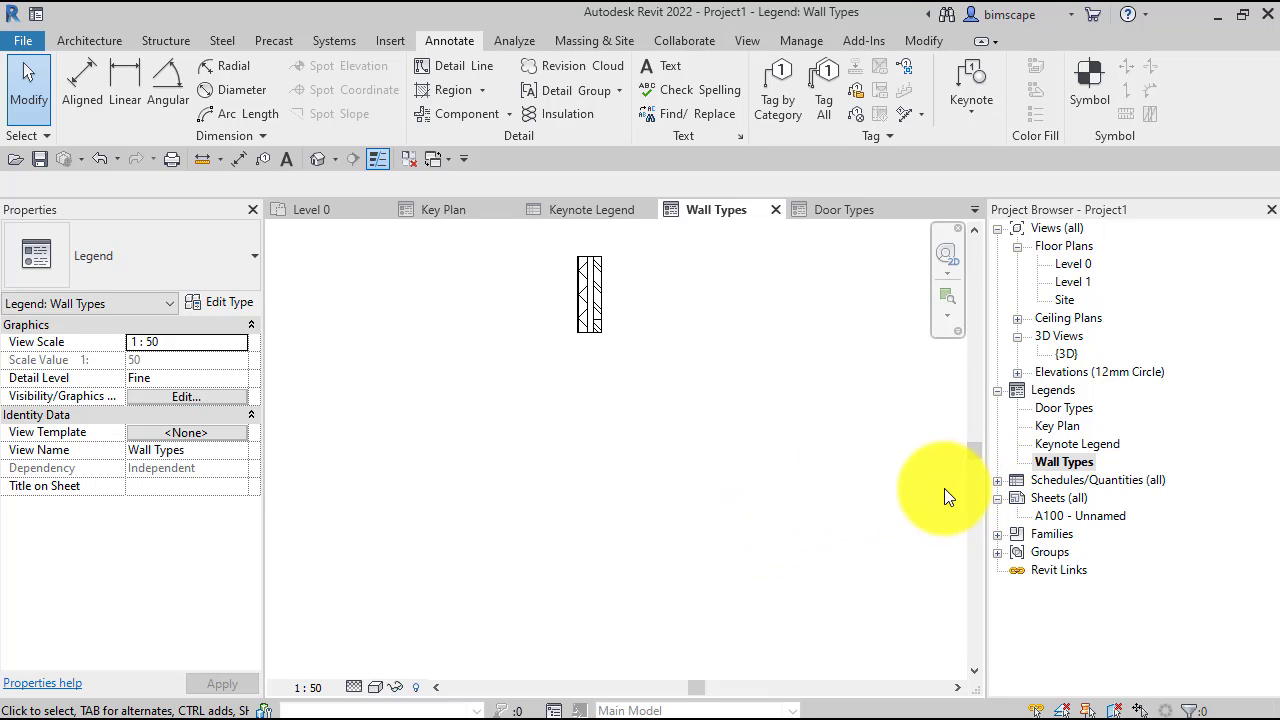
mouse_move(1047, 470)
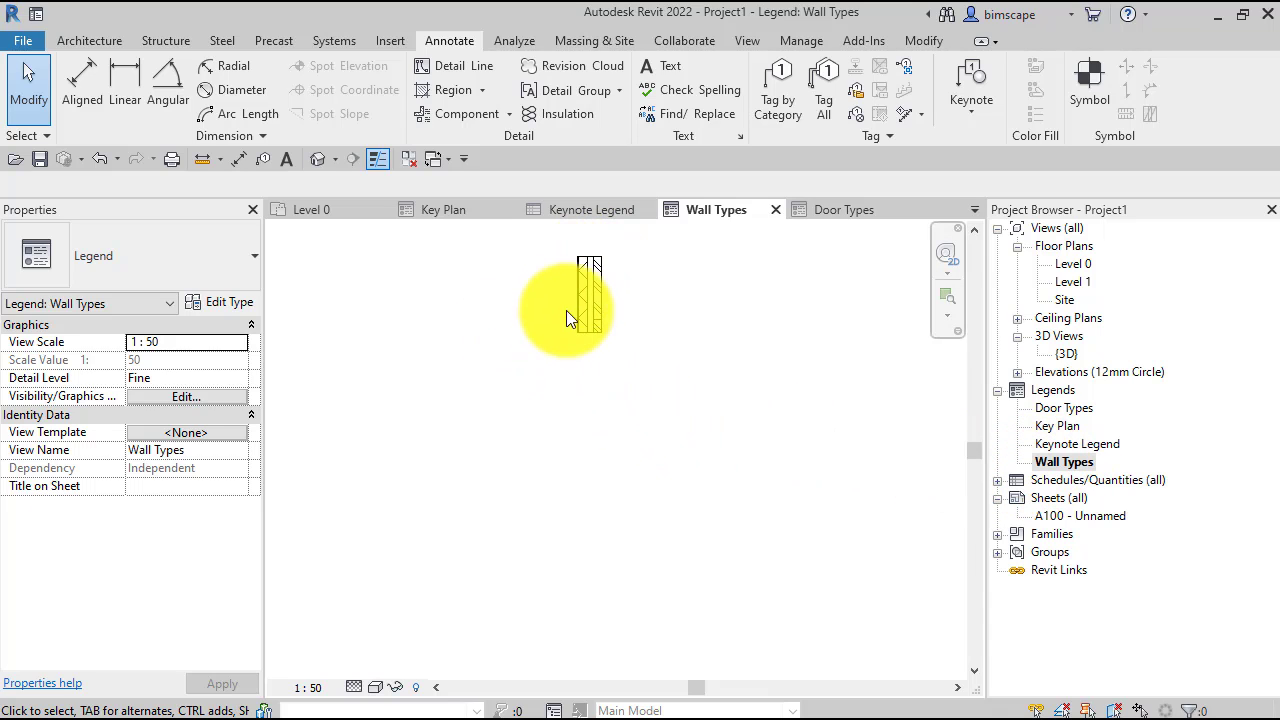
mouse_move(645, 358)
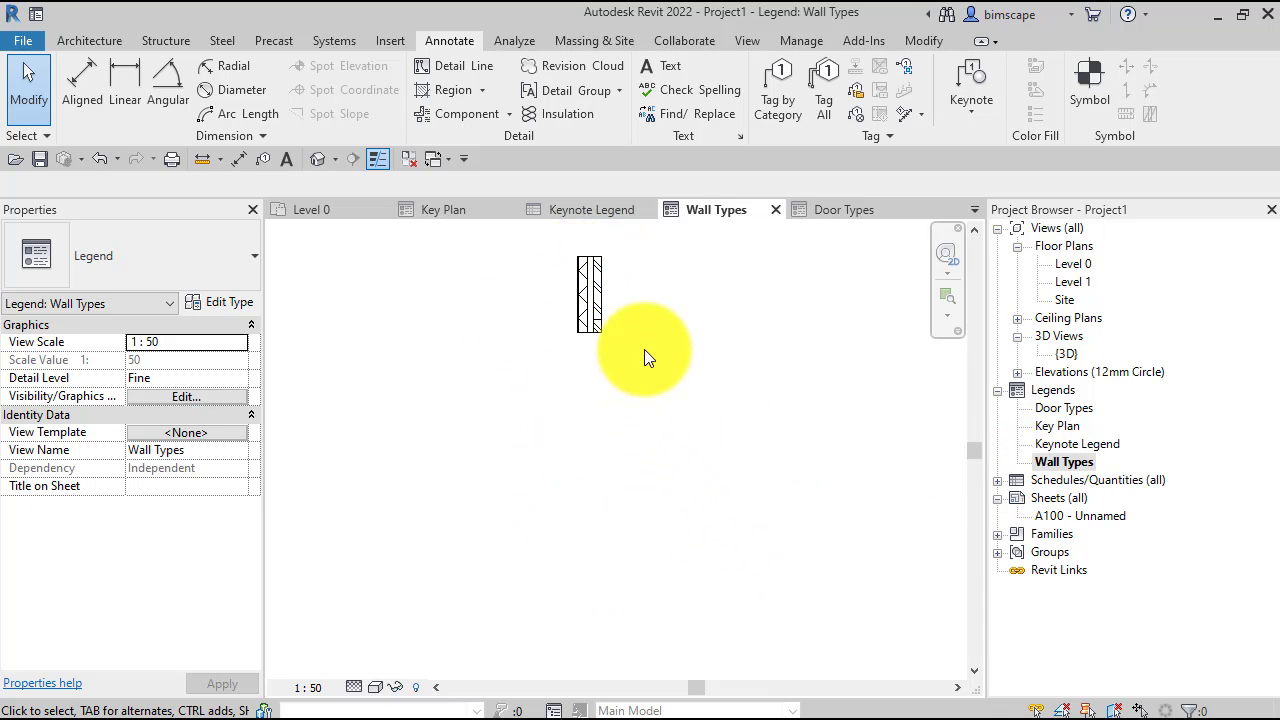
mouse_move(538, 270)
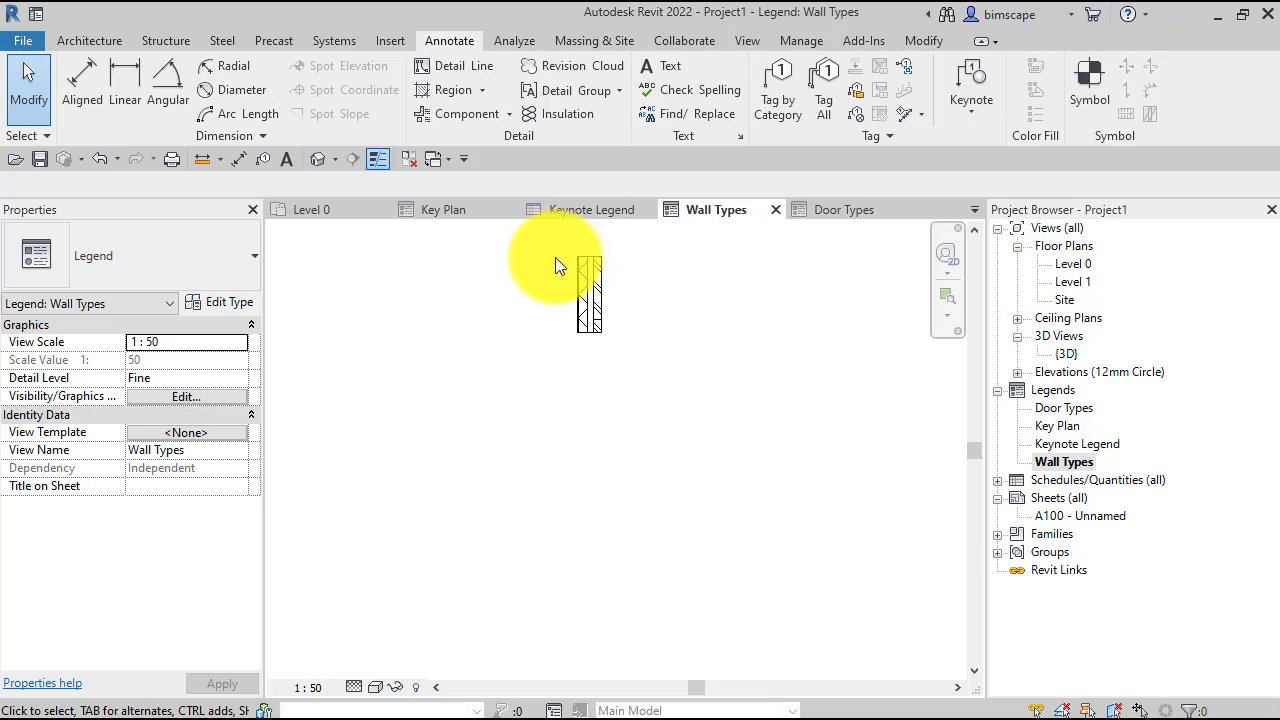
mouse_move(520, 290)
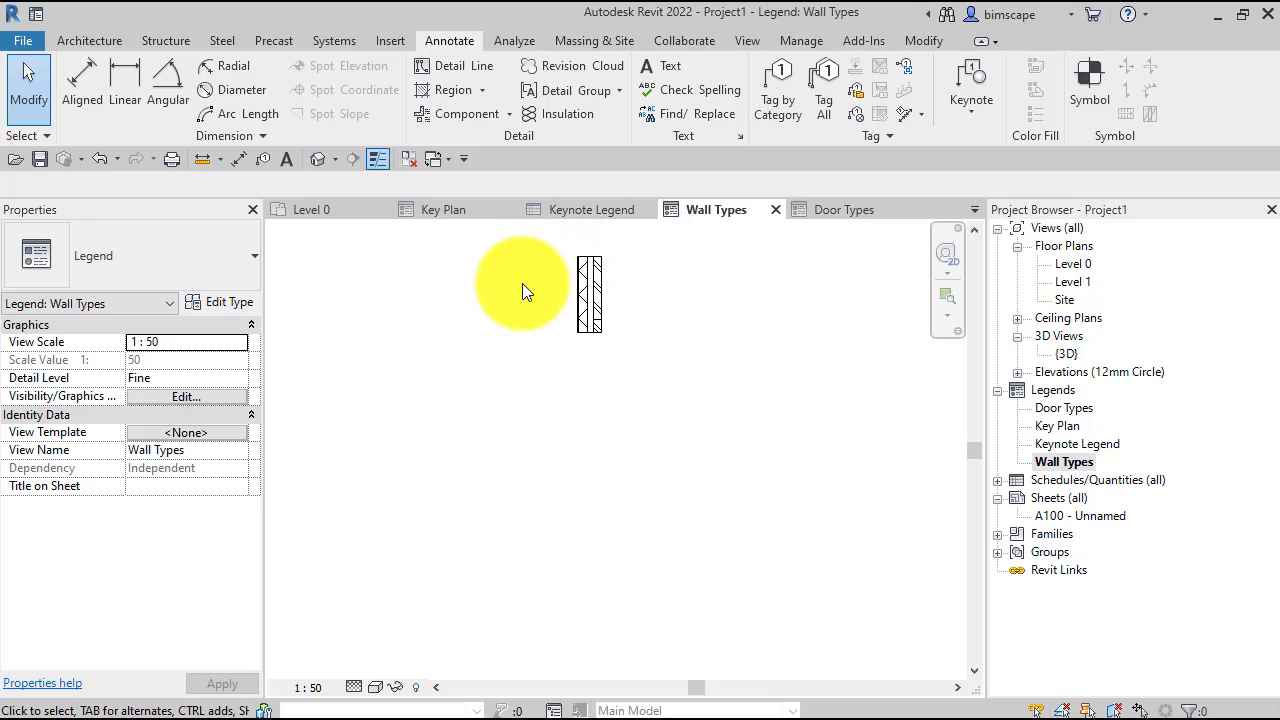